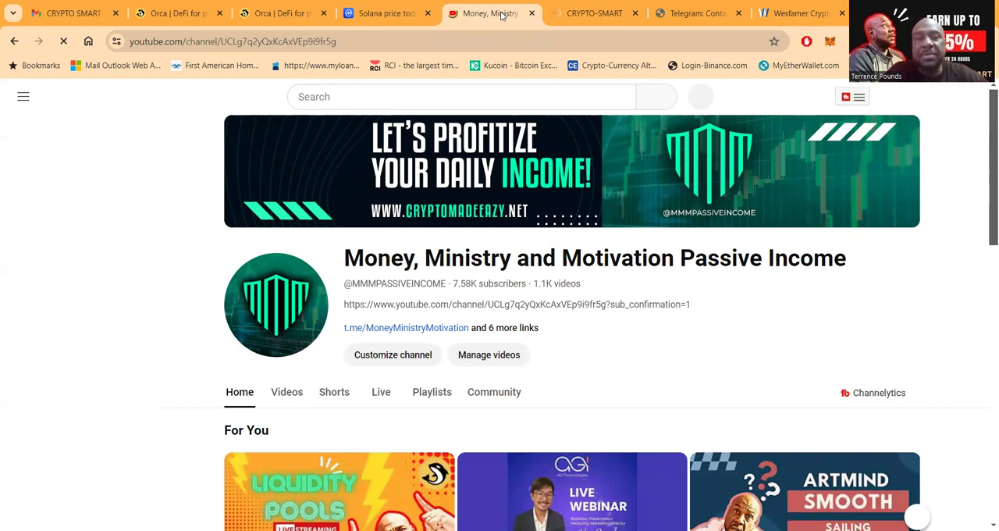
Switch to the Money, Ministry and Motivation Passive Income YouTube channel page
click(23, 96)
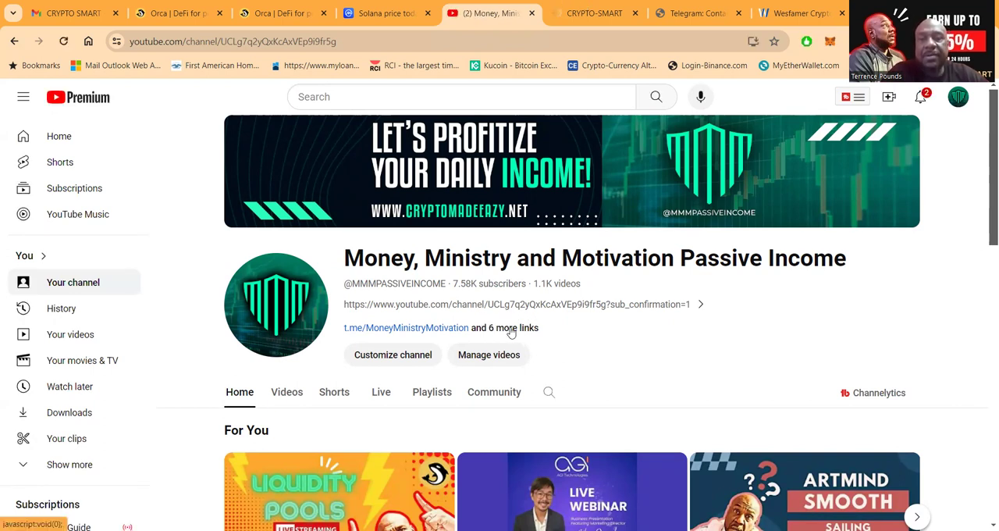
click(513, 327)
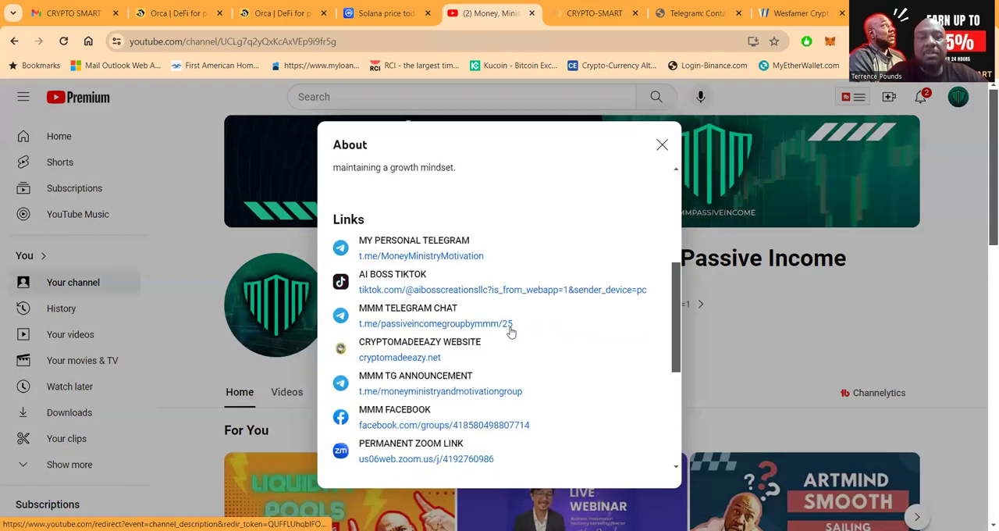
scroll(down, 3)
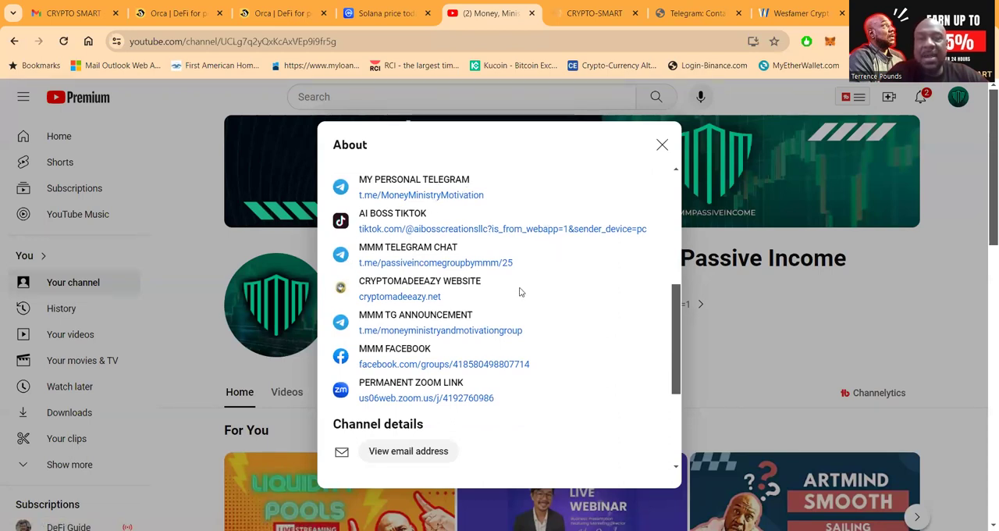
scroll(down, 3)
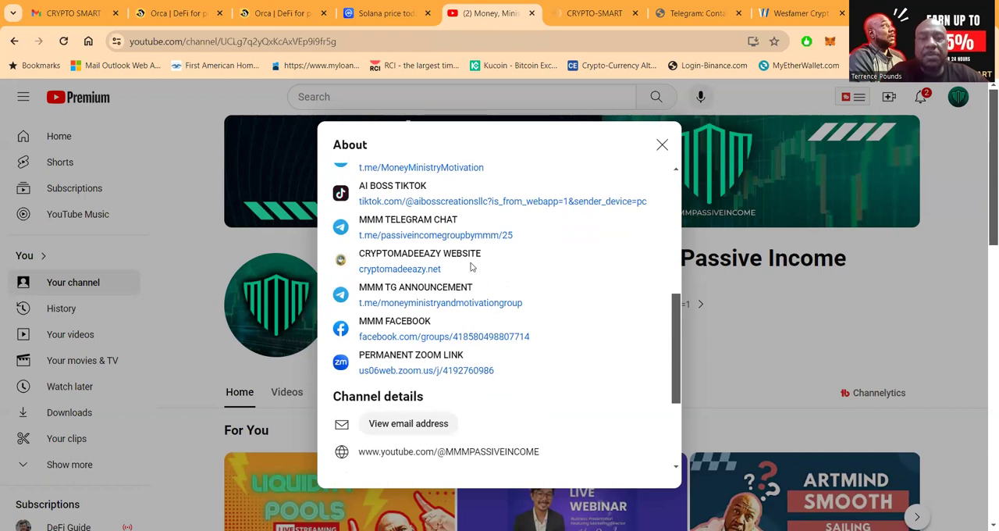
mouse_move(411, 271)
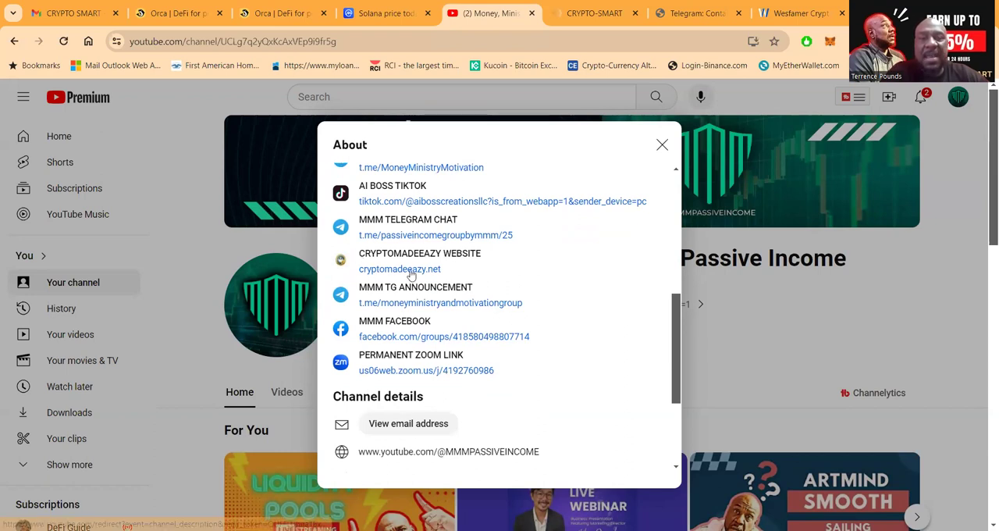
mouse_move(537, 282)
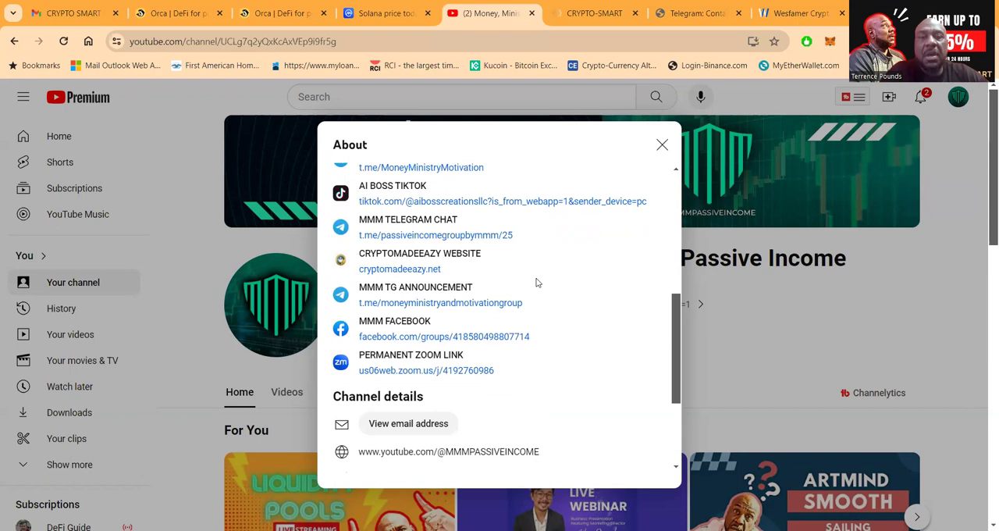
mouse_move(549, 287)
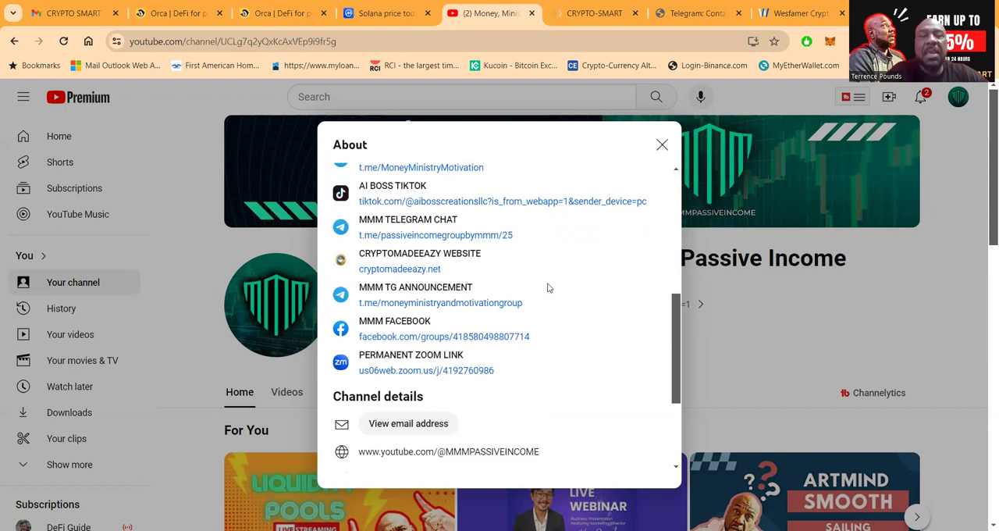
mouse_move(533, 288)
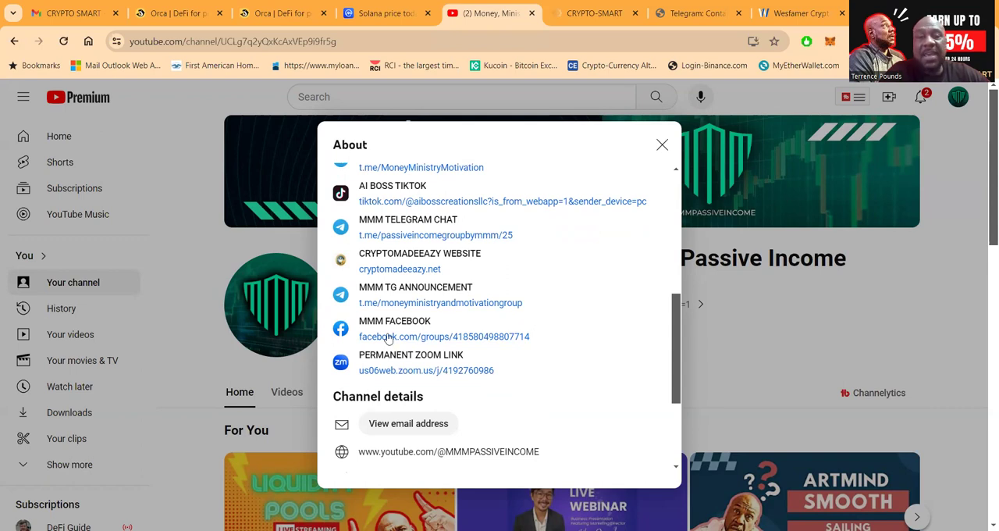
scroll(down, 3)
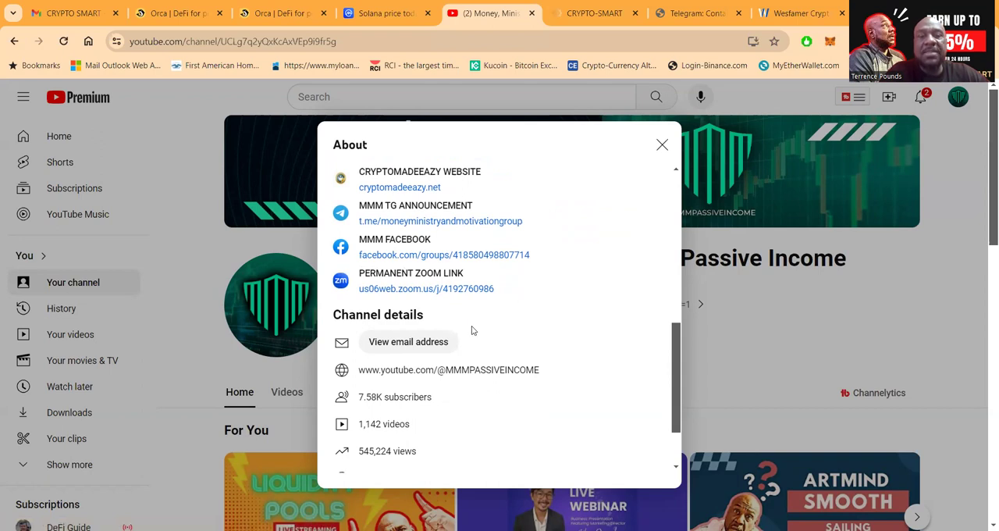
scroll(down, 3)
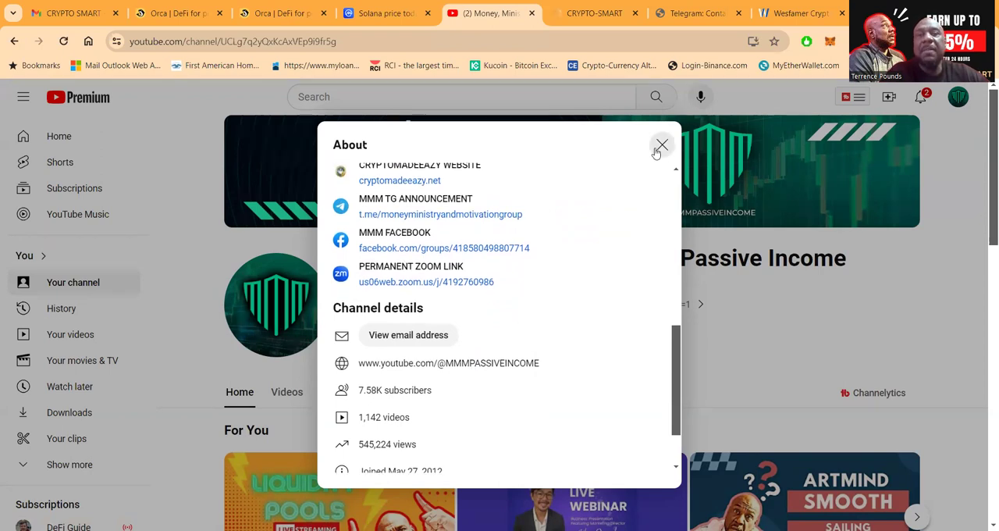
click(661, 146)
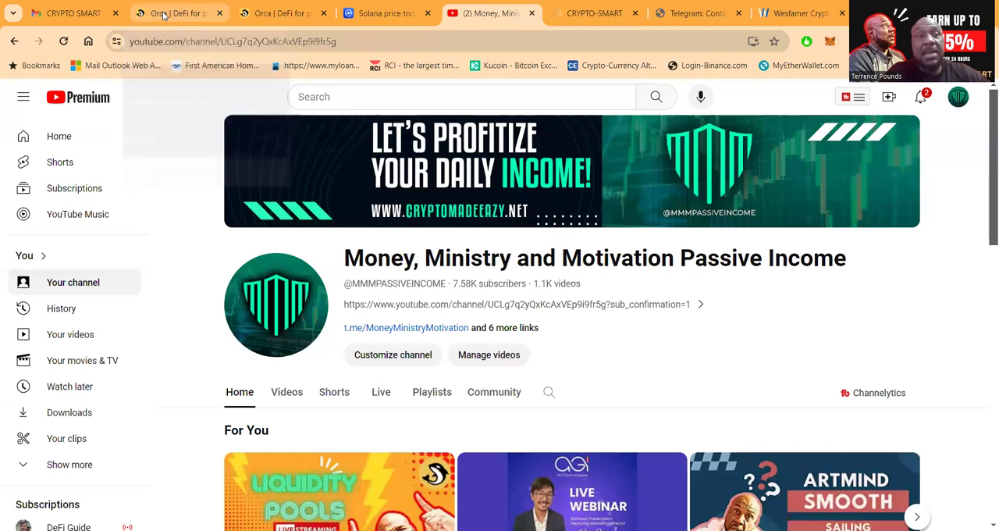
Switch to the Orca portfolio showing $29,672.10 total and $82.6 pending yield
click(176, 14)
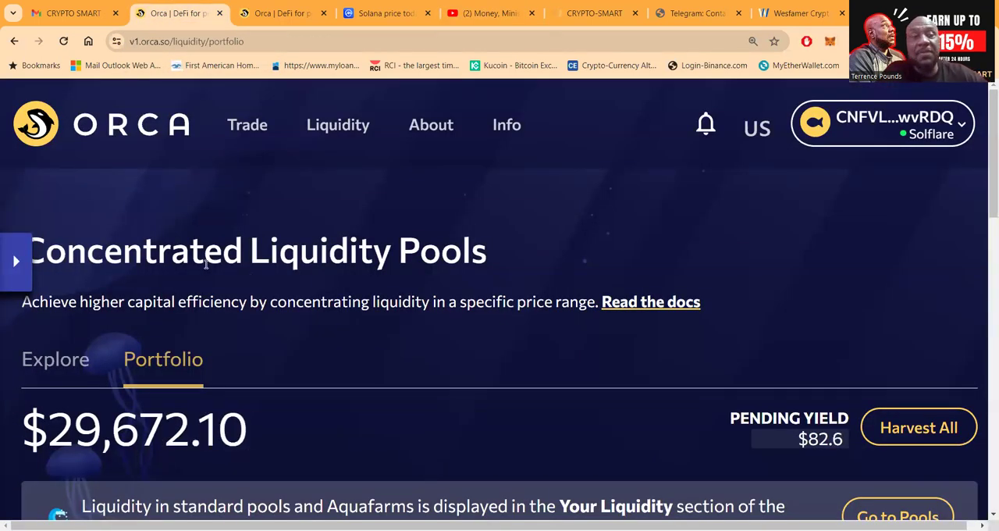
mouse_move(296, 280)
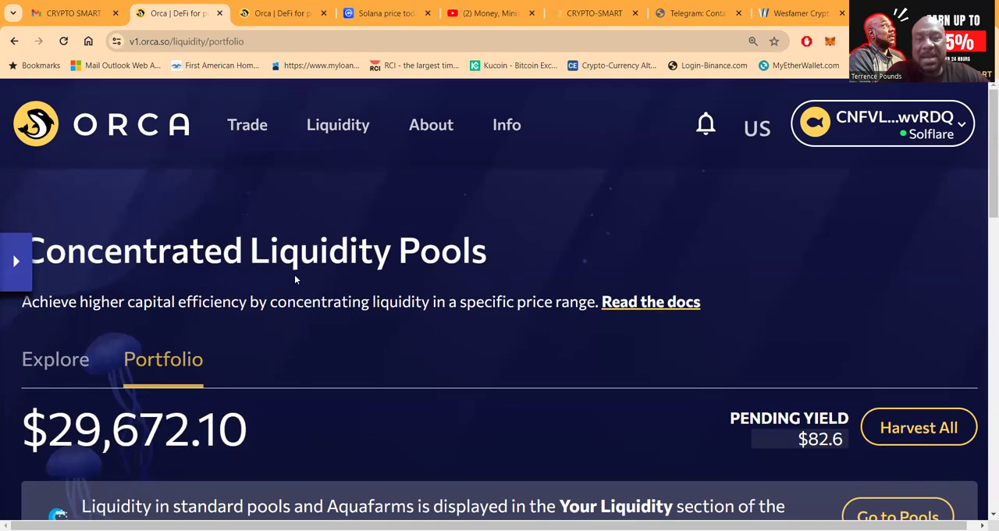
mouse_move(275, 288)
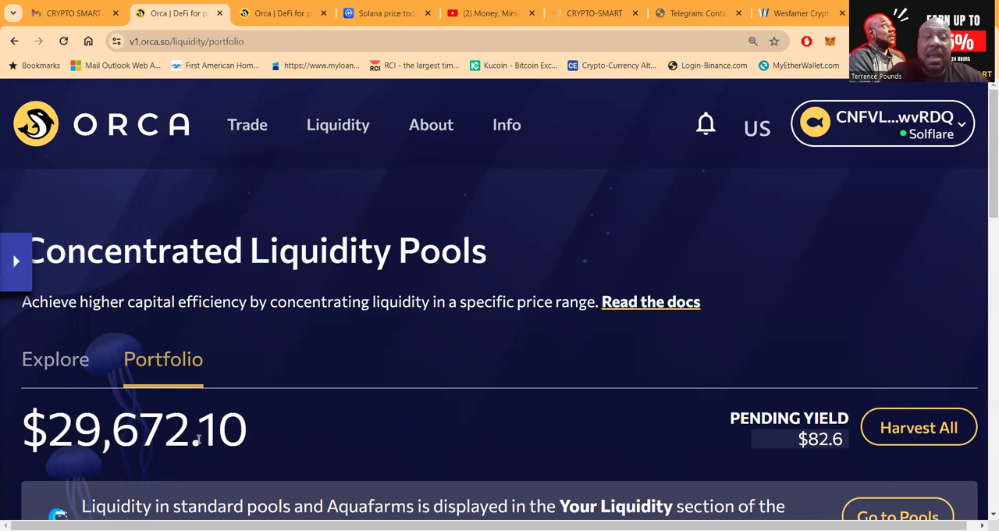
mouse_move(250, 390)
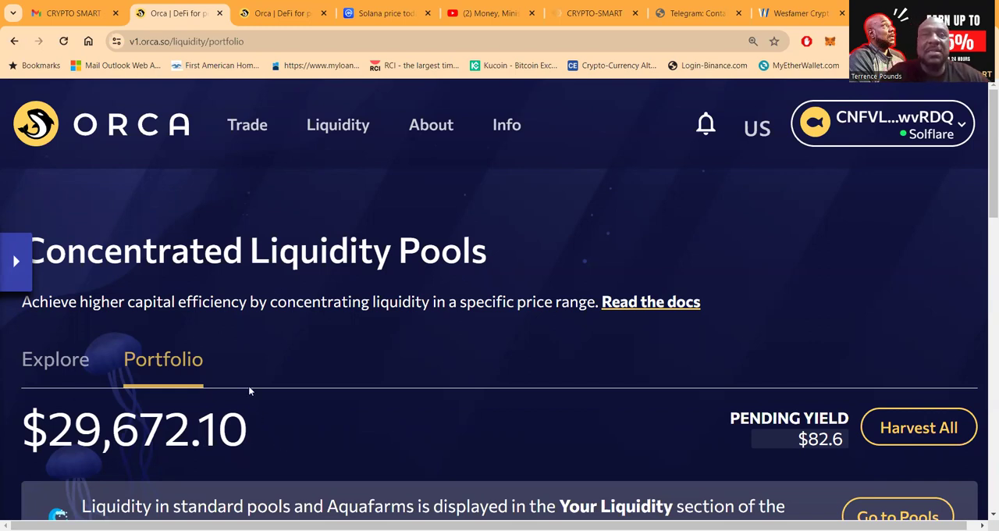
mouse_move(582, 13)
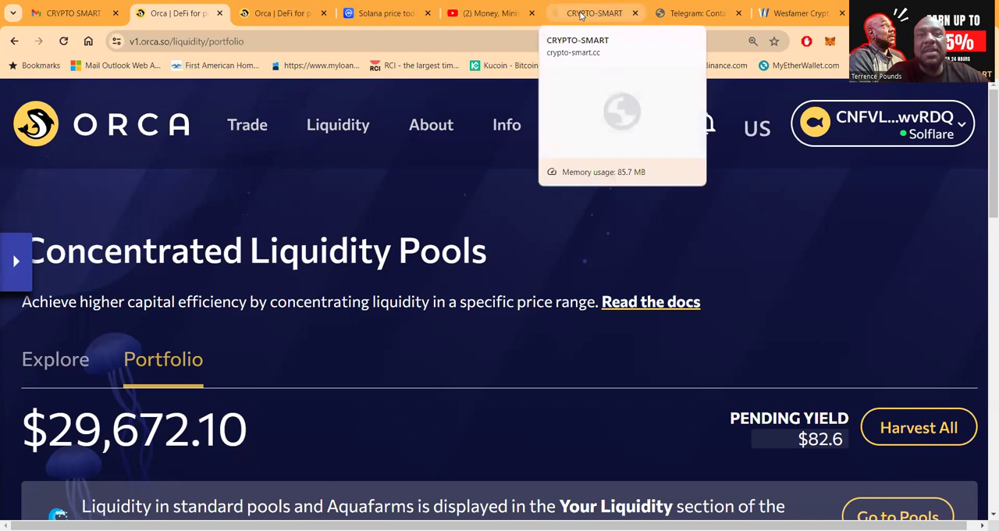
Return to the Crypto-Smart deposit list and go to the home page via the logo
click(594, 12)
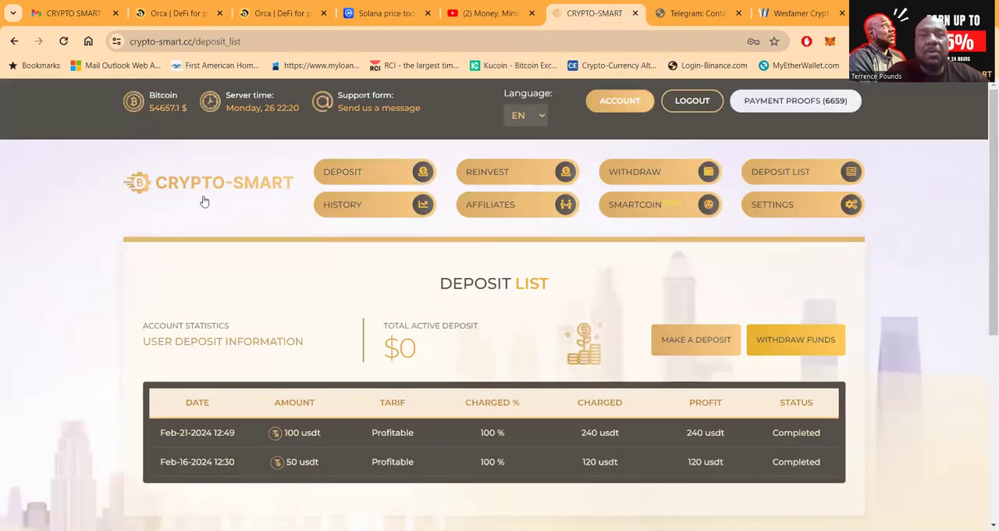
click(224, 183)
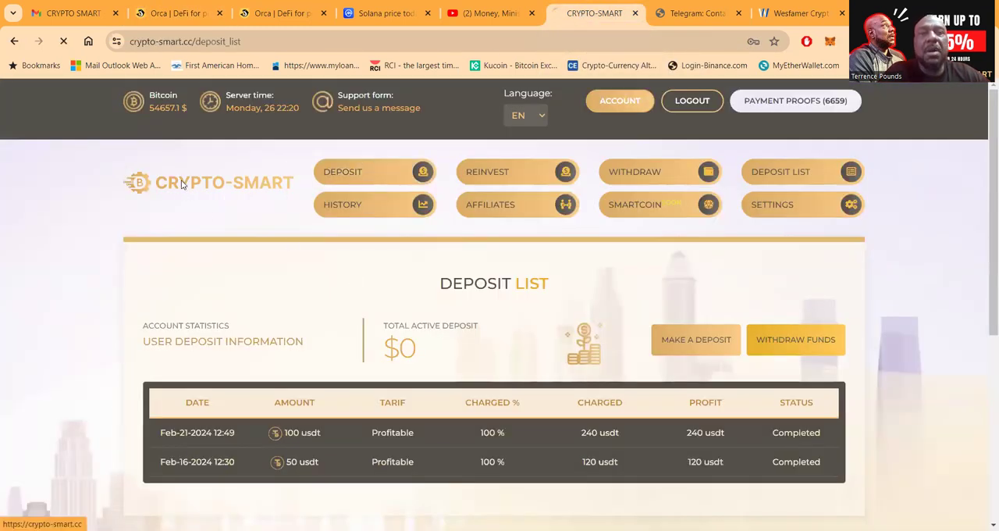
click(209, 182)
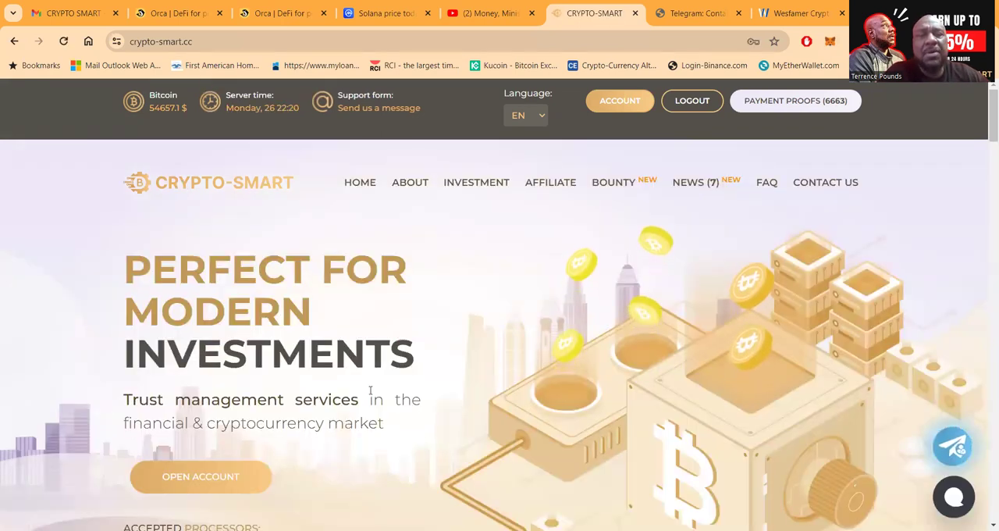
Scroll through the plans from Optimal and Basic down to Profitable, Staked, Launchpad and Blockchain
scroll(down, 3)
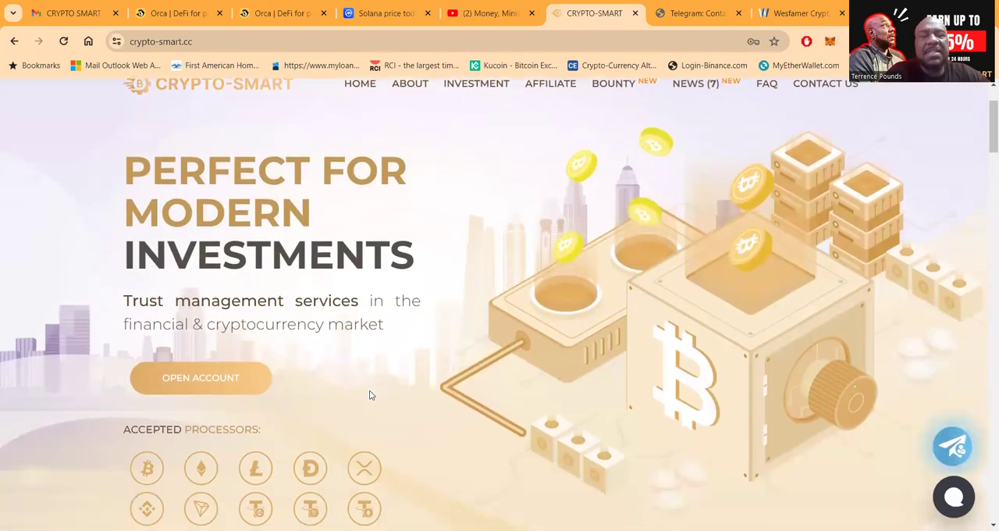
scroll(down, 3)
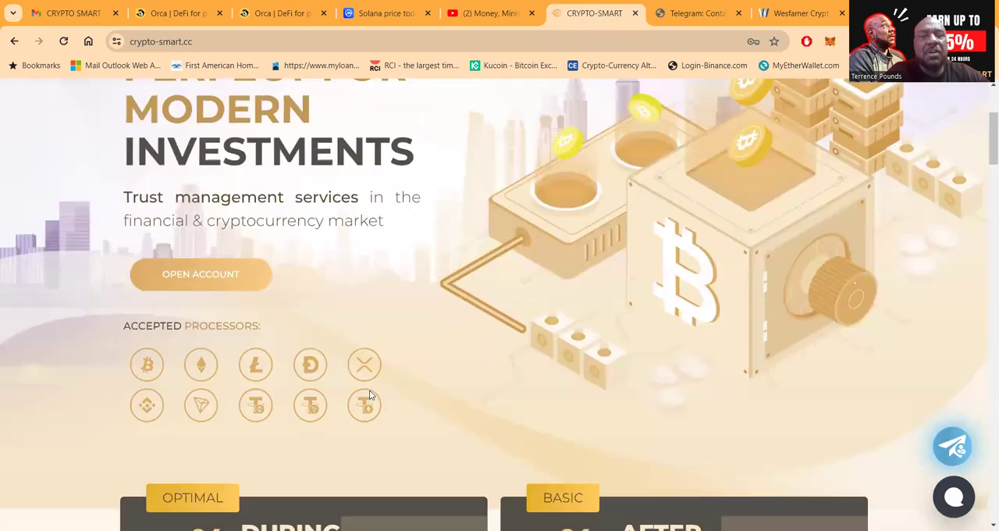
scroll(down, 3)
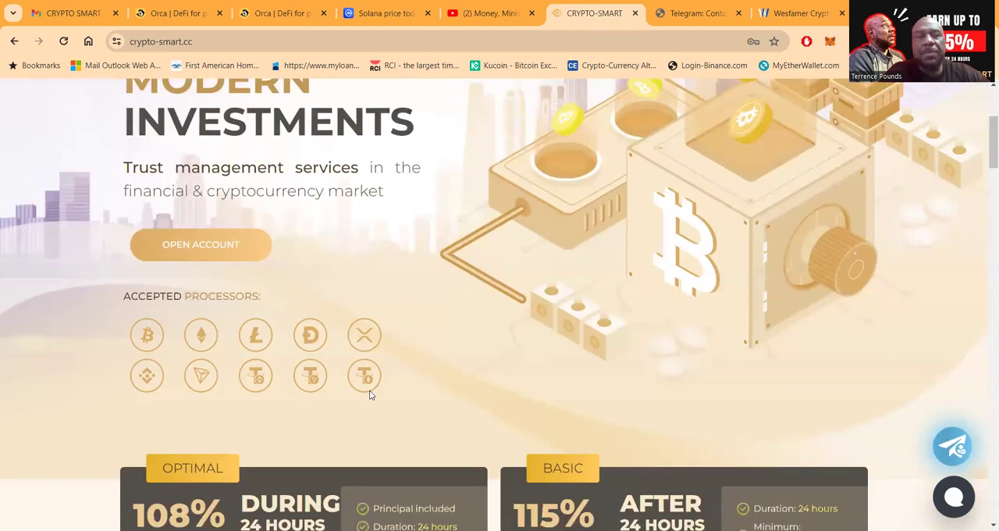
scroll(down, 3)
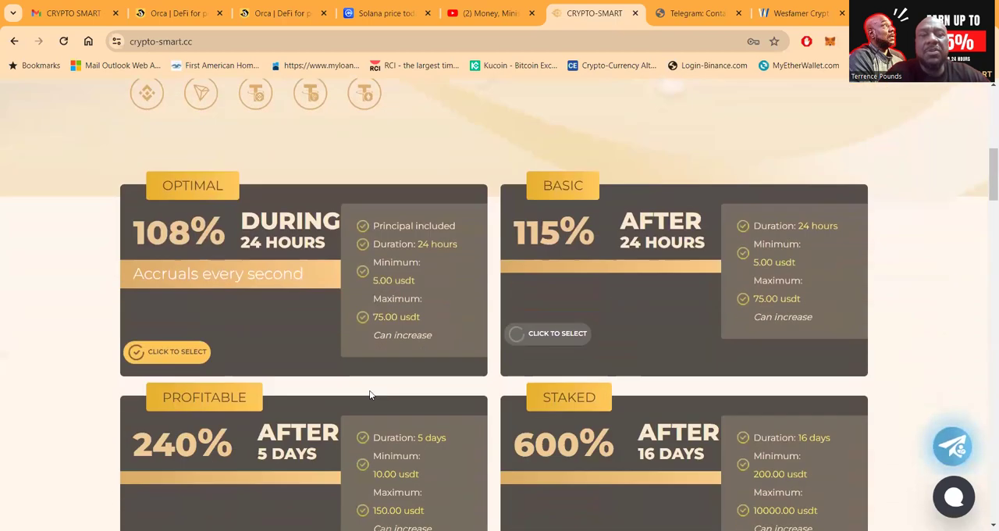
scroll(down, 3)
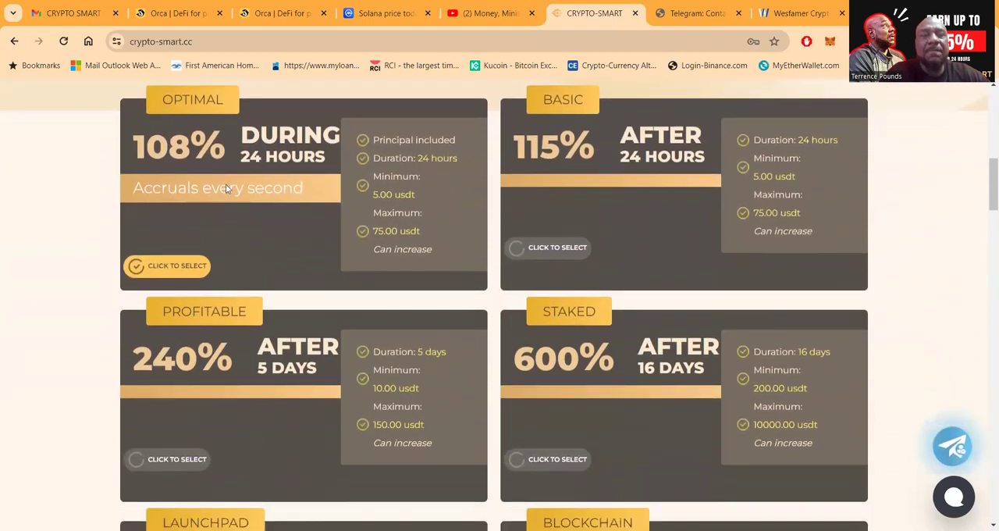
mouse_move(628, 235)
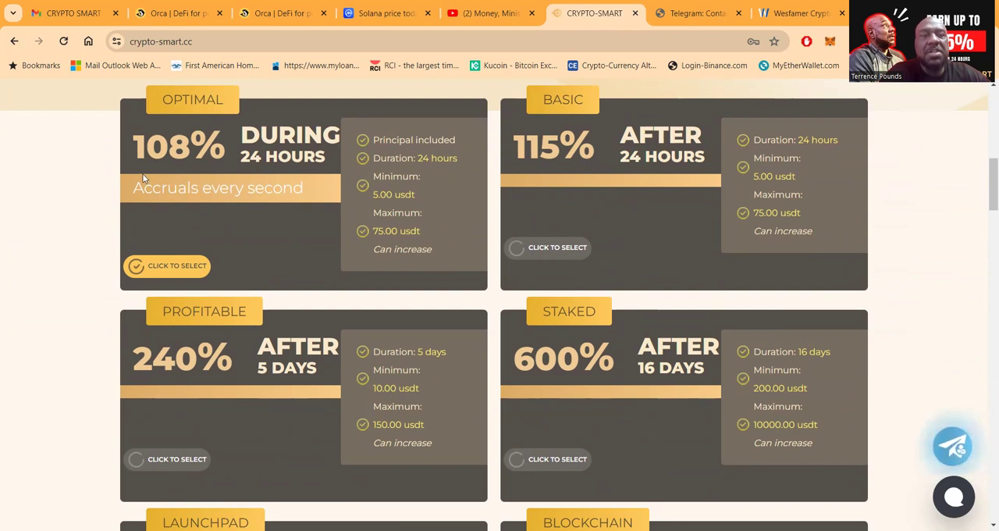
mouse_move(246, 164)
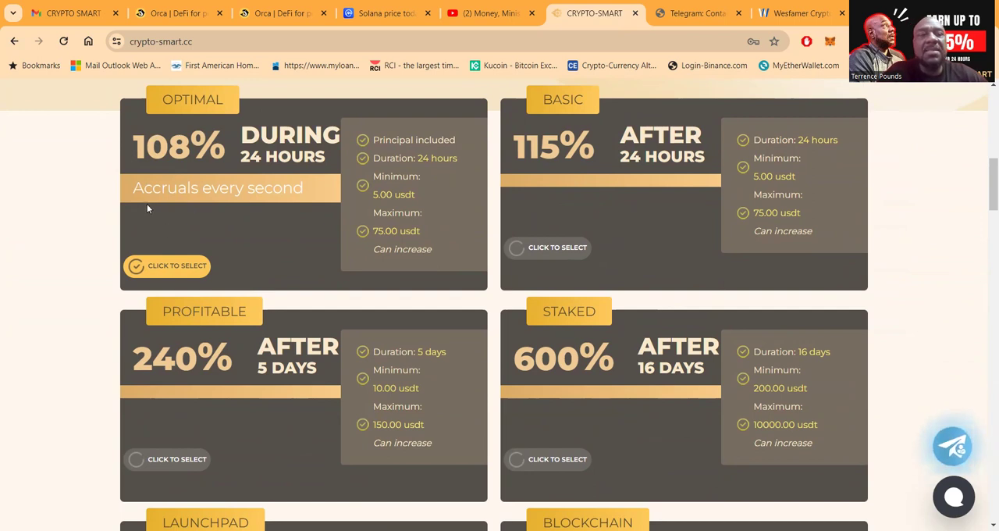
mouse_move(308, 211)
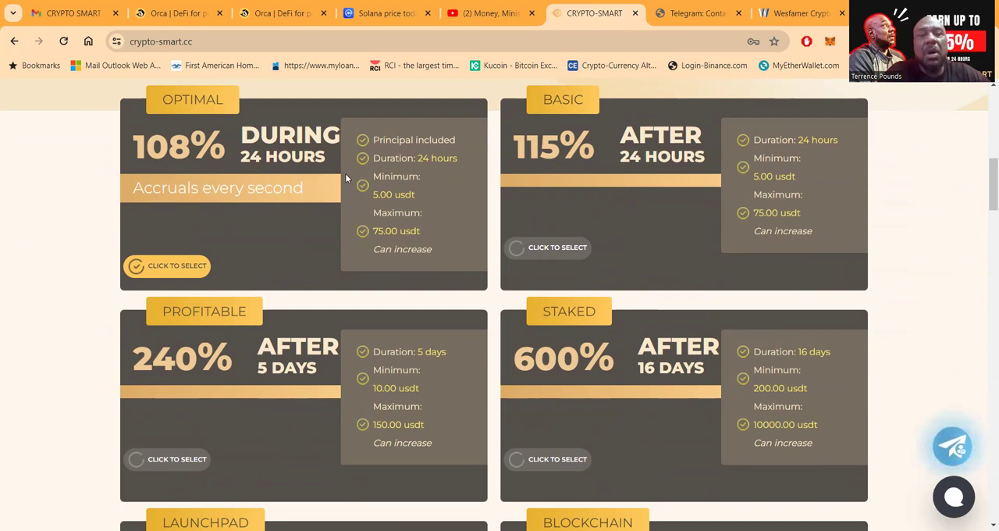
mouse_move(409, 197)
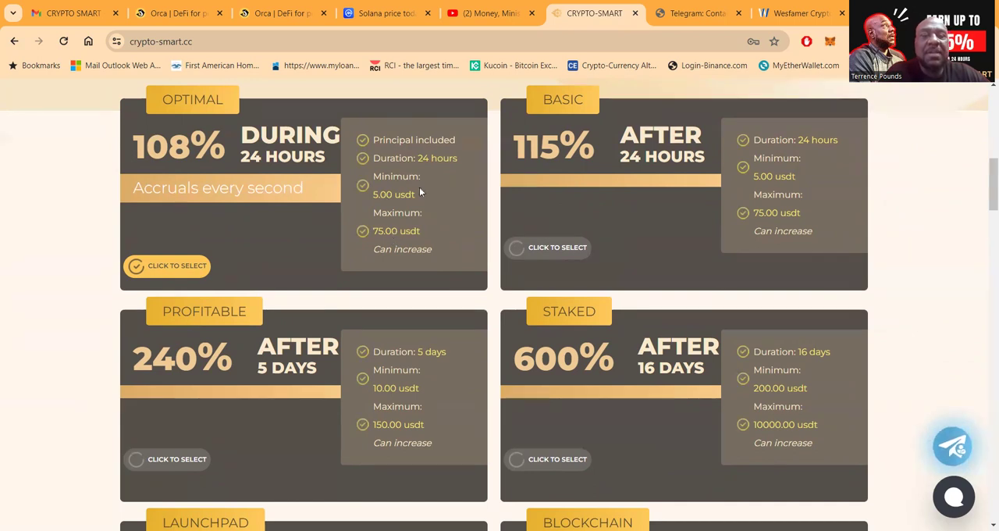
mouse_move(562, 169)
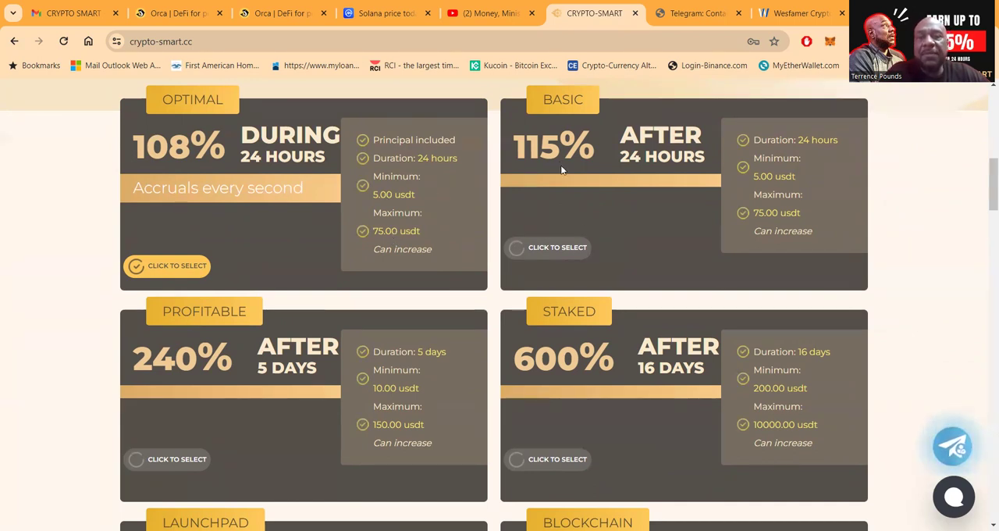
mouse_move(575, 166)
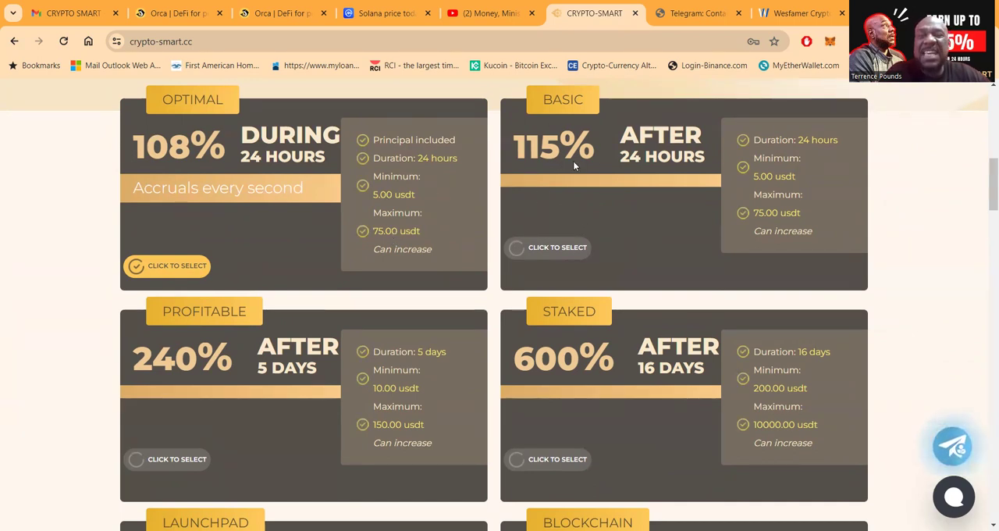
mouse_move(677, 200)
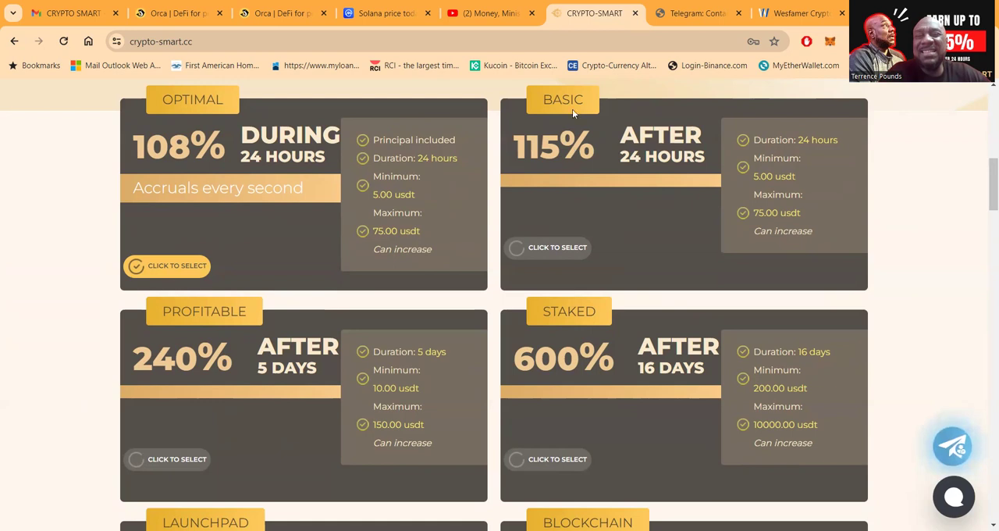
mouse_move(790, 175)
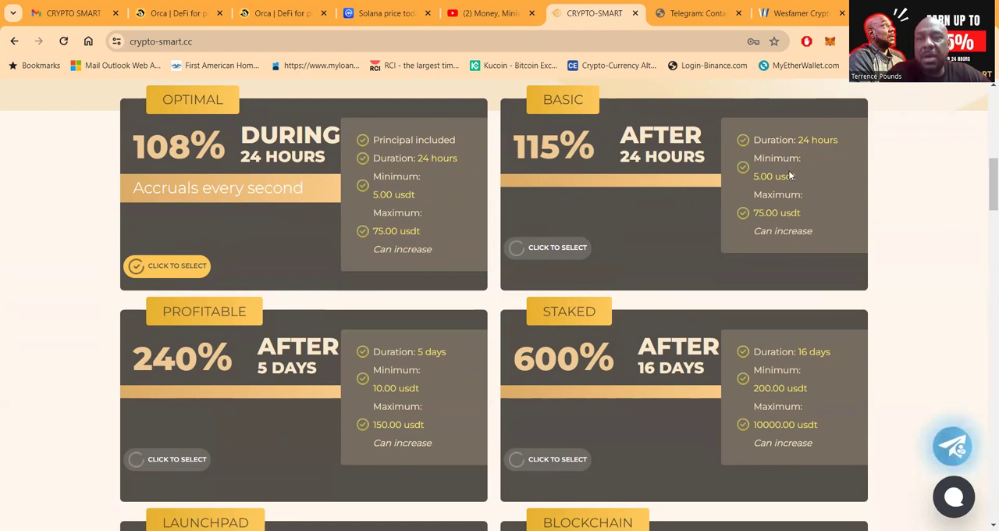
mouse_move(761, 102)
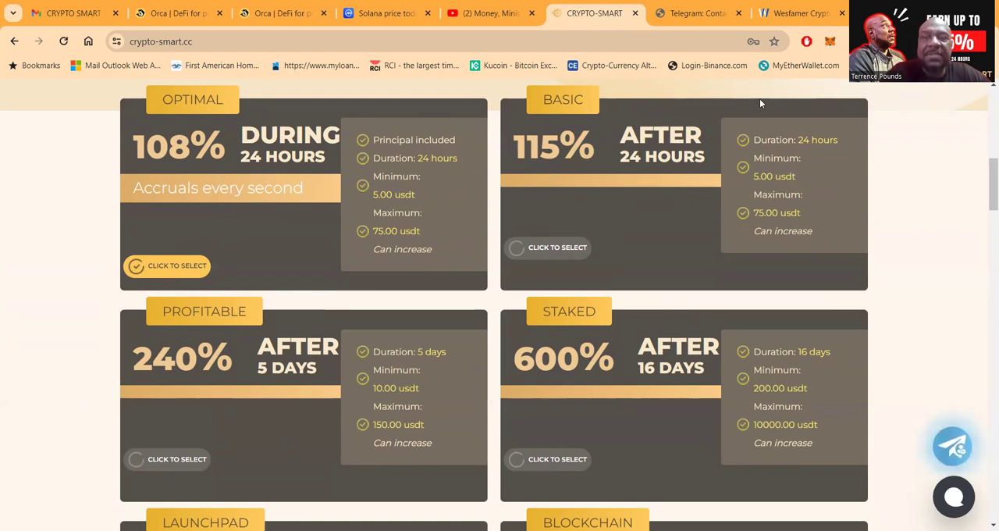
mouse_move(673, 164)
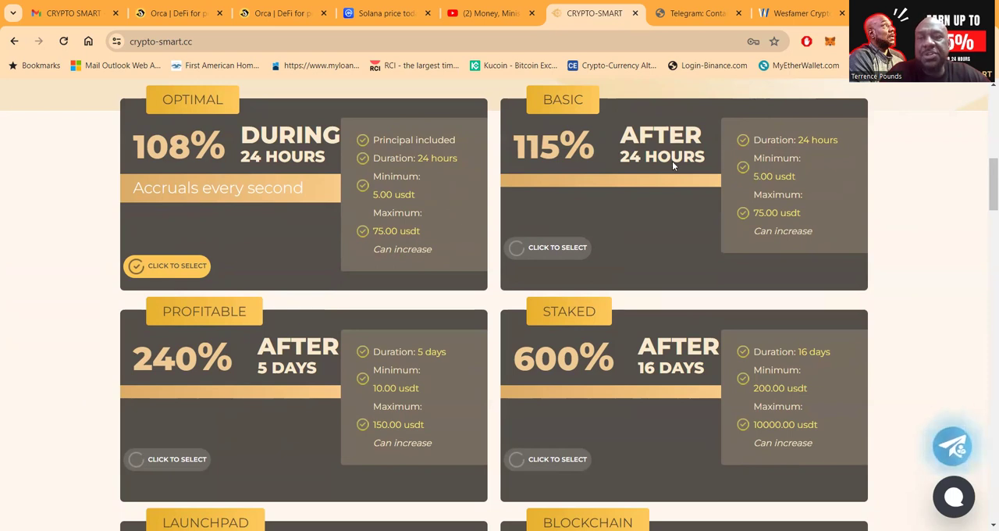
scroll(down, 3)
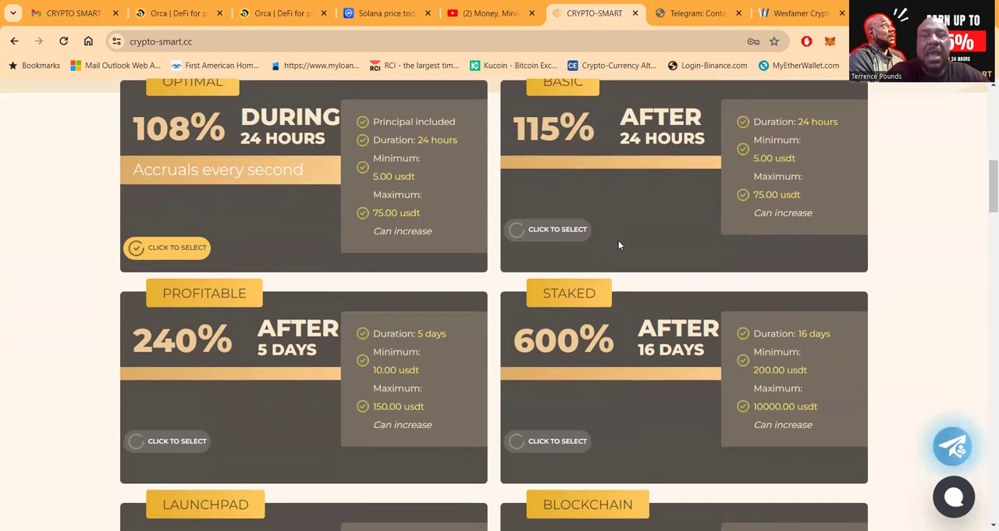
scroll(down, 3)
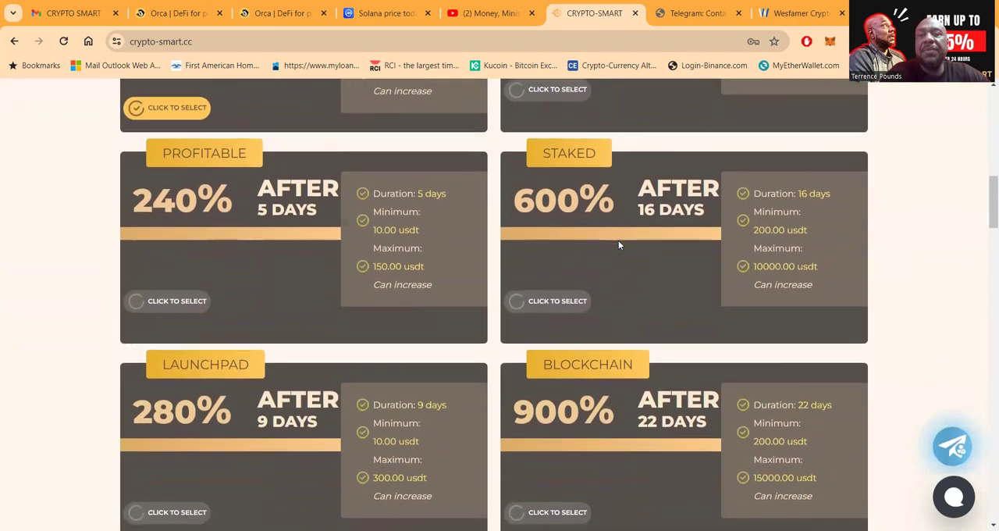
scroll(down, 3)
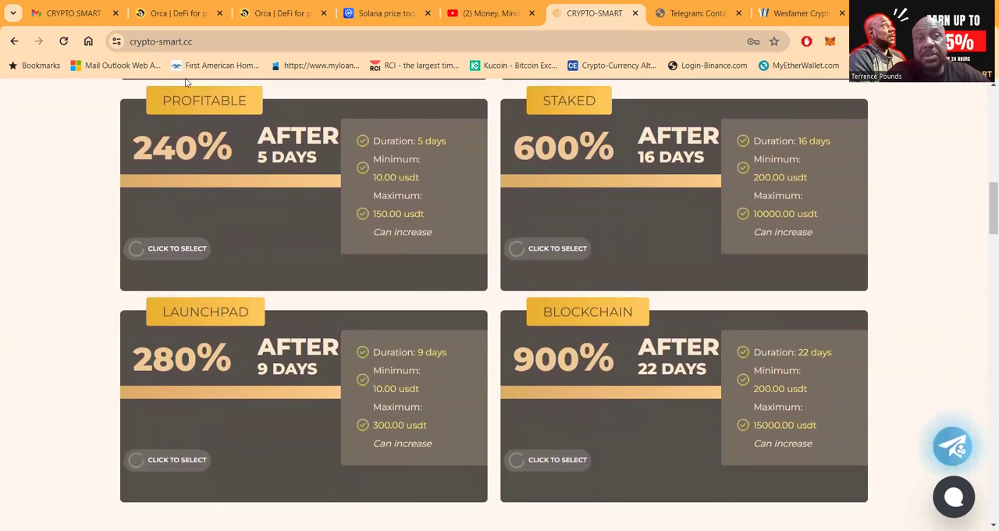
mouse_move(407, 152)
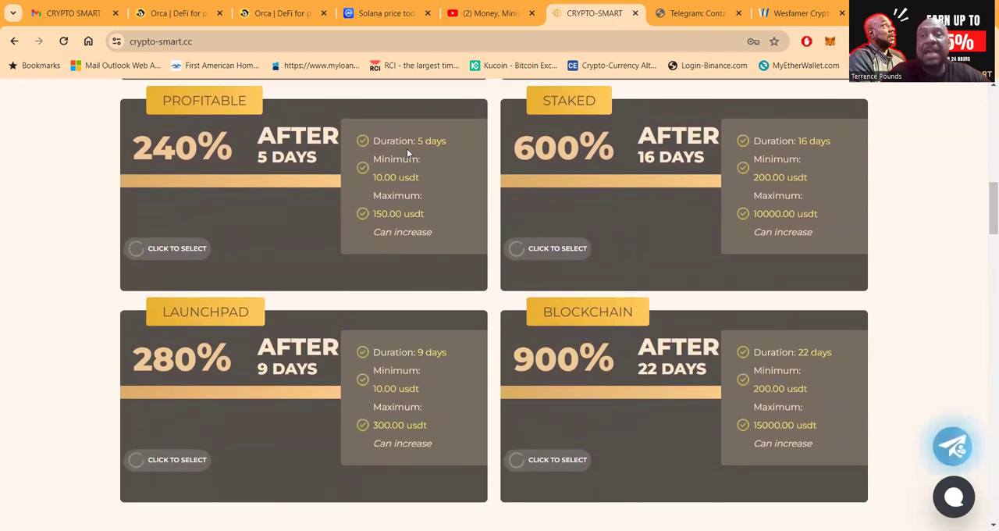
mouse_move(302, 174)
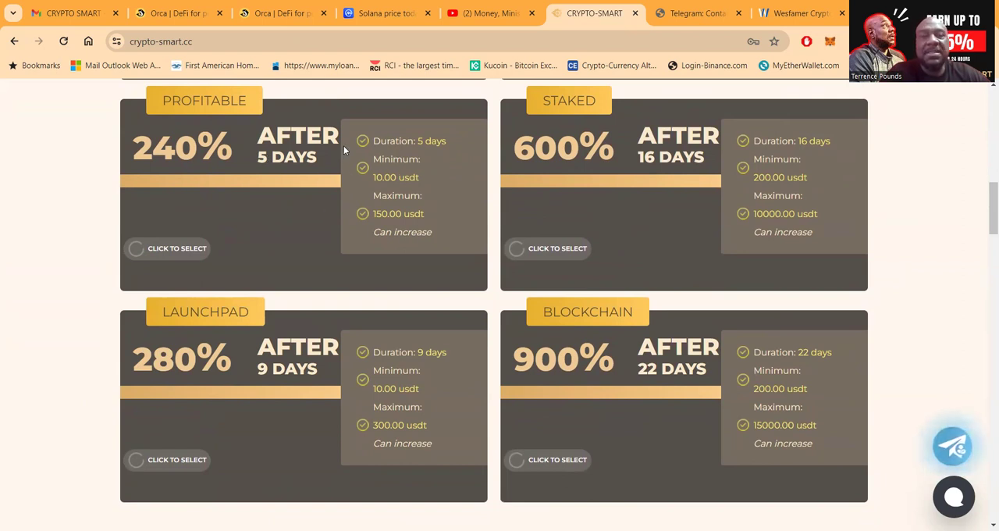
mouse_move(227, 172)
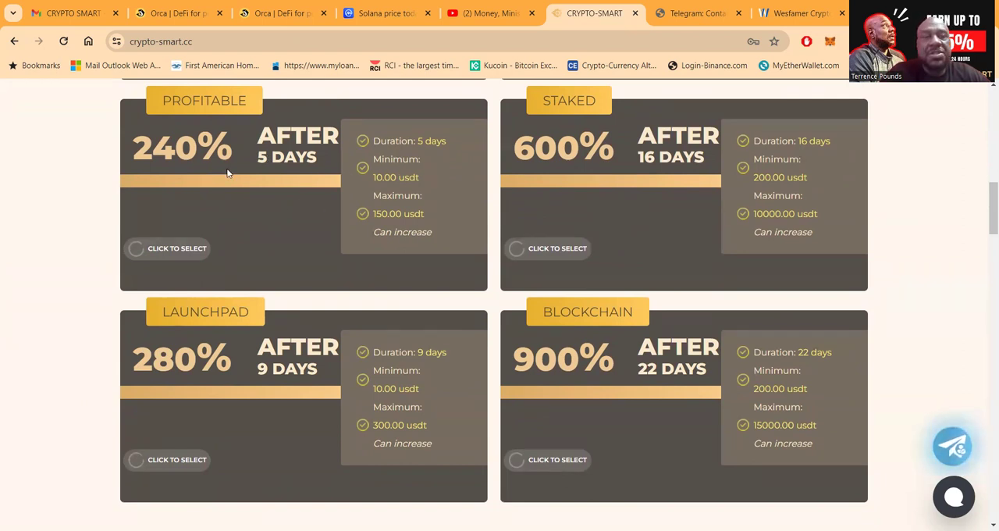
mouse_move(250, 177)
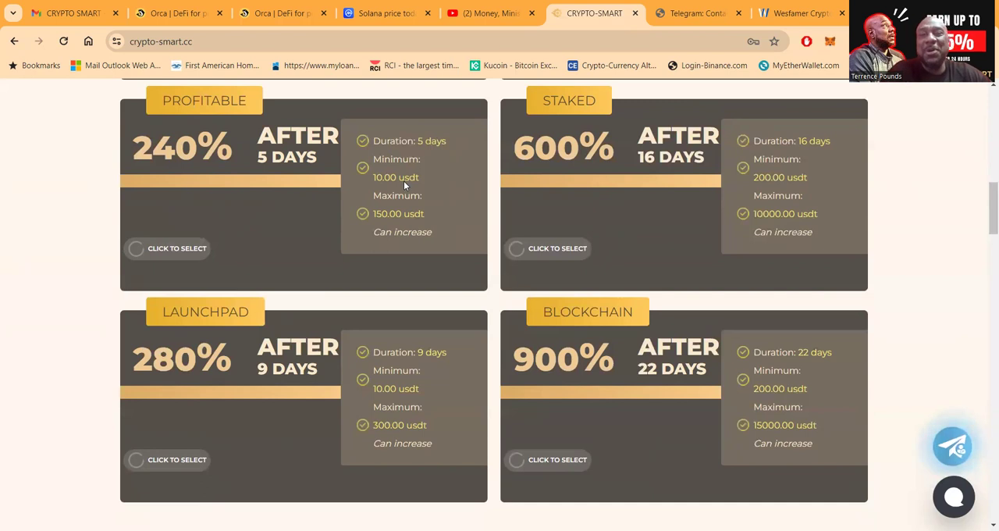
mouse_move(607, 152)
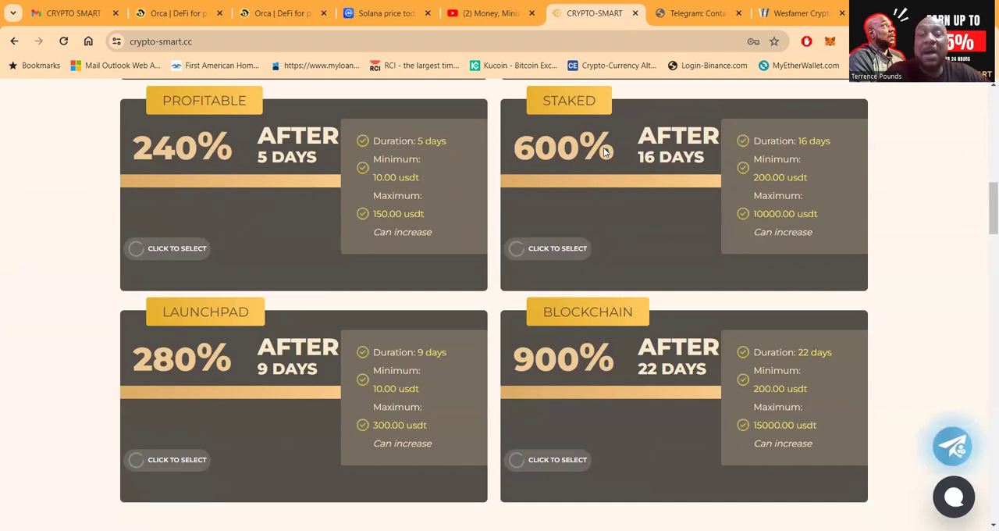
mouse_move(595, 174)
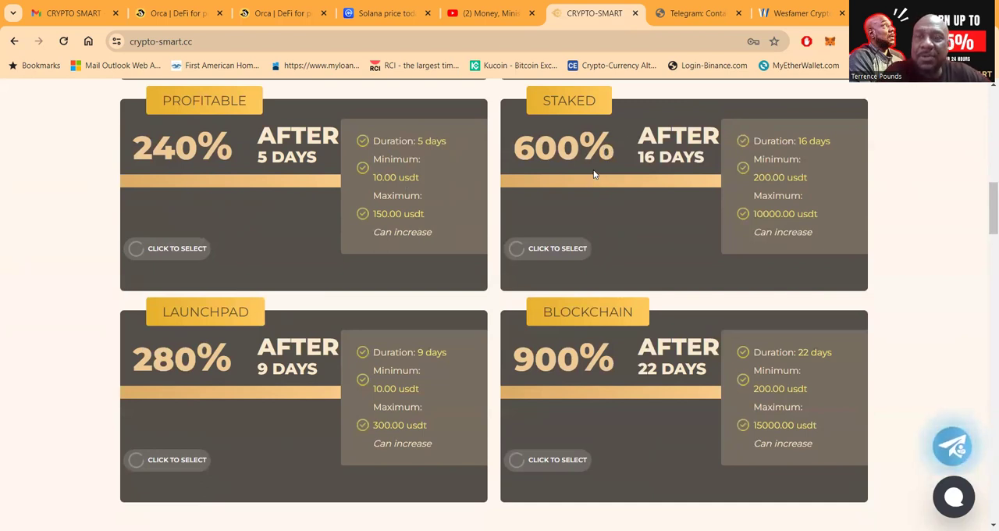
mouse_move(691, 125)
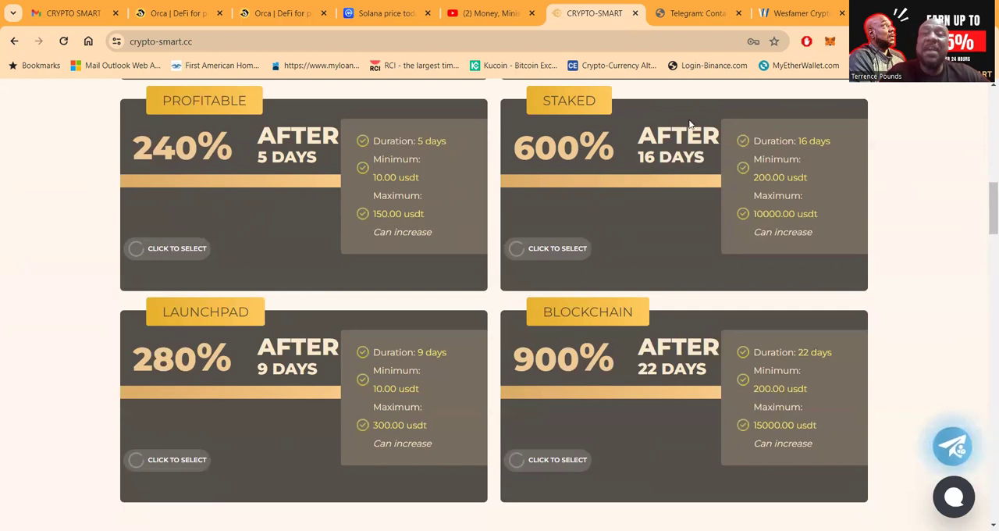
mouse_move(607, 169)
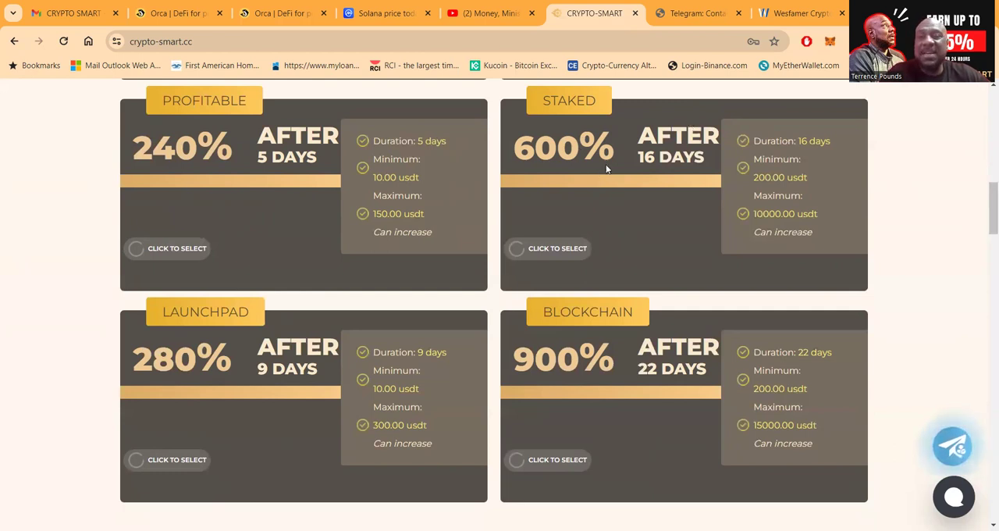
mouse_move(725, 175)
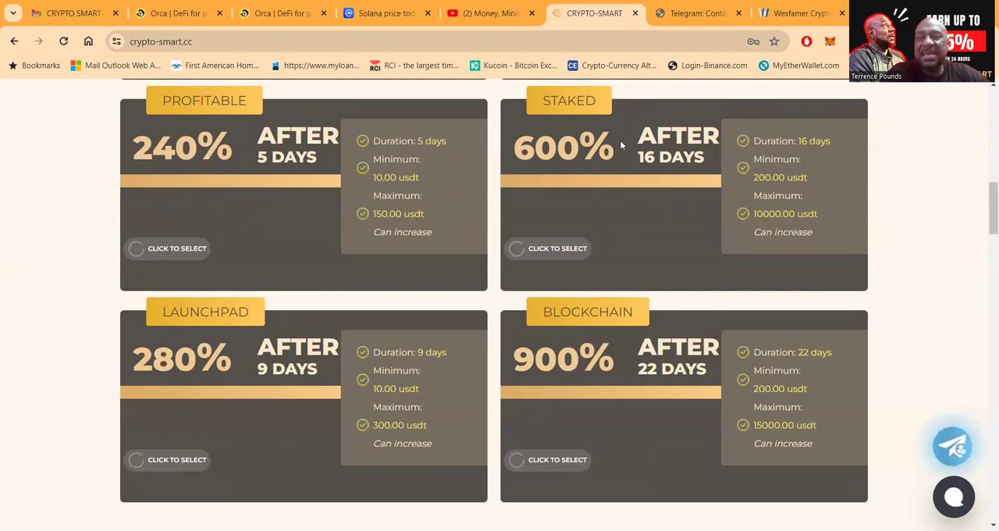
mouse_move(299, 185)
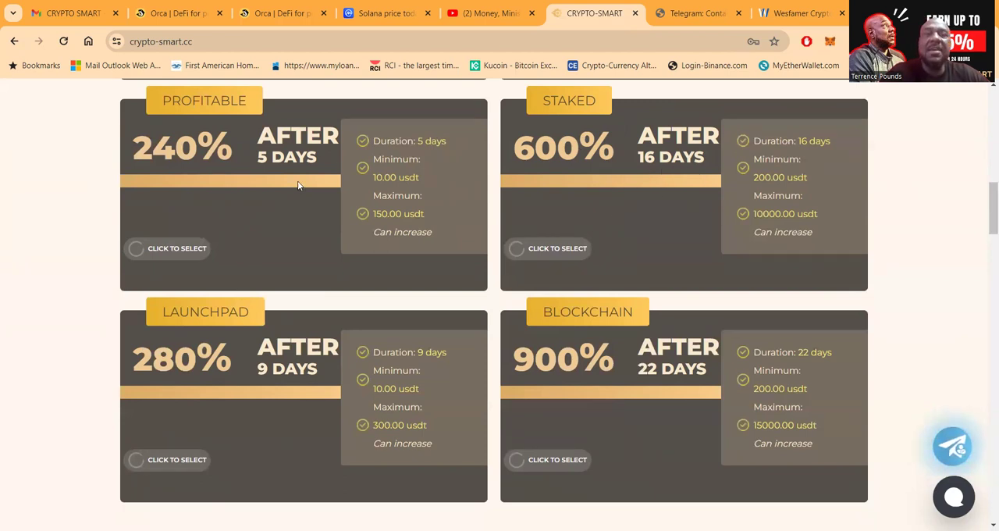
Scroll past the profit calculator to the What Is Crypto-Smart section with its UK incorporation certificate
scroll(down, 3)
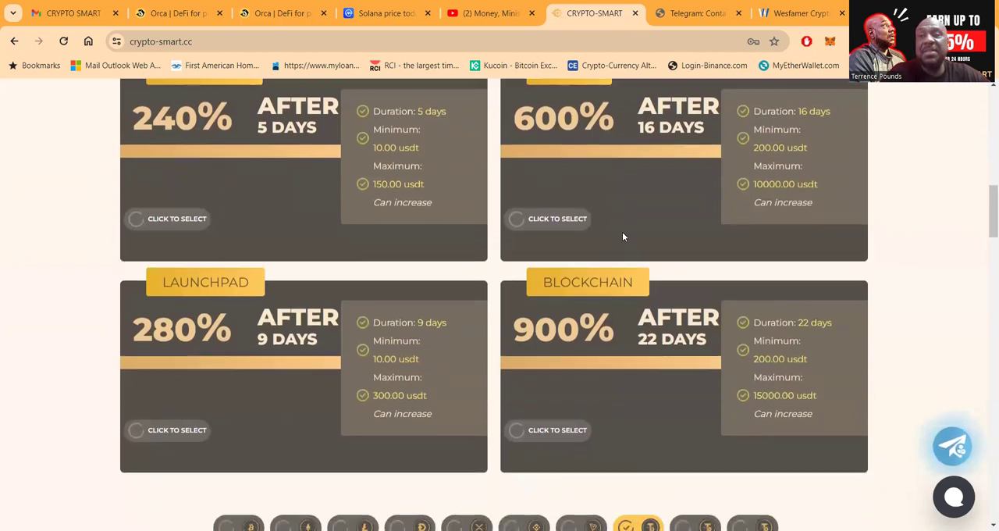
scroll(down, 3)
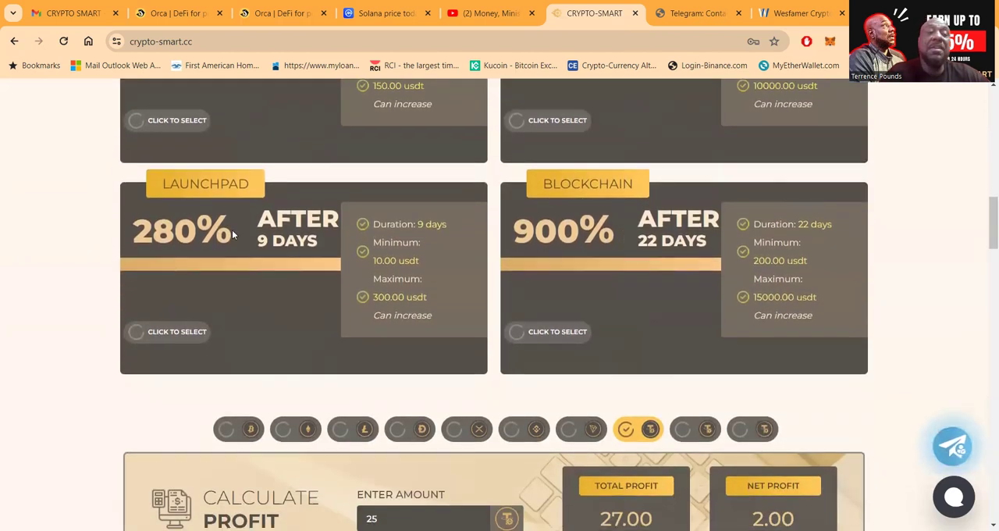
mouse_move(317, 272)
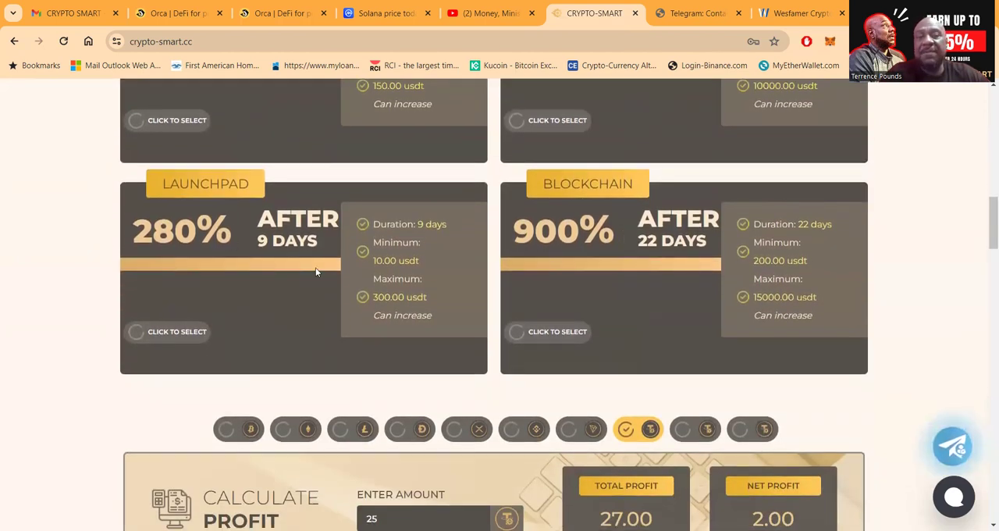
mouse_move(641, 272)
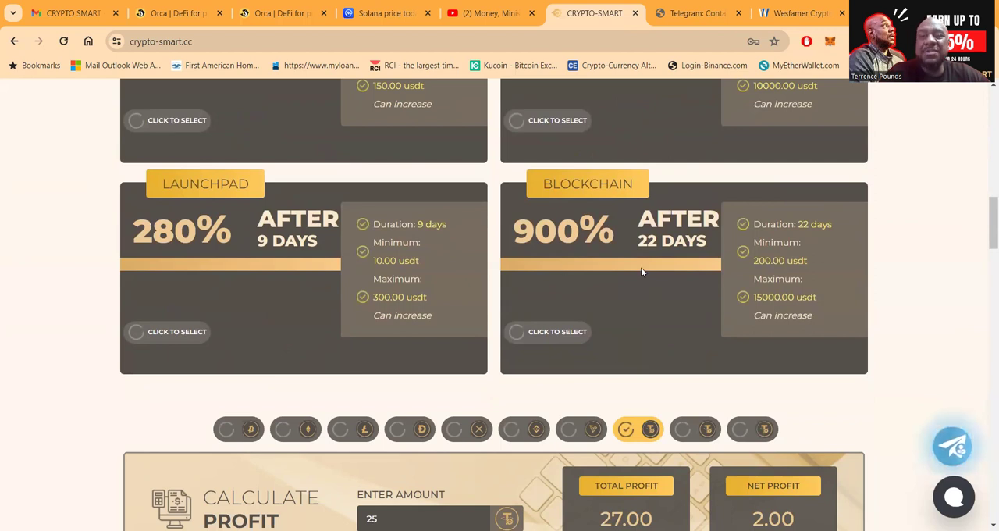
scroll(down, 3)
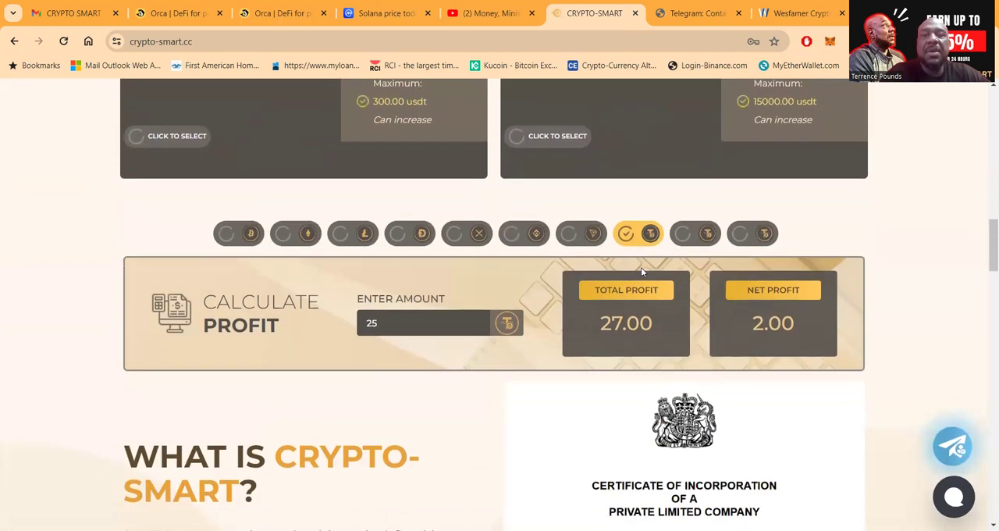
scroll(down, 3)
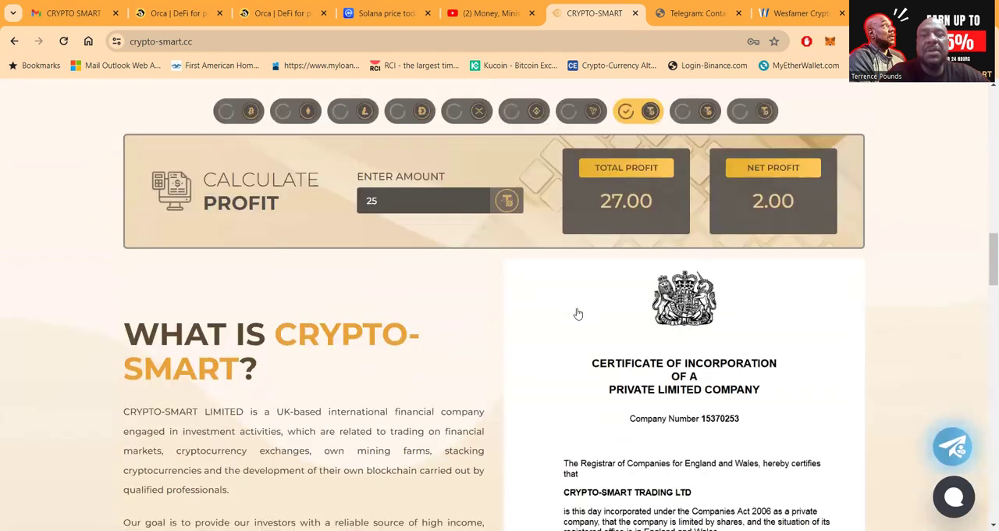
scroll(down, 3)
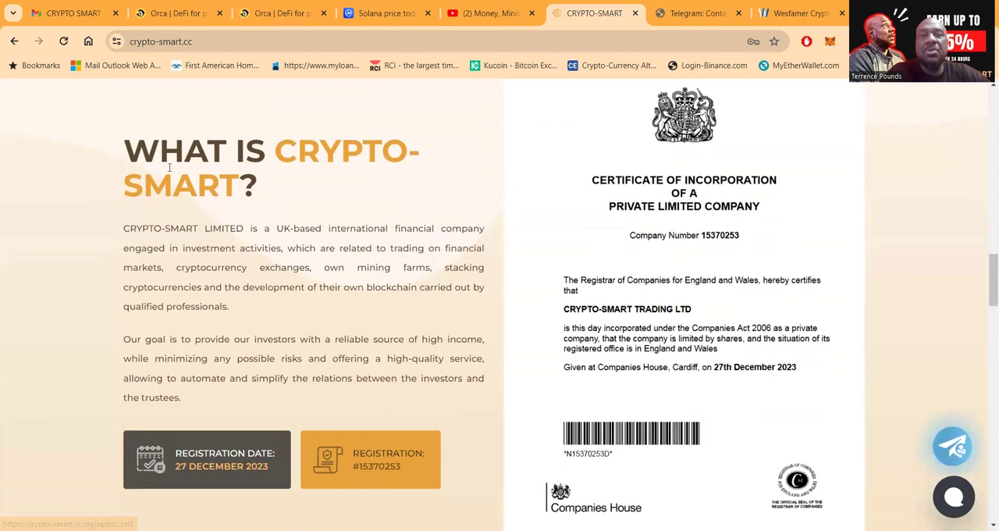
scroll(down, 3)
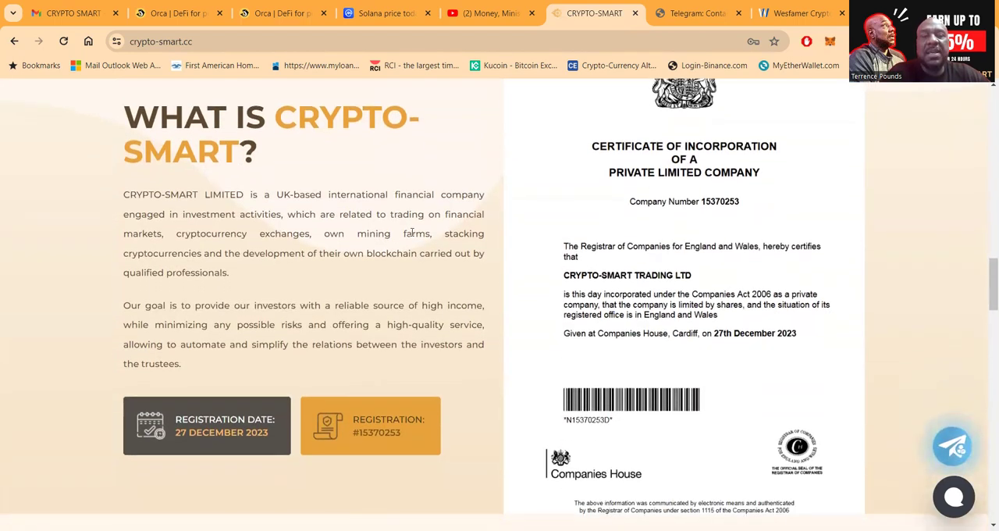
Scroll to the statistics cards: started FEB-15-2024, 792 users, $64,624 invested, $60,163 withdrawn
scroll(down, 3)
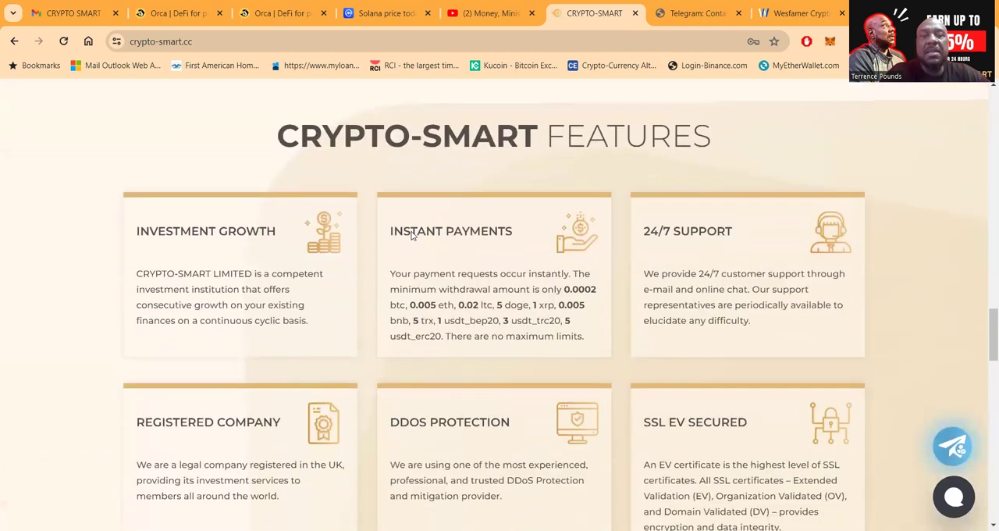
scroll(down, 3)
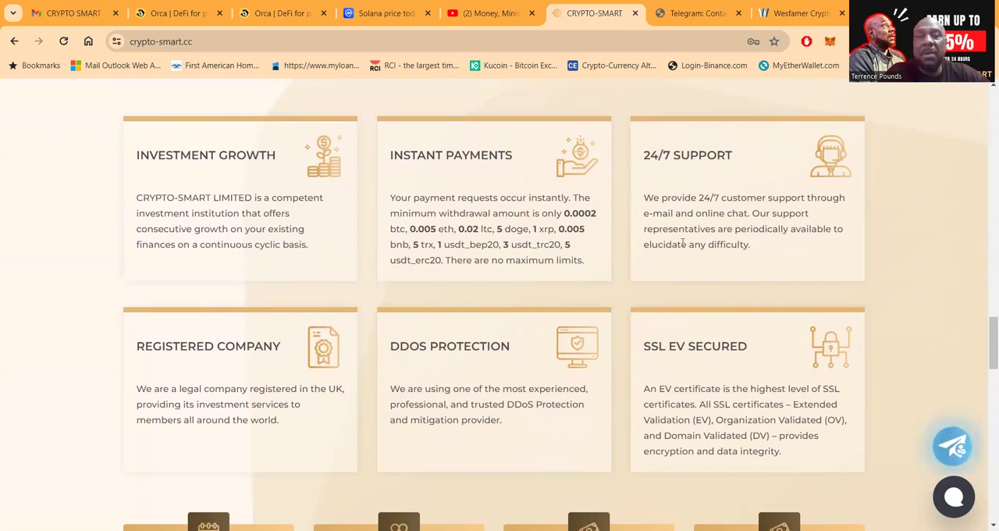
mouse_move(537, 314)
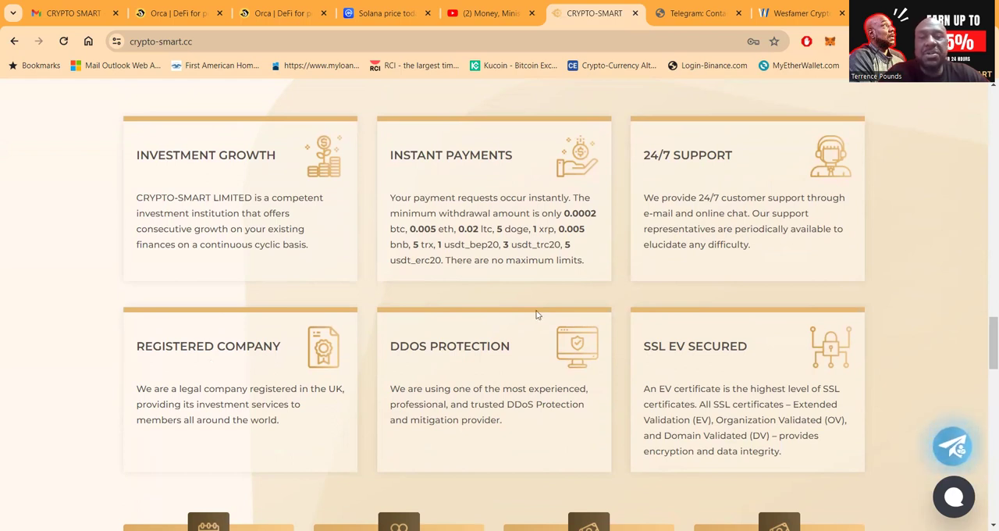
scroll(down, 3)
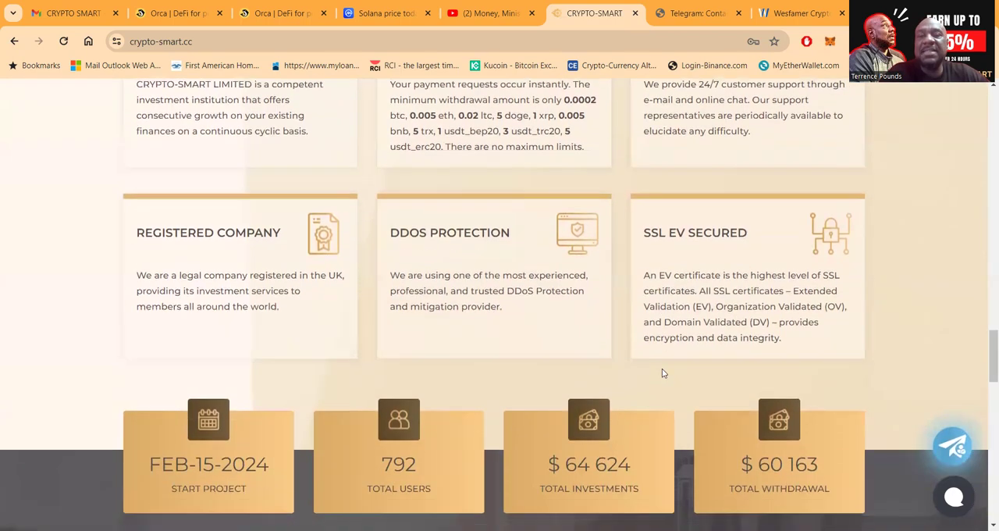
scroll(down, 3)
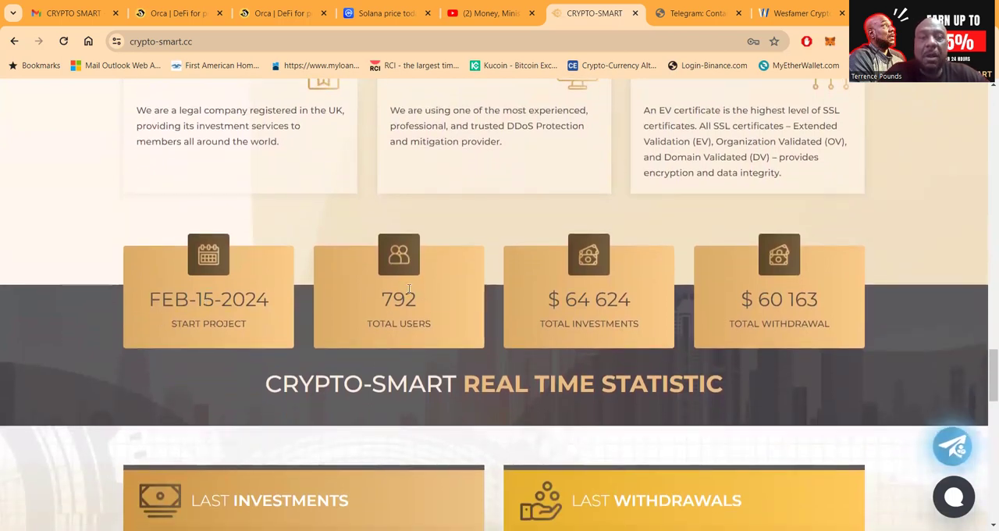
mouse_move(629, 250)
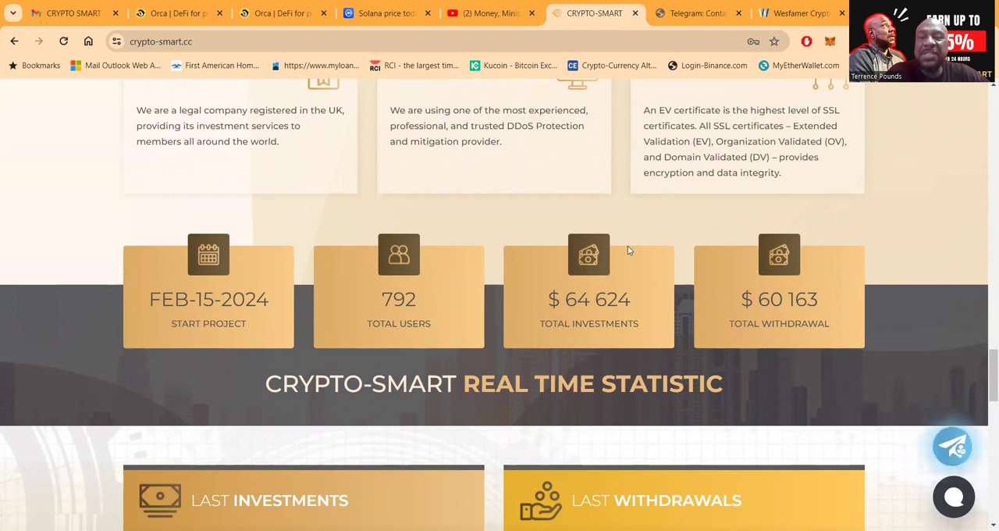
mouse_move(813, 306)
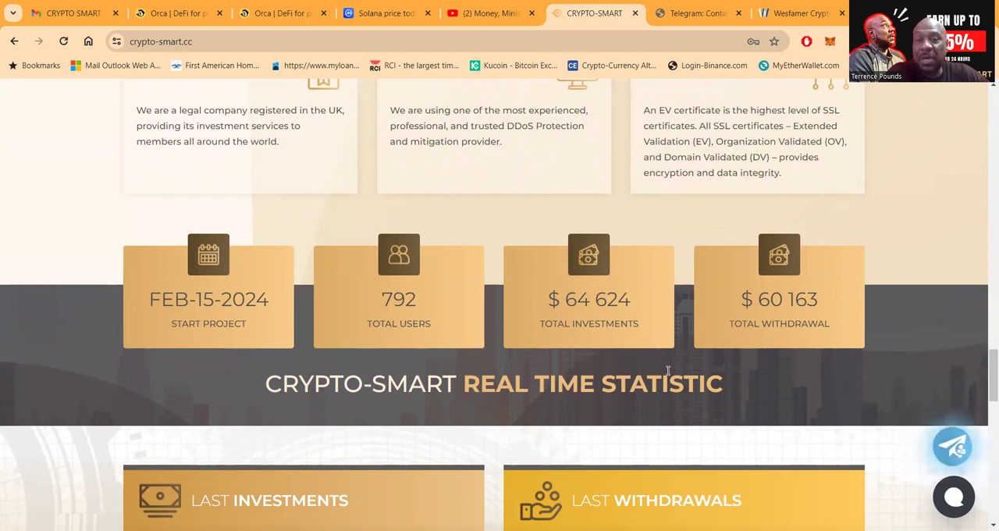
Scroll to the Last Investments and Last Withdrawals tables with the 240 USDT withdrawal
scroll(down, 3)
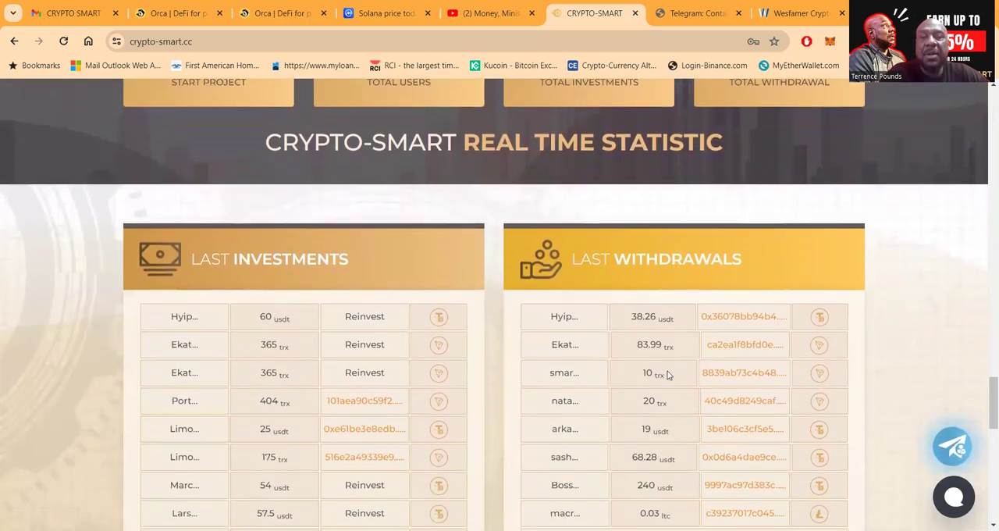
scroll(down, 3)
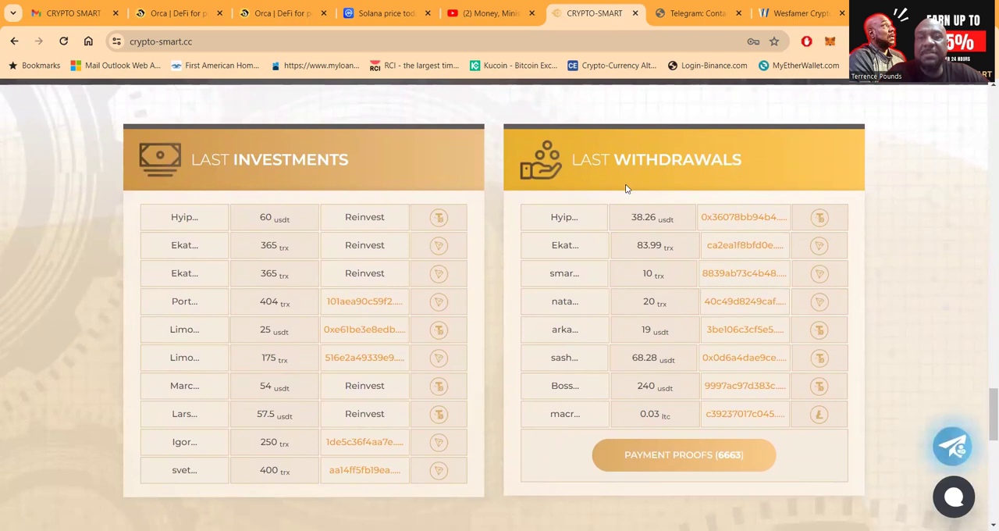
mouse_move(643, 398)
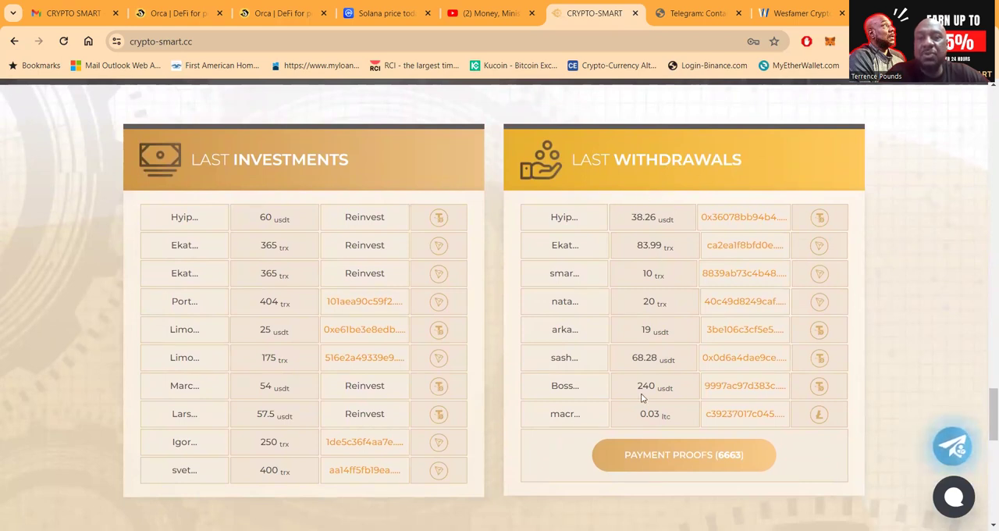
mouse_move(669, 386)
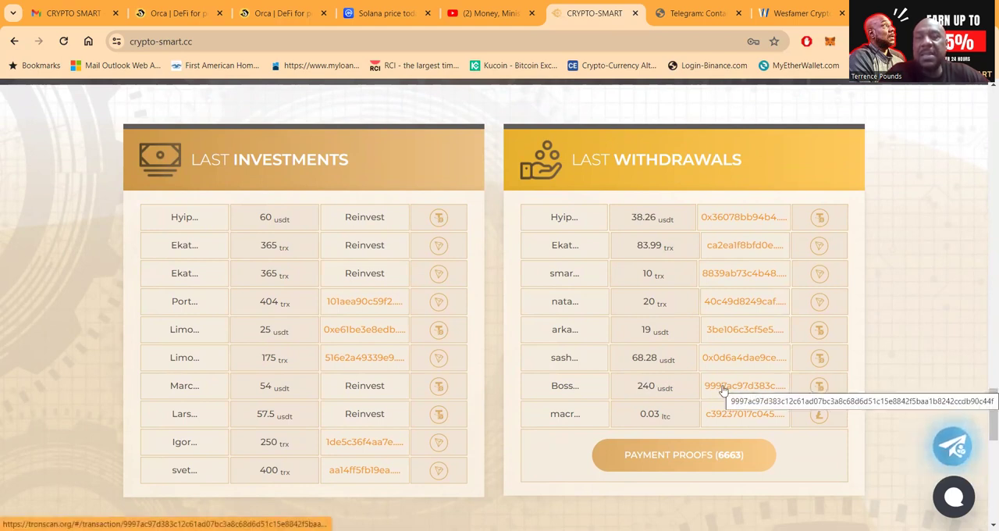
mouse_move(738, 386)
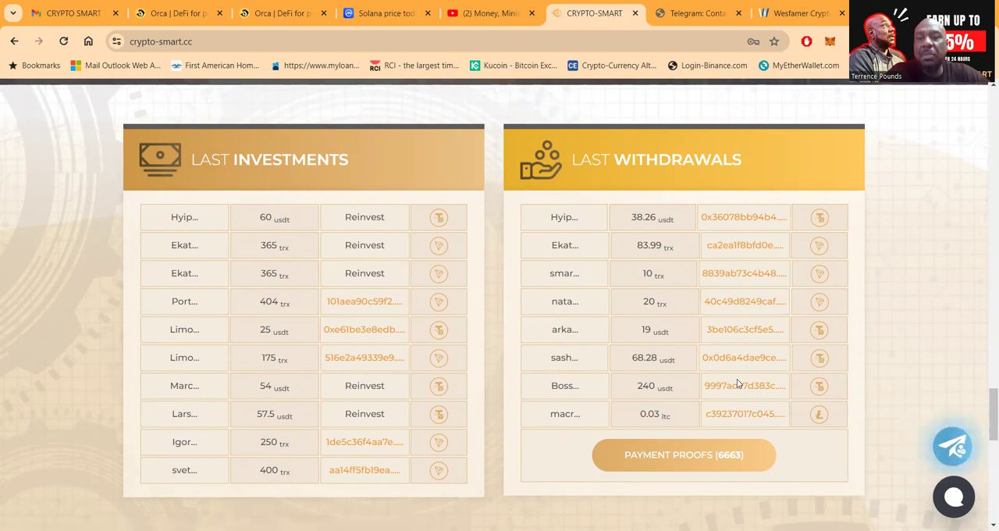
mouse_move(739, 386)
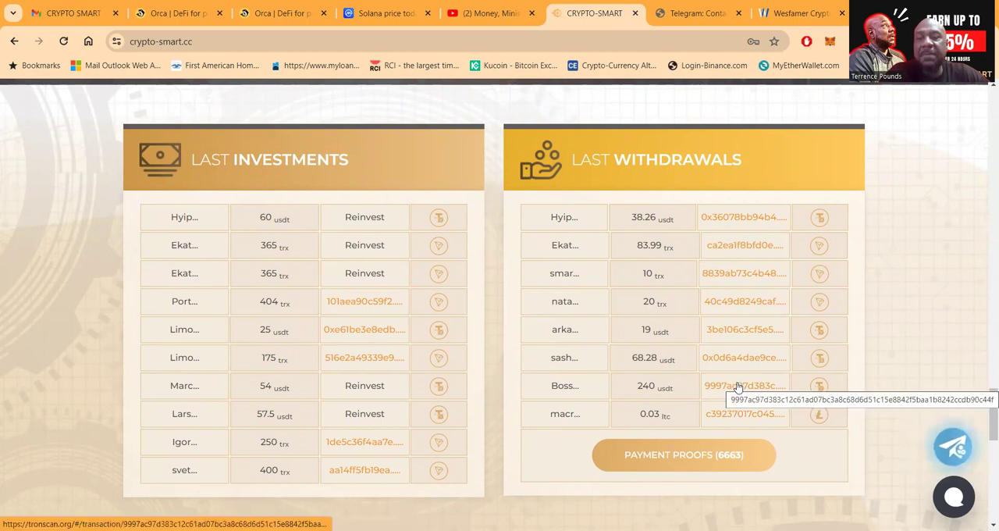
Follow the 240 USDT withdrawal hash to its Tronscan transaction record
click(743, 386)
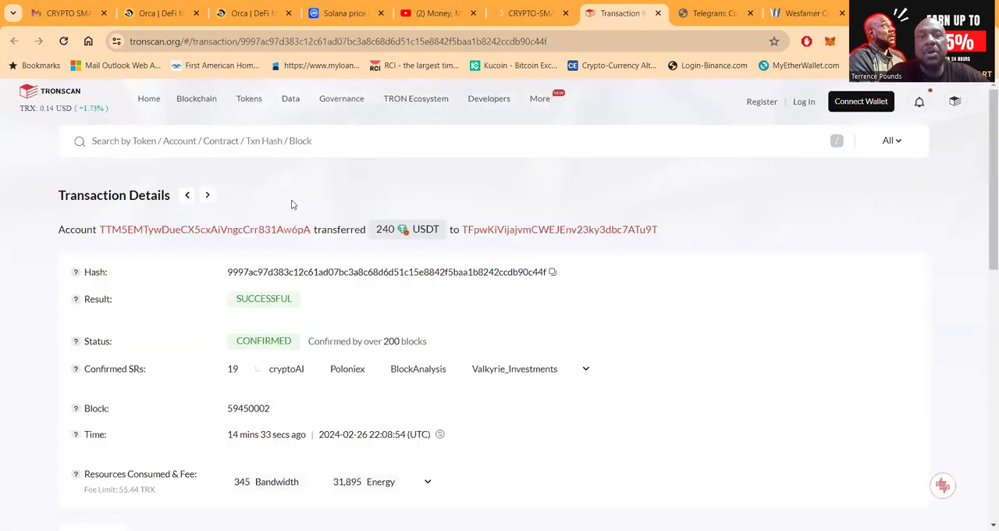
mouse_move(398, 307)
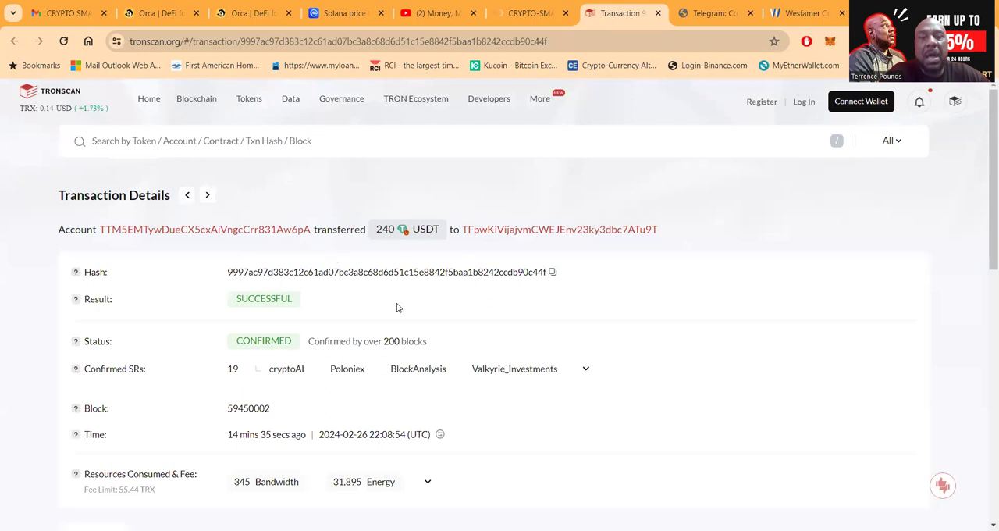
mouse_move(289, 324)
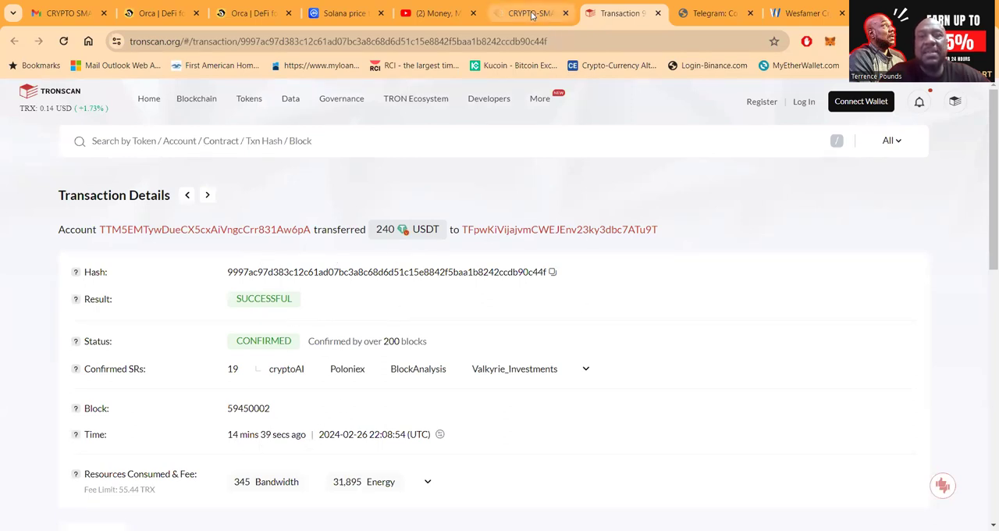
Return to Crypto-Smart and browse the Payment Proofs table of 6665 payouts
click(535, 13)
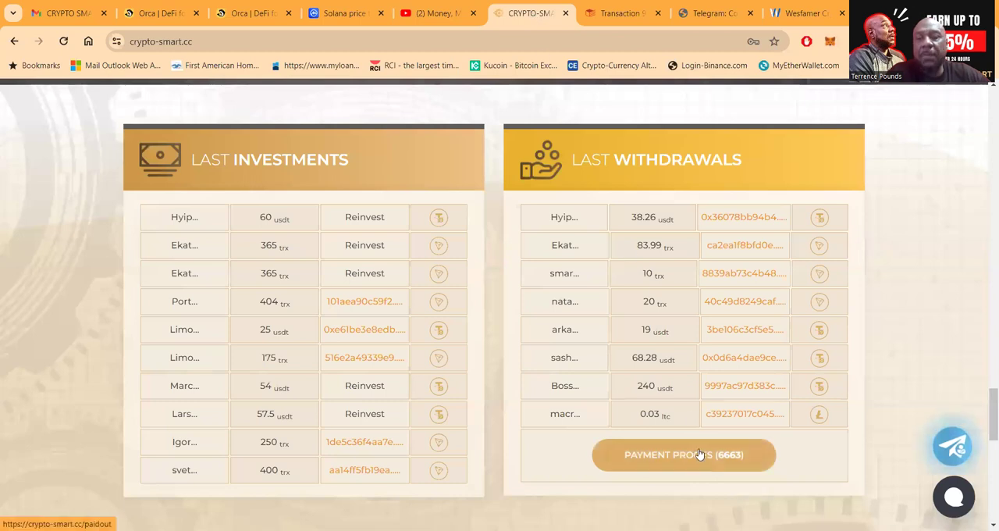
click(684, 455)
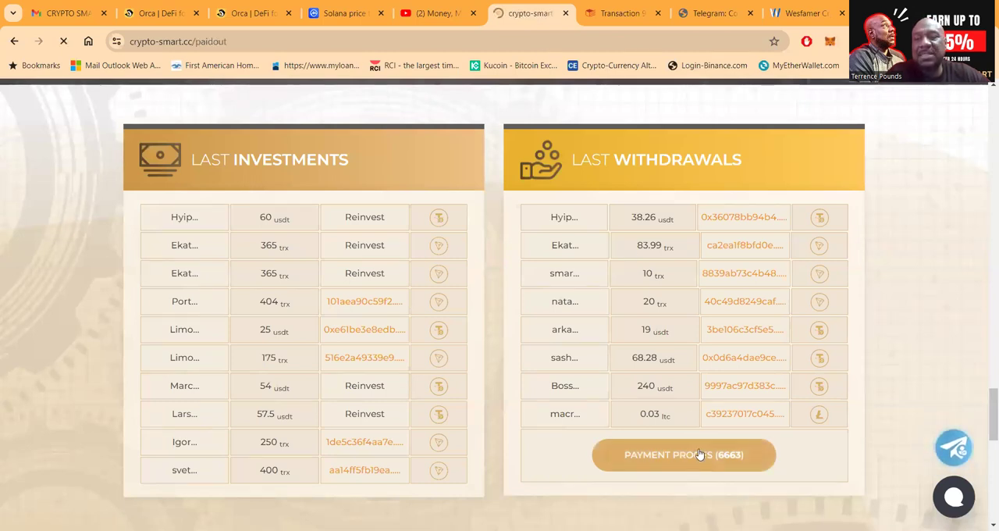
click(685, 455)
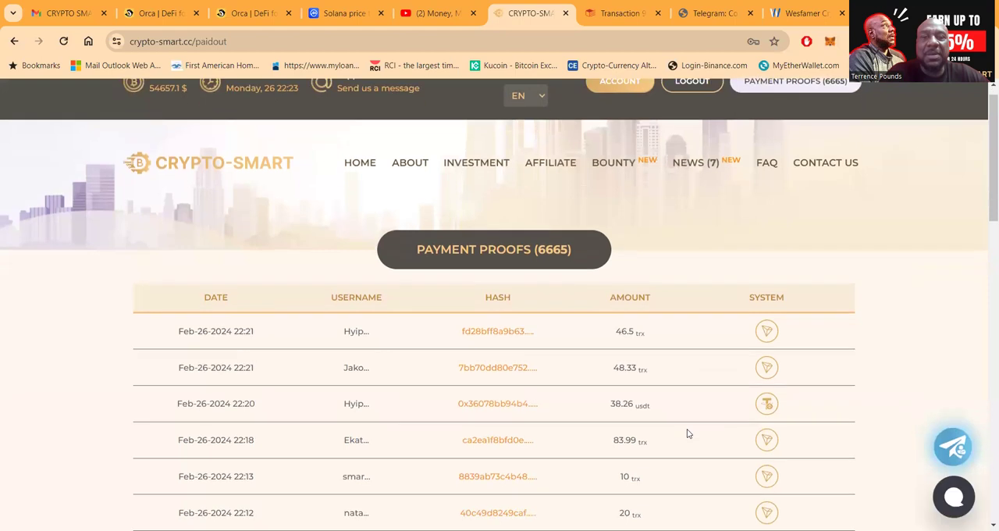
scroll(down, 3)
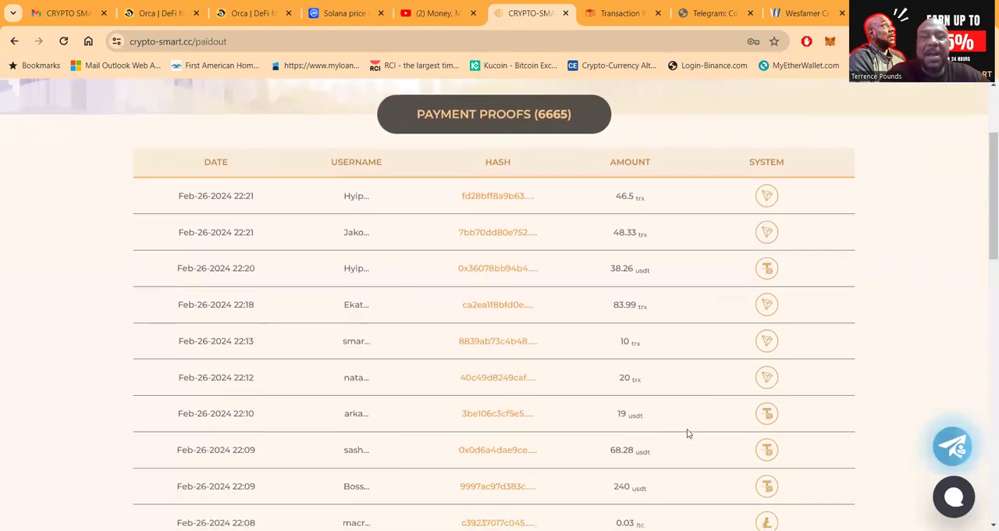
scroll(down, 3)
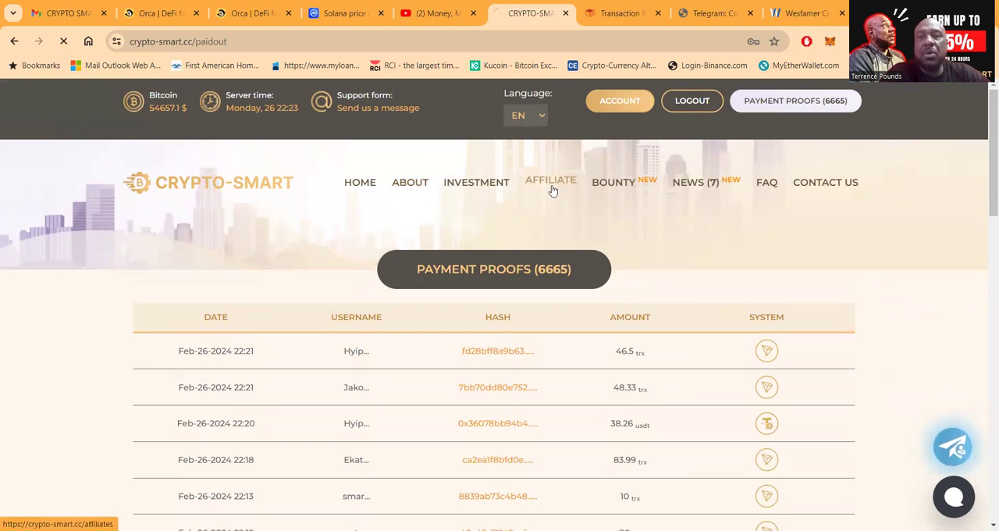
Go to the Affiliate page and scroll to the 6%, 1% and 1% referral levels
click(550, 182)
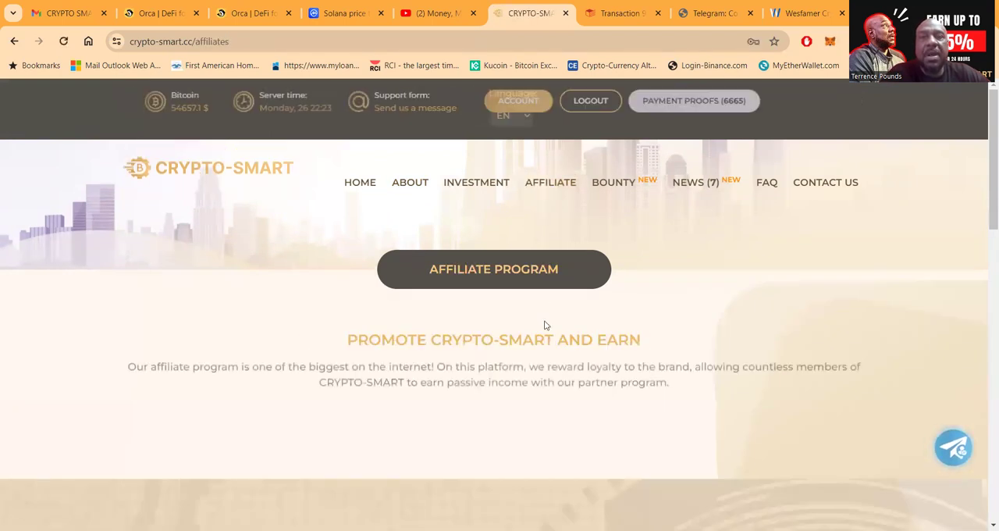
scroll(down, 3)
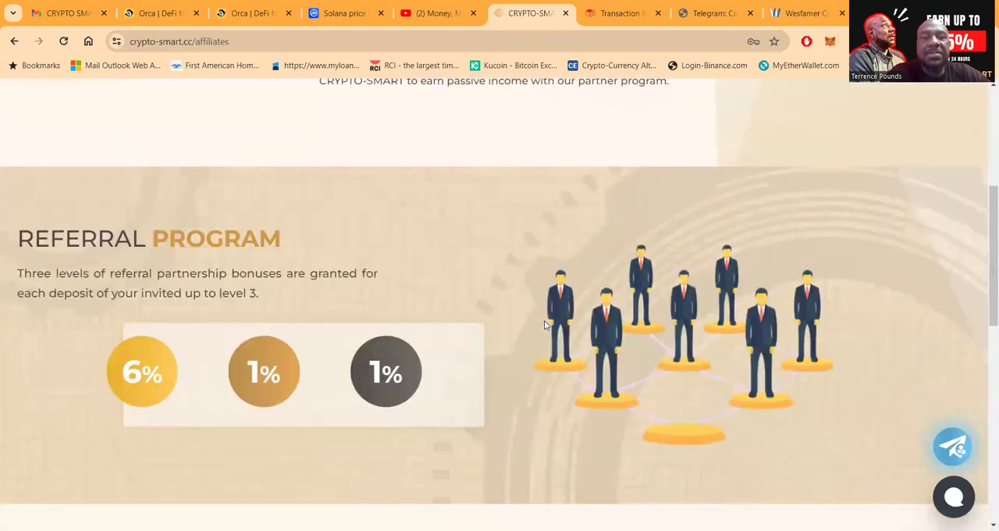
scroll(down, 3)
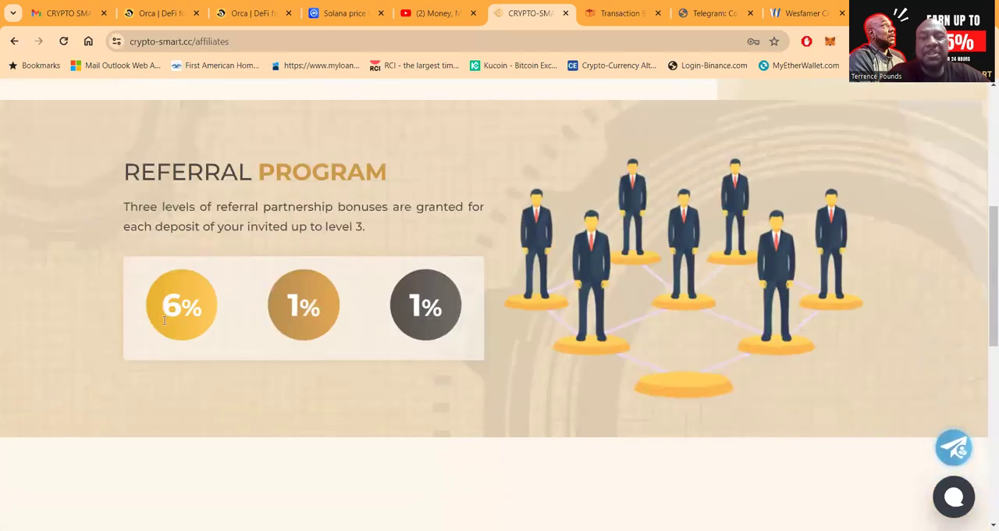
mouse_move(376, 319)
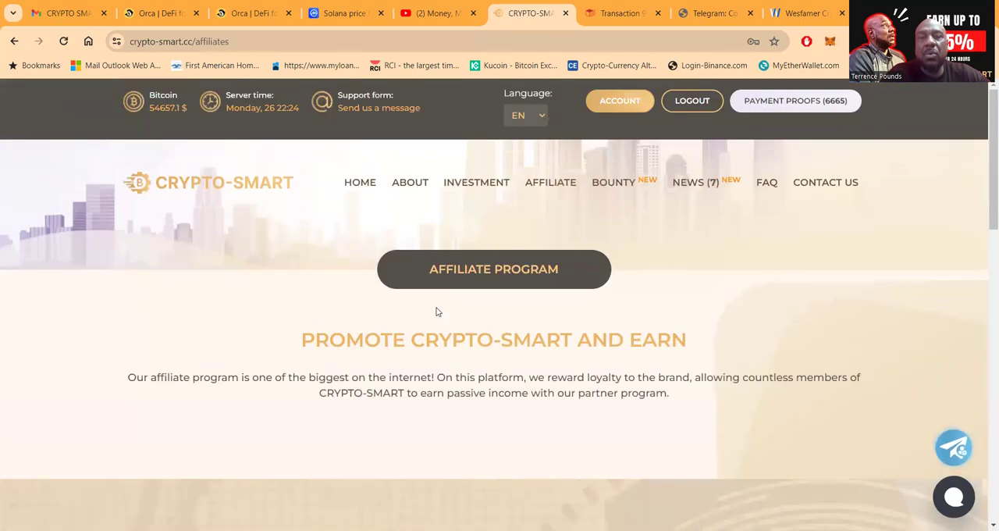
Go to the Make a Deposit page and choose the Basic plan paying 115% after 24 hours
click(619, 100)
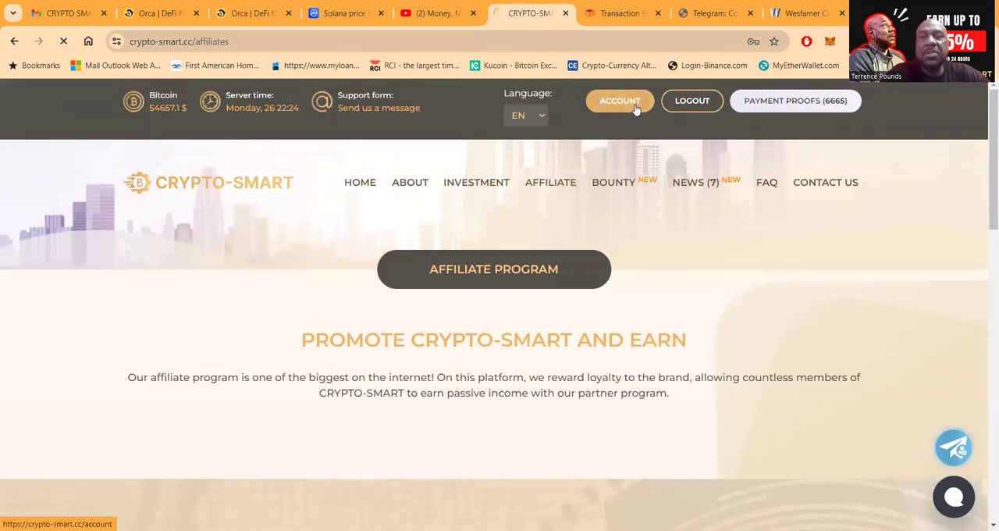
click(619, 101)
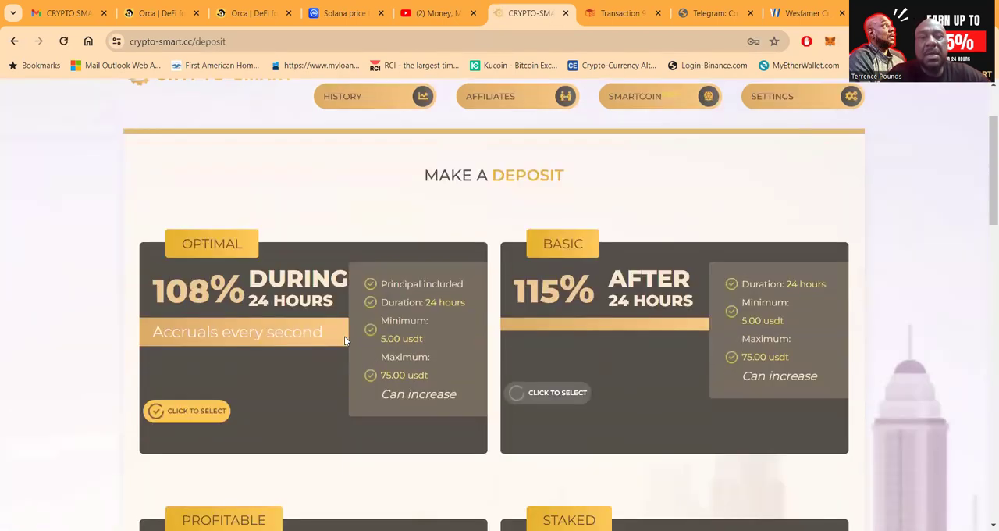
scroll(down, 3)
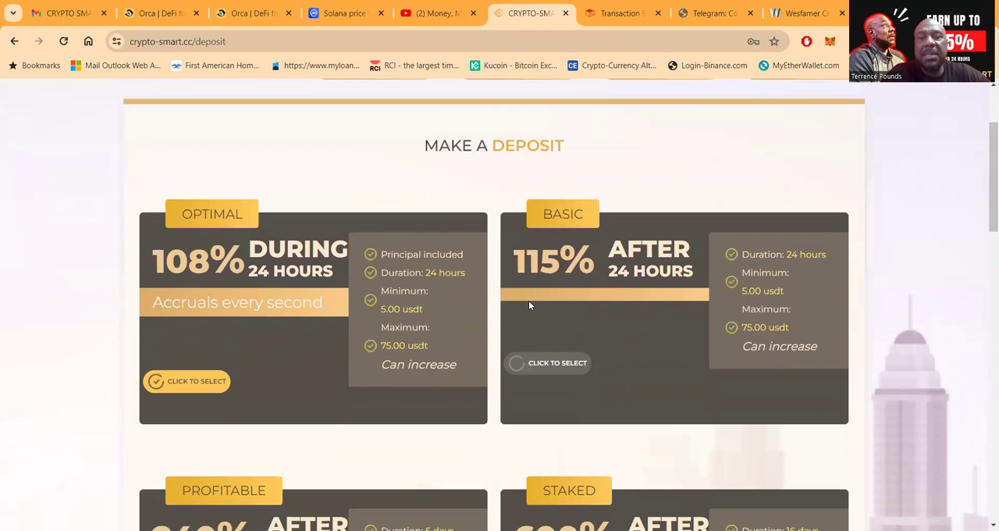
scroll(down, 3)
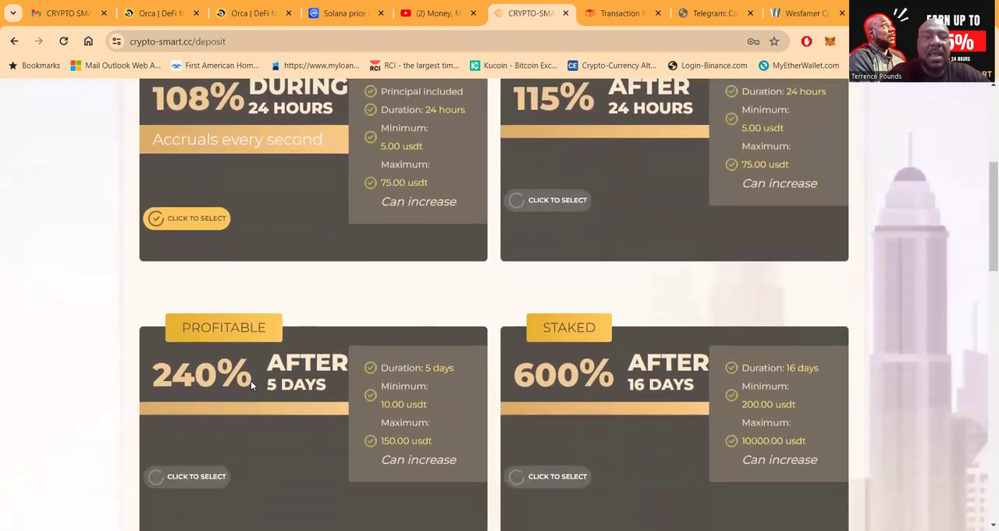
scroll(up, 3)
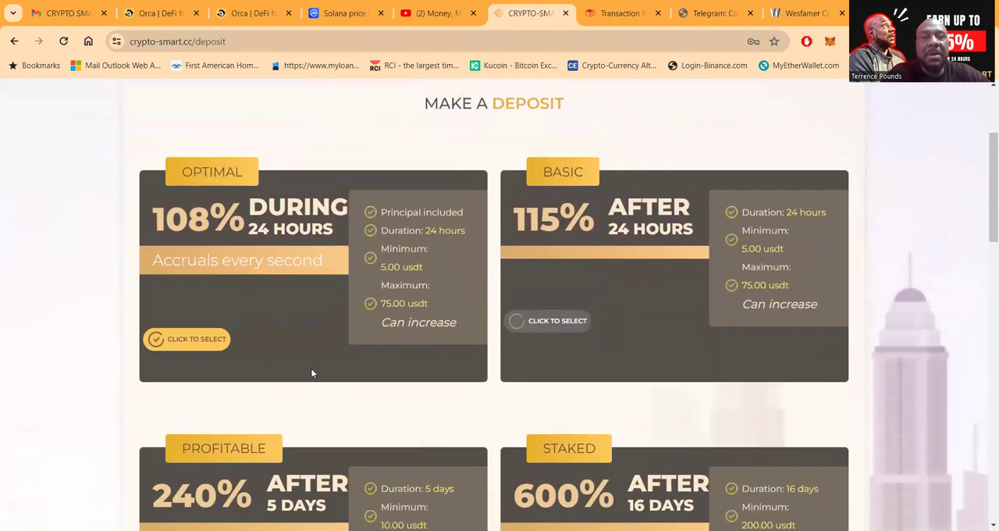
mouse_move(603, 276)
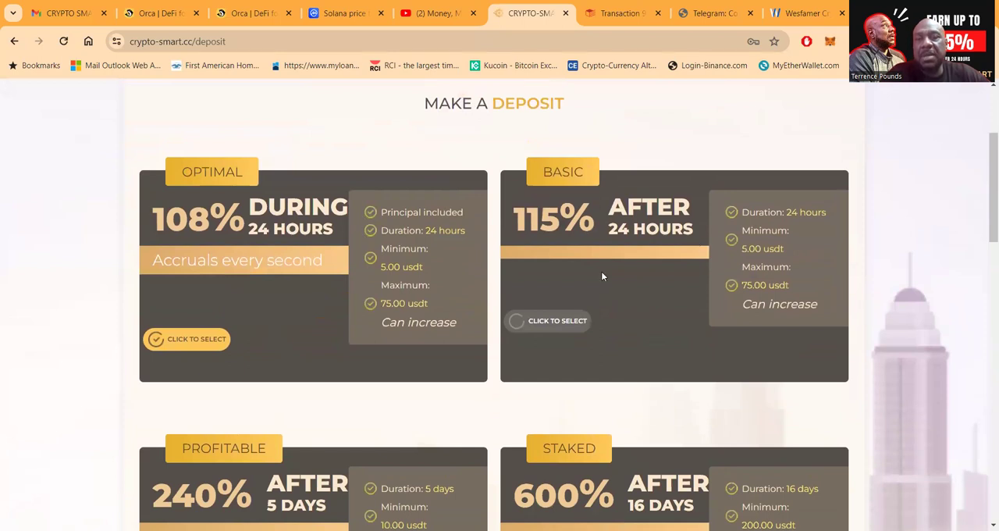
scroll(down, 3)
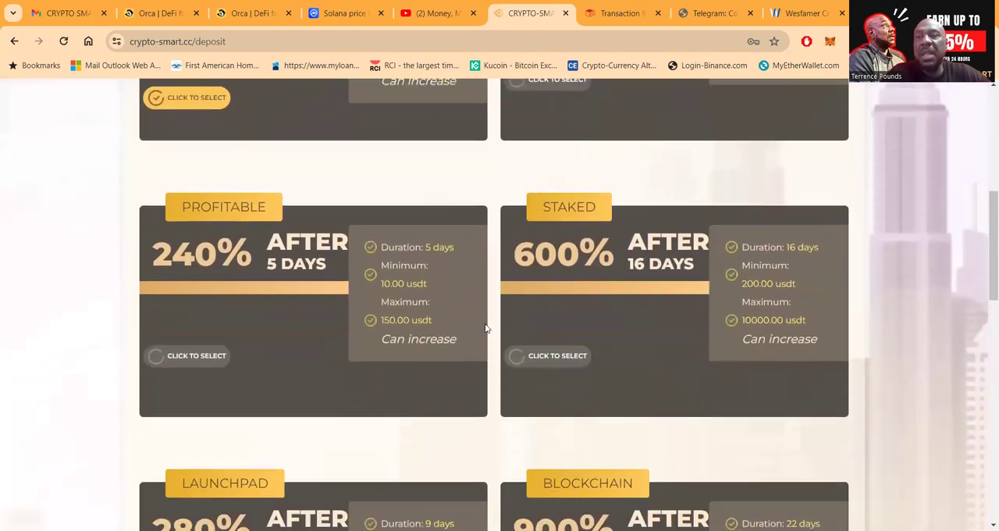
scroll(up, 3)
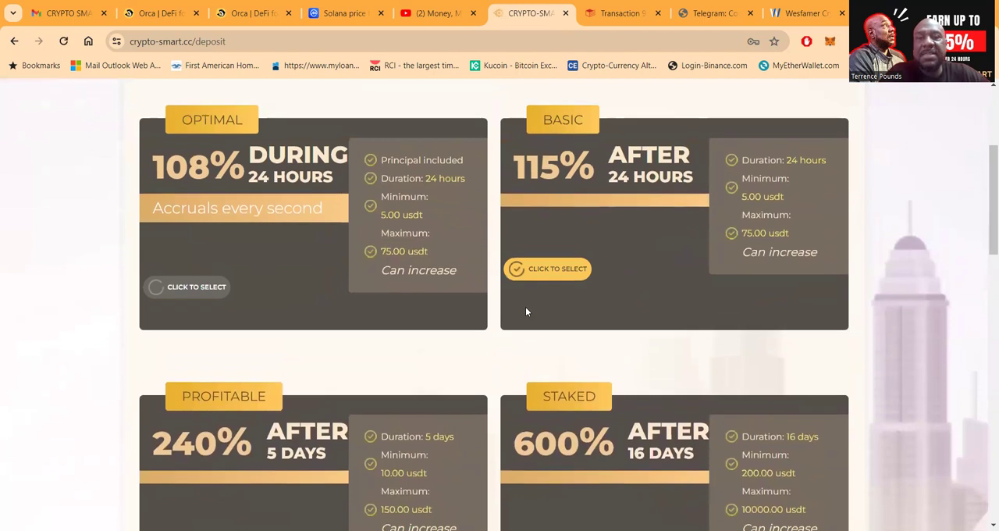
Spend 50 USDT (BEP20) to bring up the payment QR code and wallet address
scroll(down, 3)
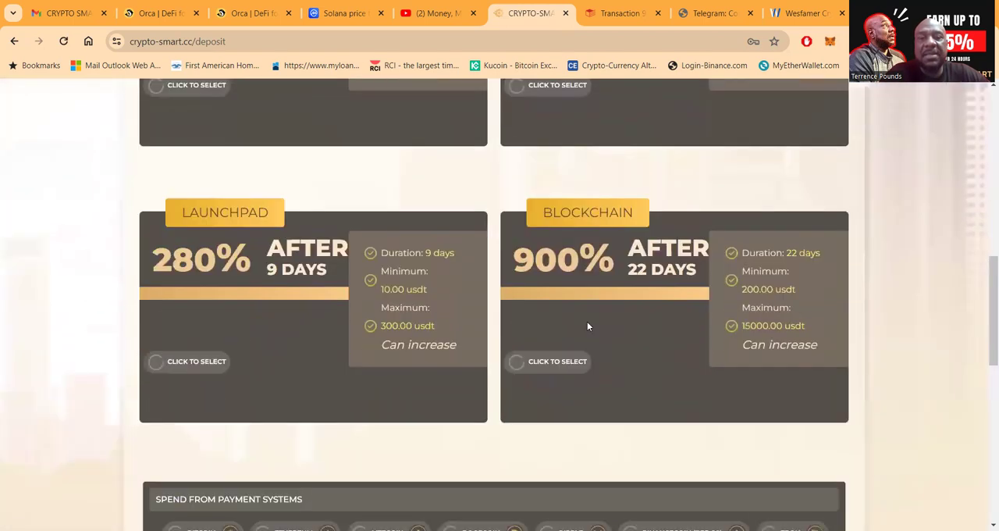
scroll(down, 3)
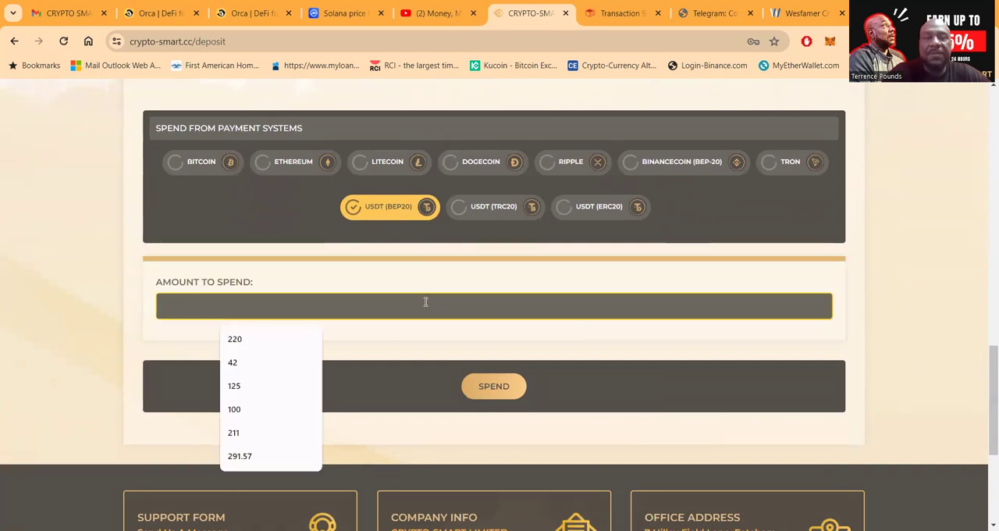
click(494, 387)
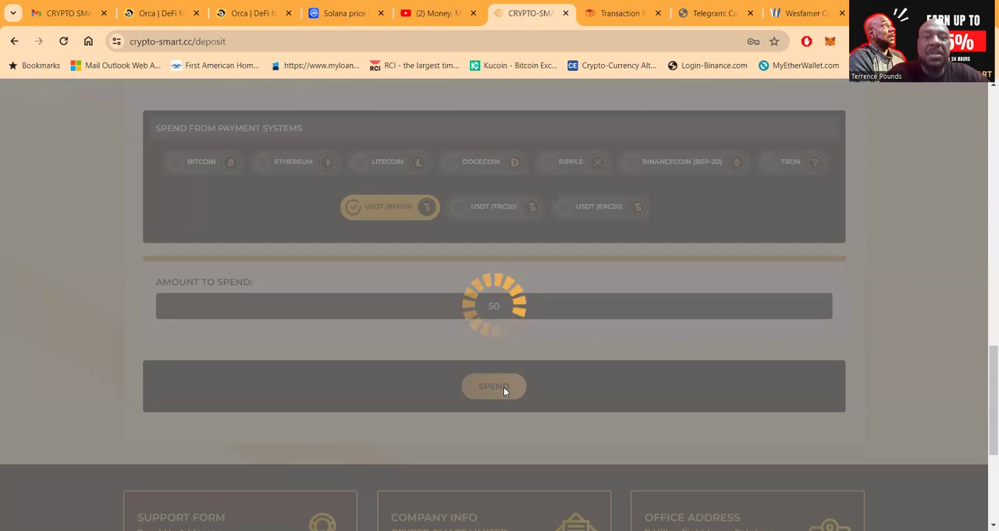
click(493, 387)
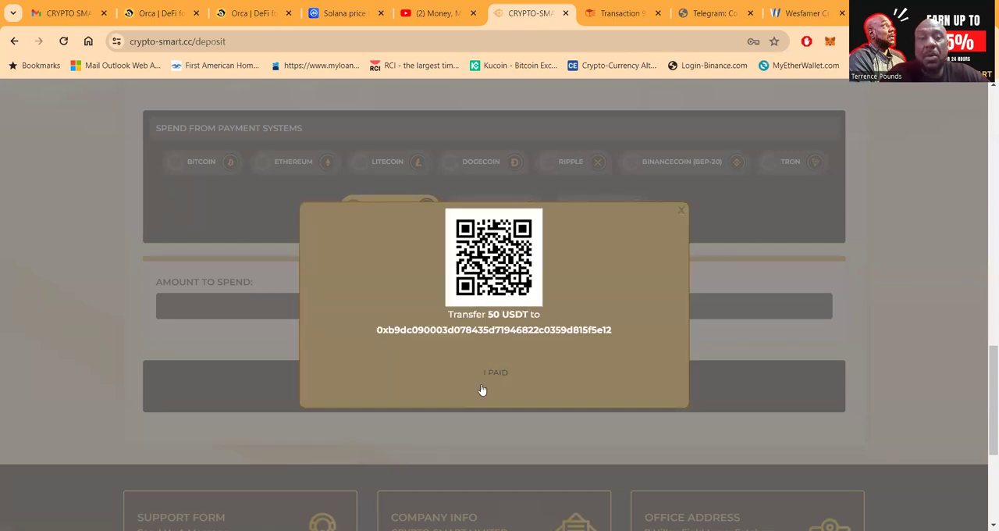
mouse_move(494, 374)
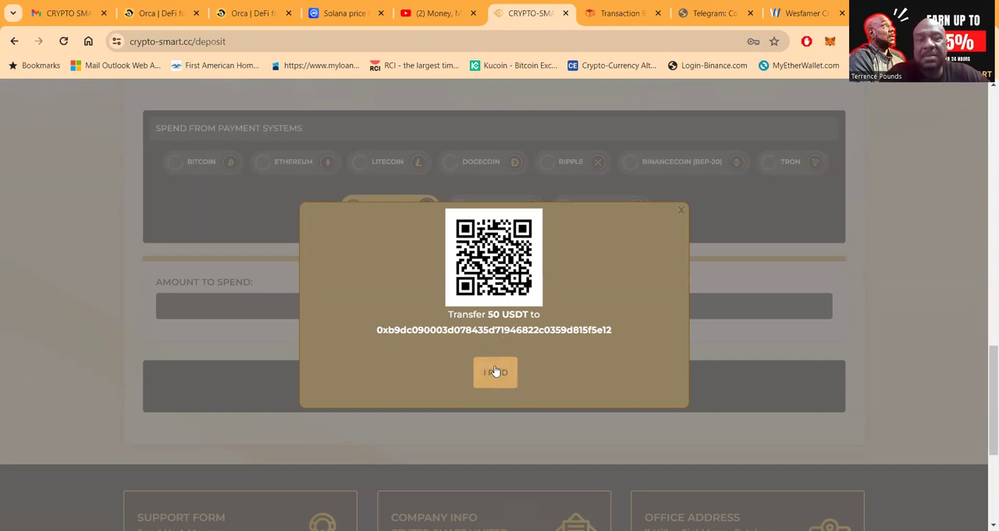
Confirm I PAID for the 50 USDT deposit and review it as Pending in the deposit history
click(494, 372)
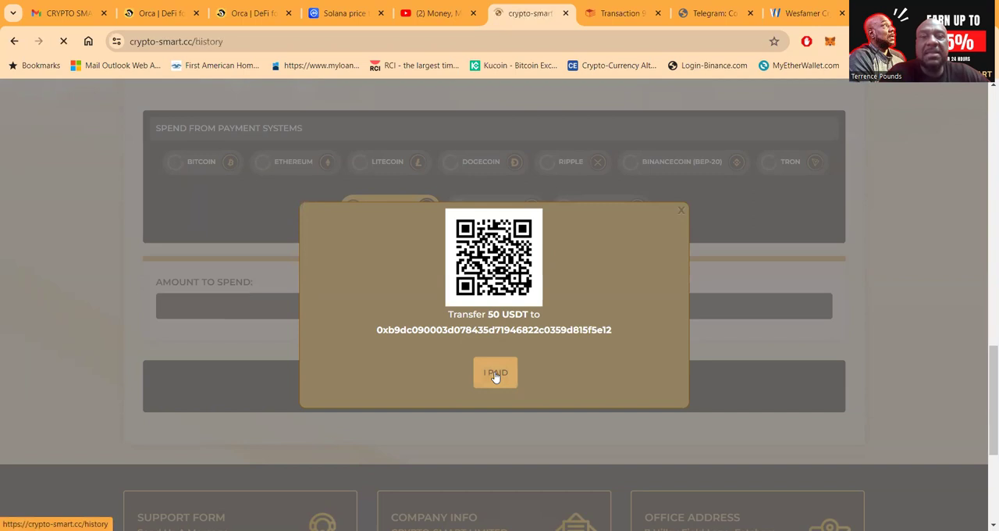
click(494, 373)
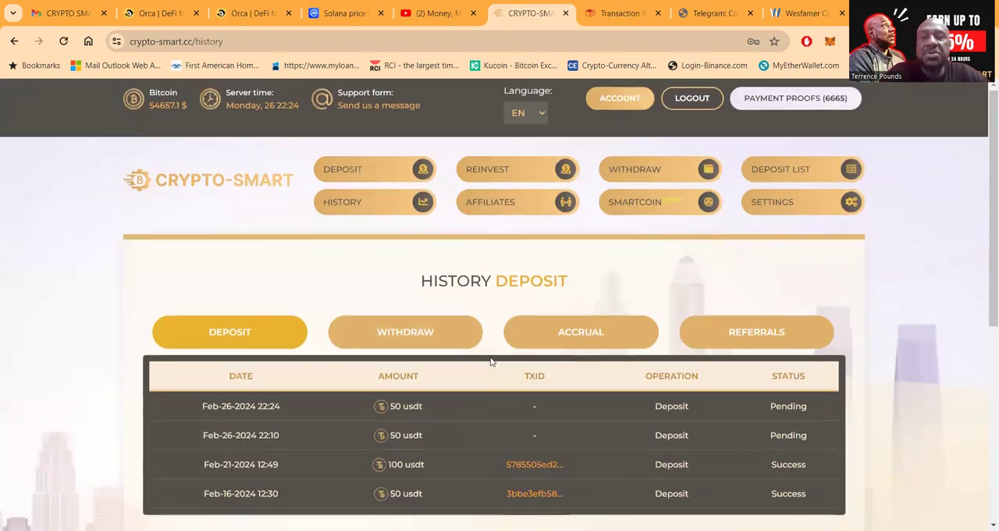
scroll(down, 3)
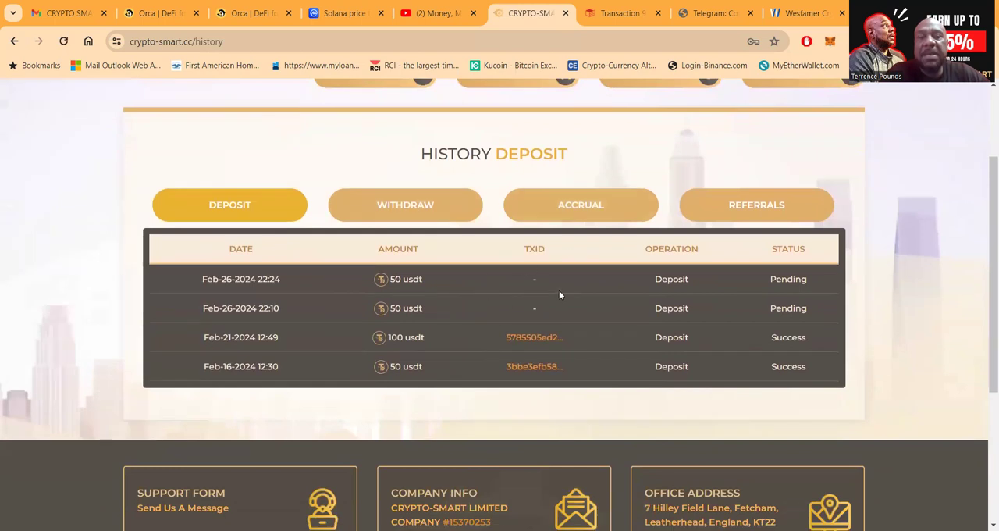
mouse_move(615, 312)
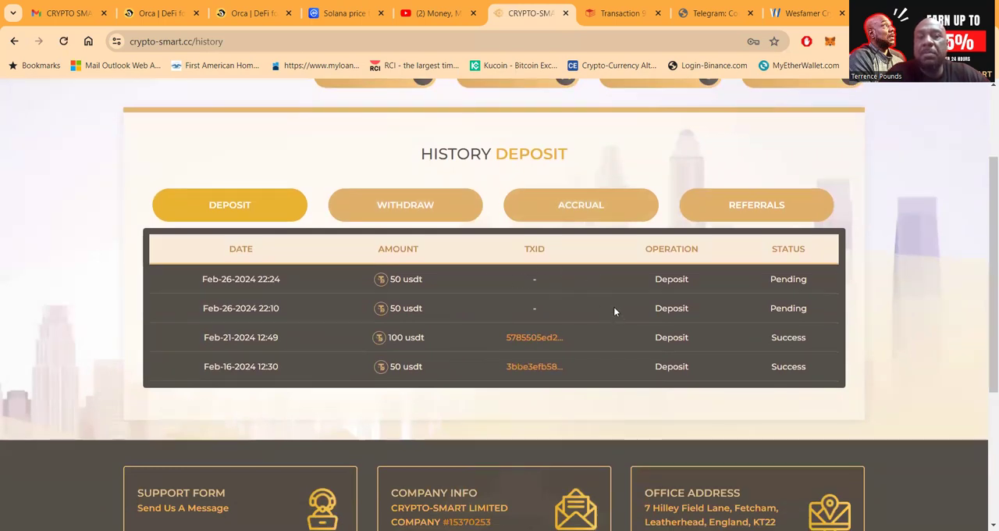
mouse_move(592, 316)
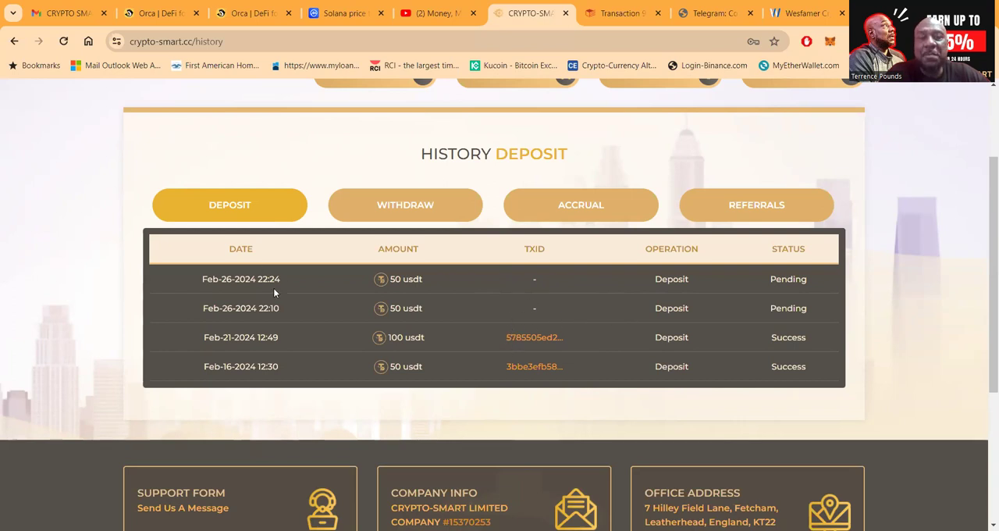
mouse_move(438, 282)
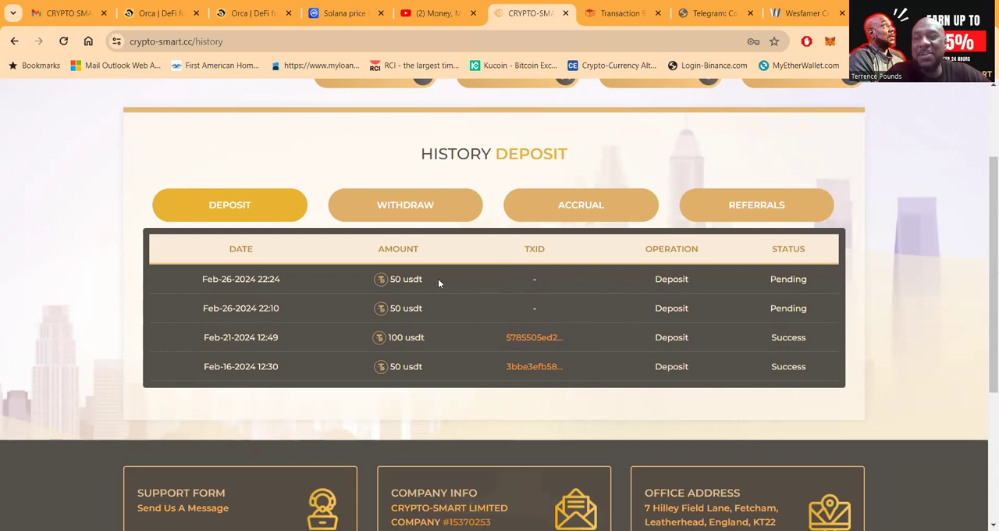
mouse_move(586, 284)
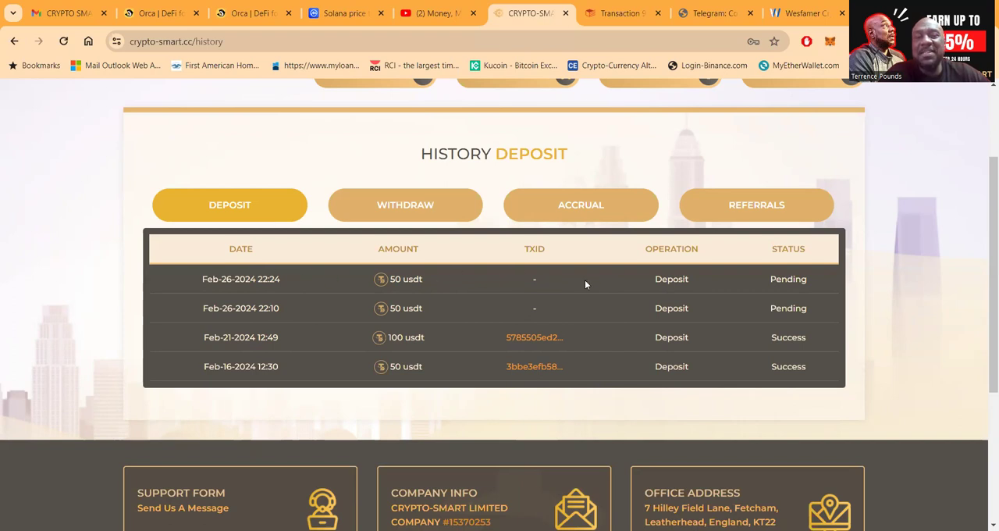
mouse_move(455, 287)
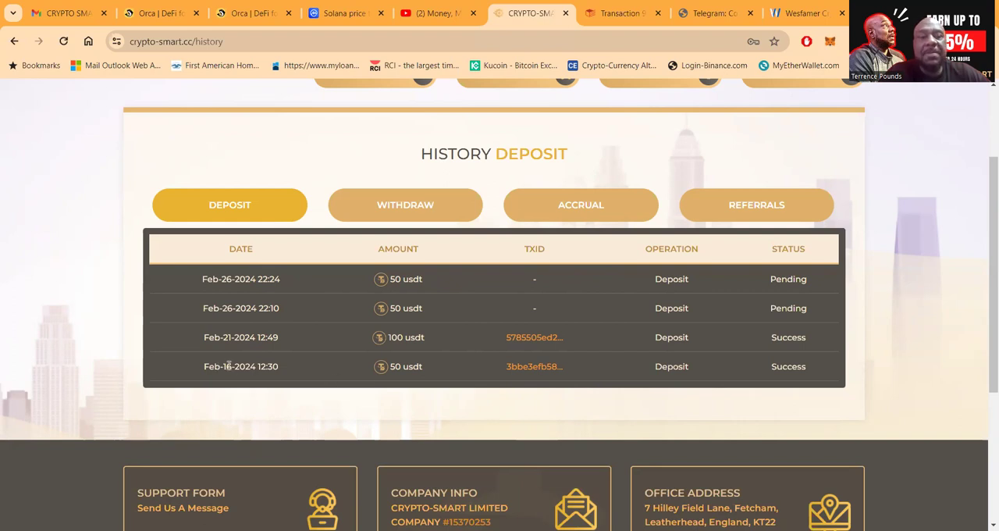
mouse_move(424, 374)
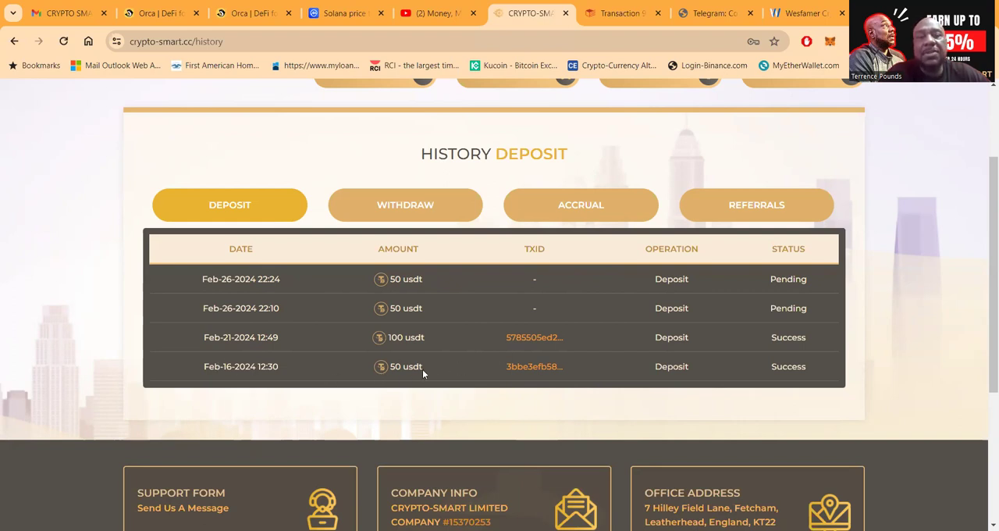
mouse_move(431, 338)
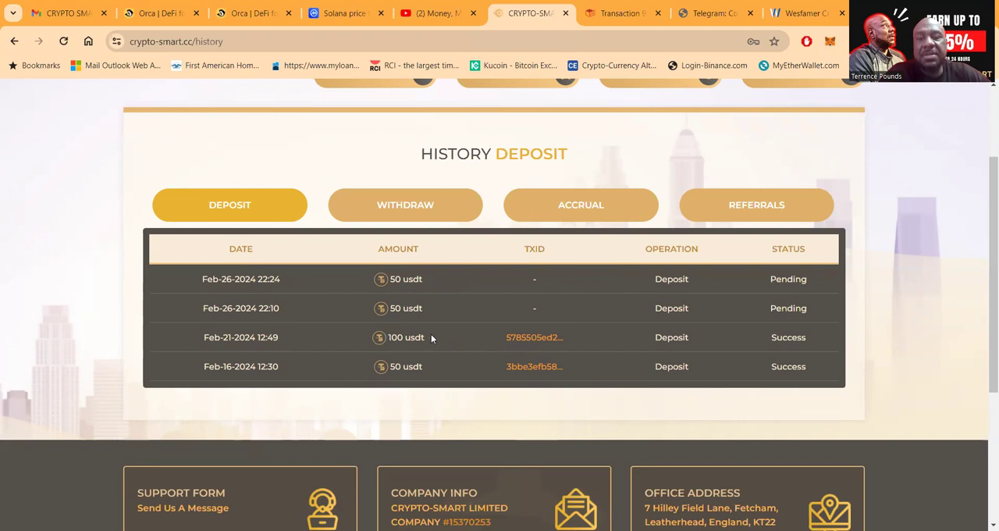
mouse_move(381, 205)
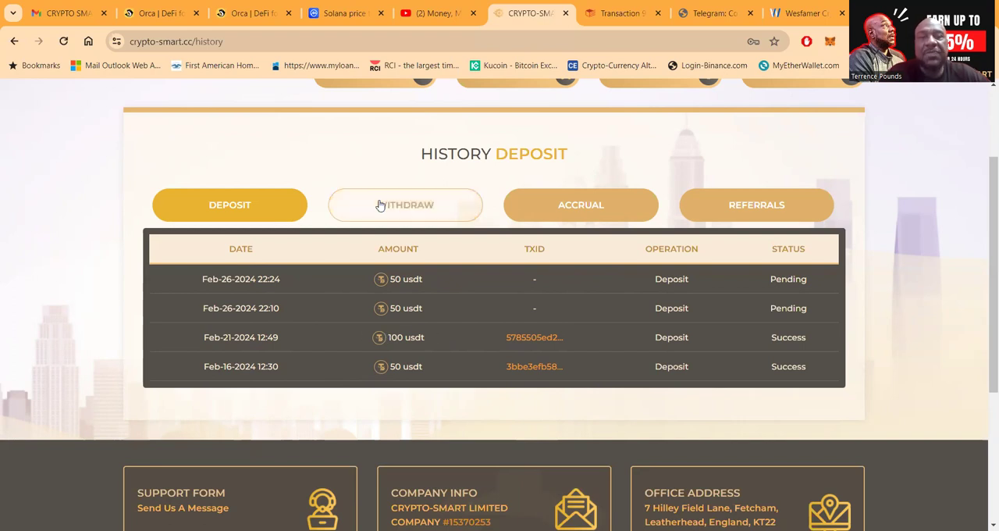
Show the withdrawal history led by the successful 240 USDT payout of Feb-26-2024
click(405, 205)
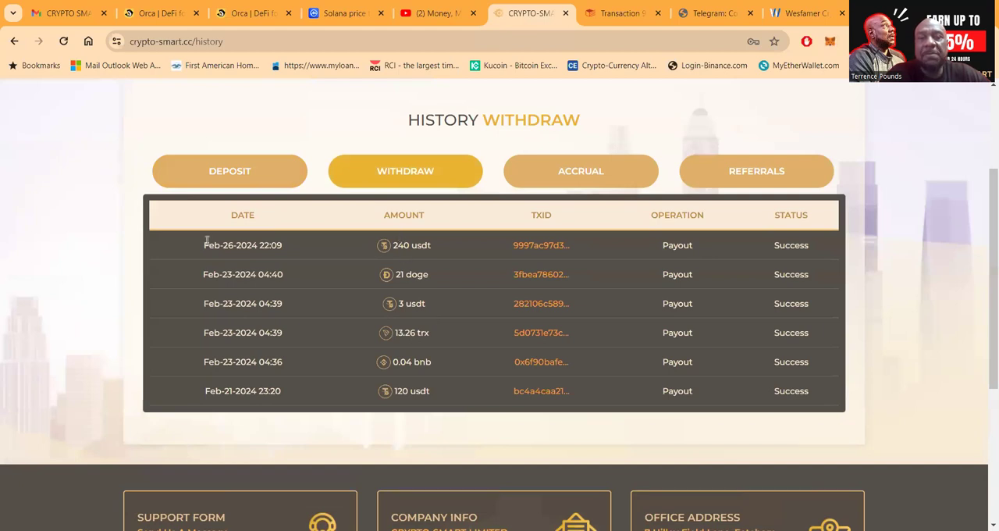
mouse_move(468, 273)
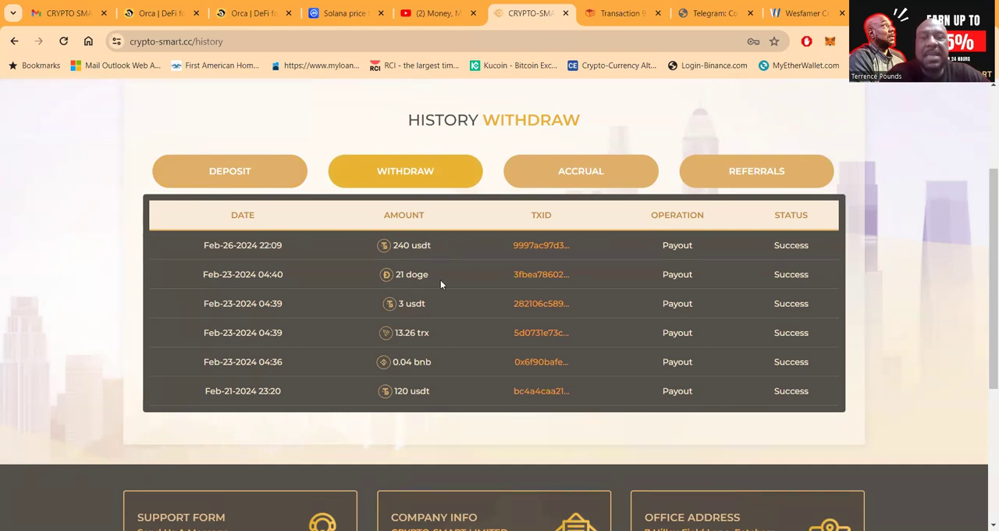
mouse_move(442, 310)
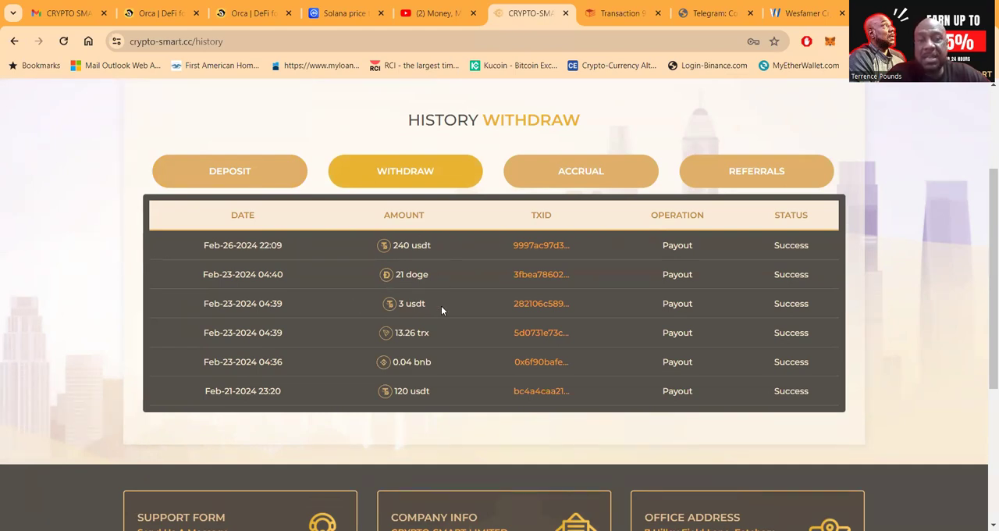
mouse_move(431, 310)
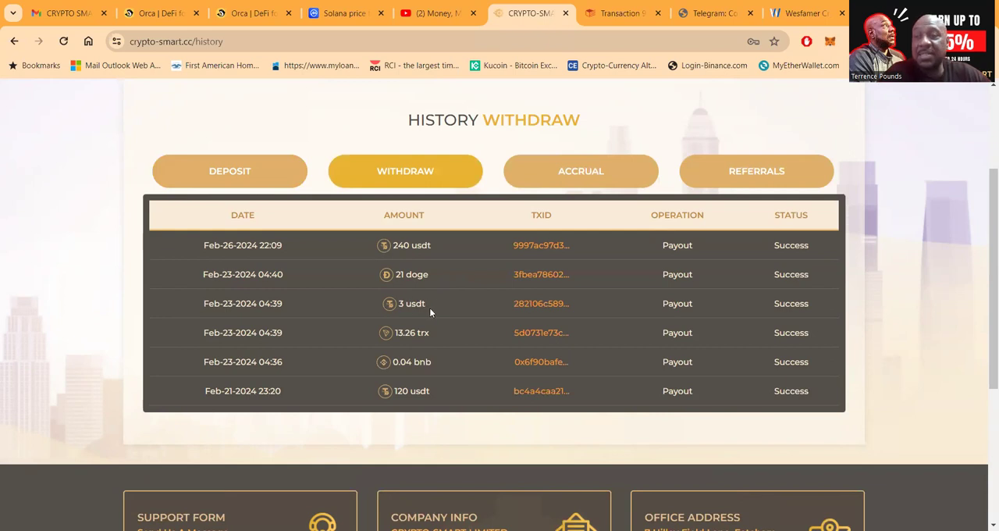
mouse_move(388, 339)
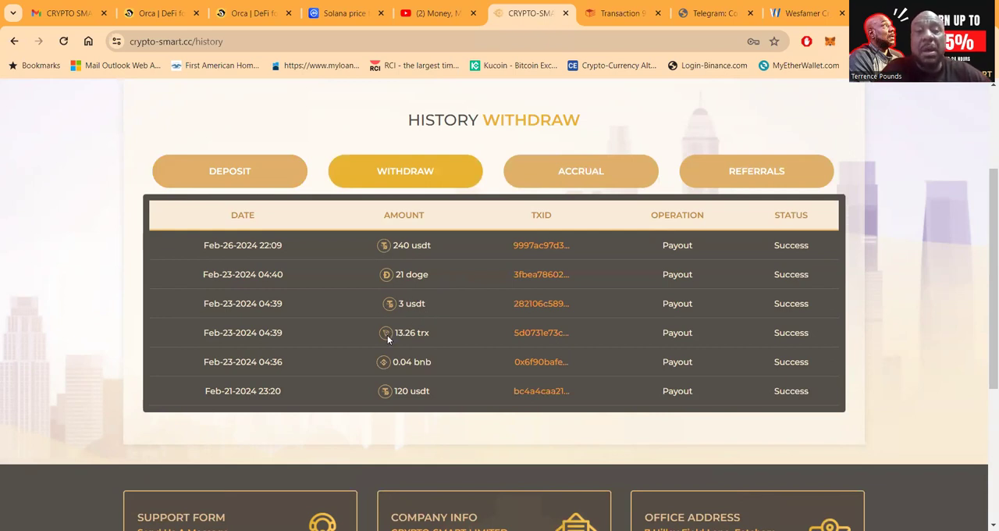
mouse_move(441, 340)
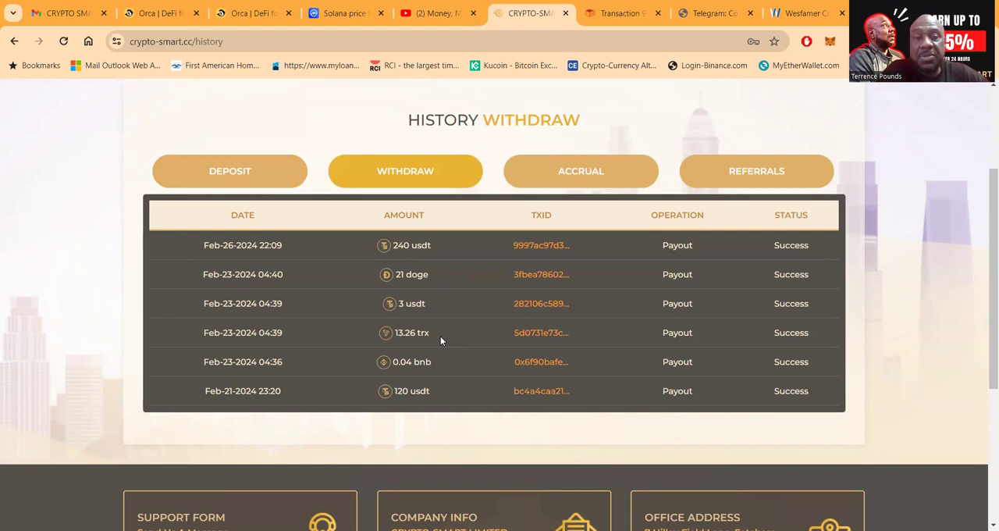
mouse_move(398, 359)
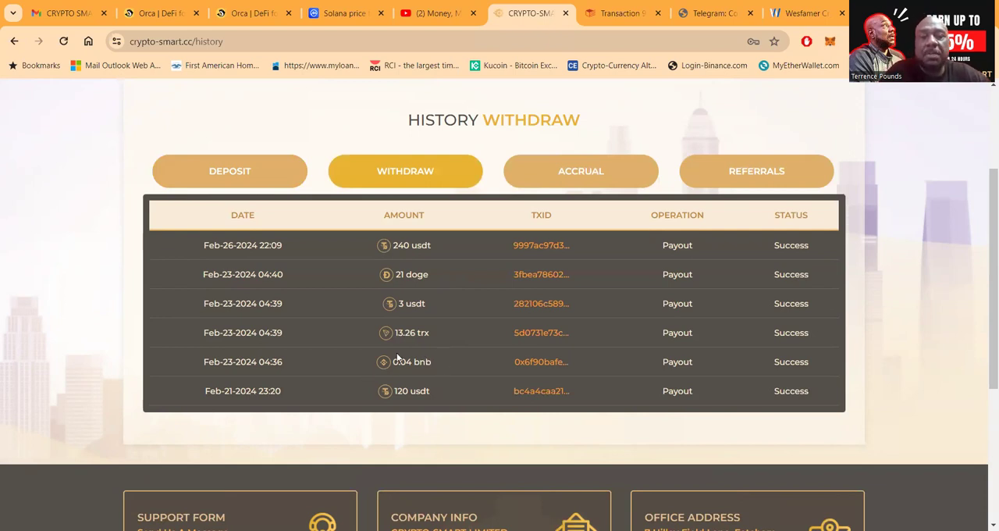
mouse_move(442, 364)
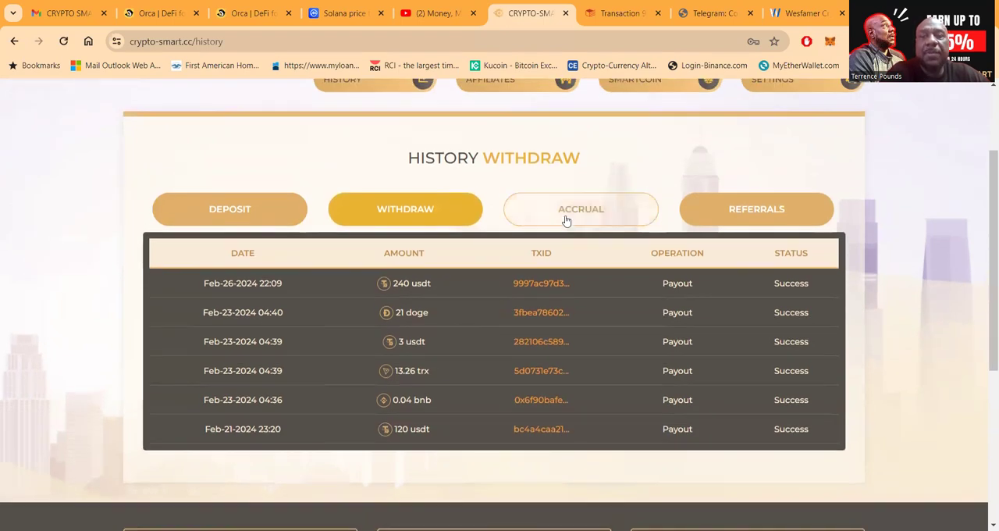
Show the accrual history with the 240 USDT and 120 USDT deposit profits
click(581, 209)
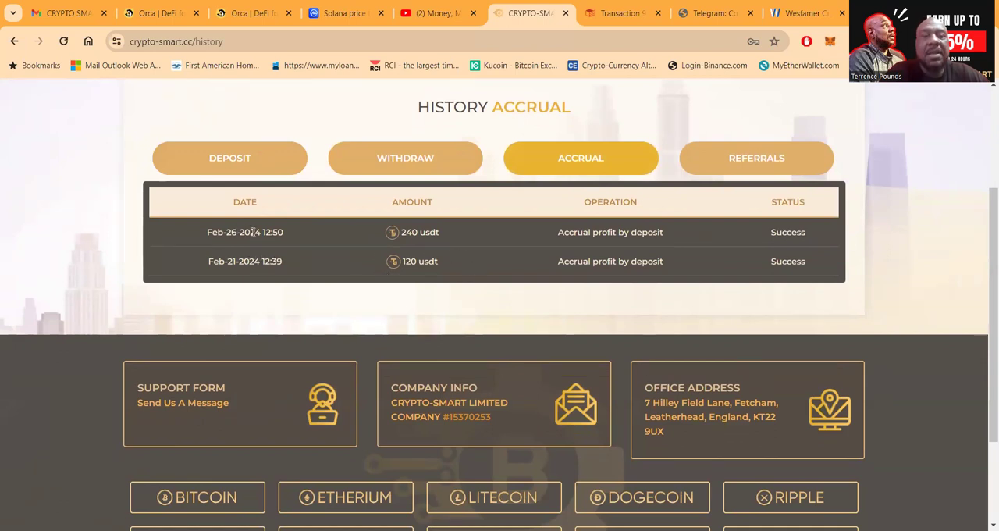
mouse_move(466, 231)
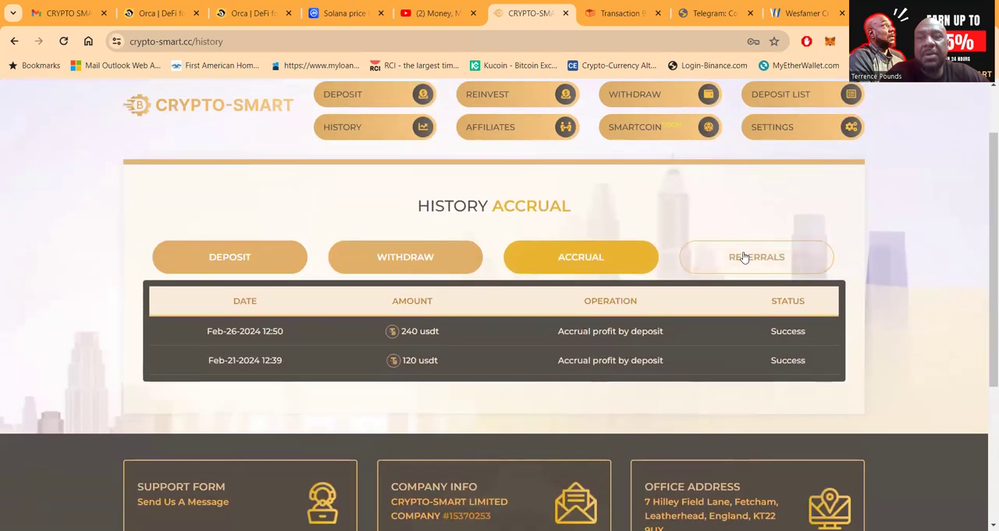
Show the referral reward history and review its partner rewards
click(757, 257)
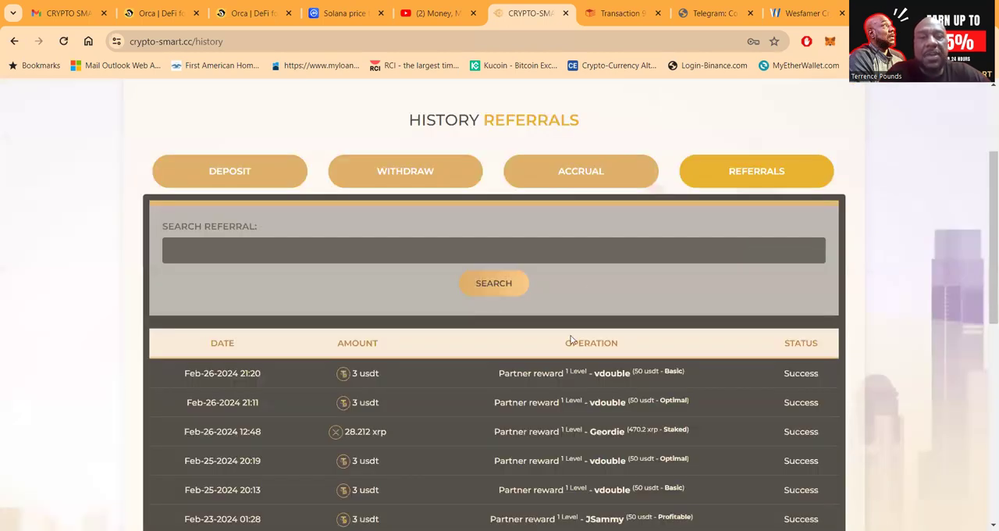
scroll(down, 3)
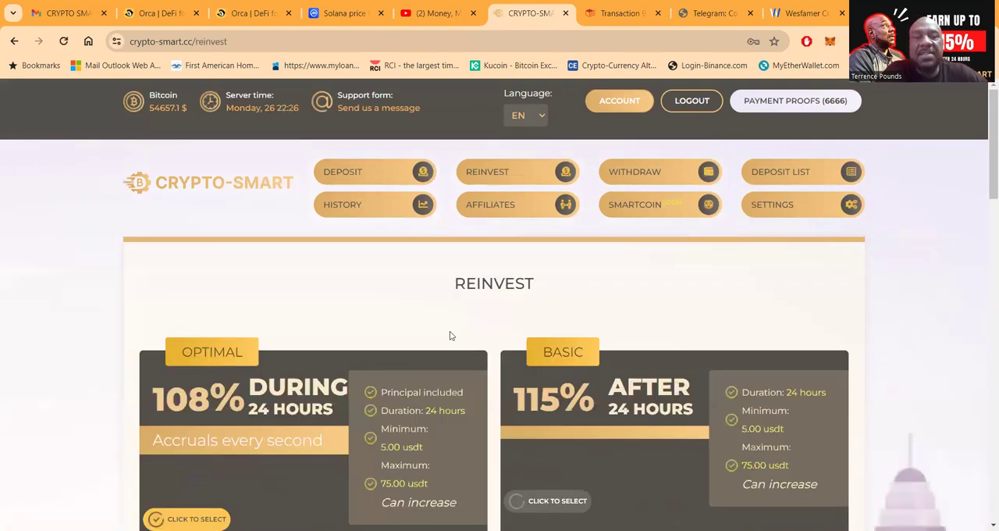
Pick the Ripple (XRP) balance under Spend From Payment Systems as the reinvestment source
scroll(down, 3)
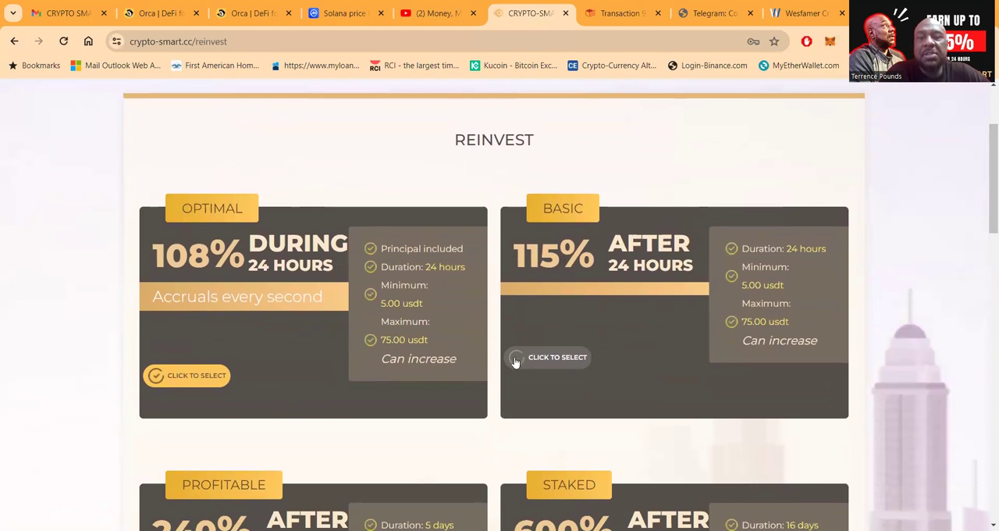
scroll(down, 3)
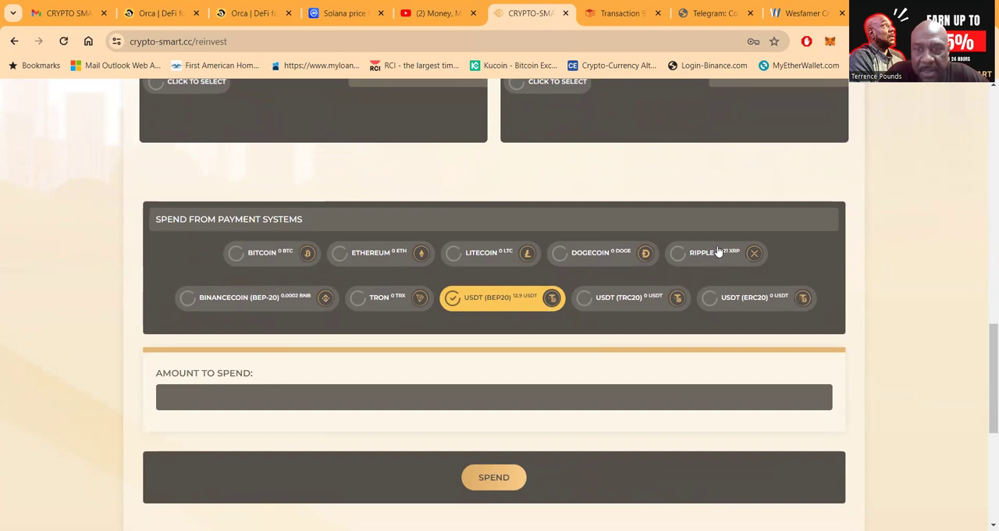
click(703, 252)
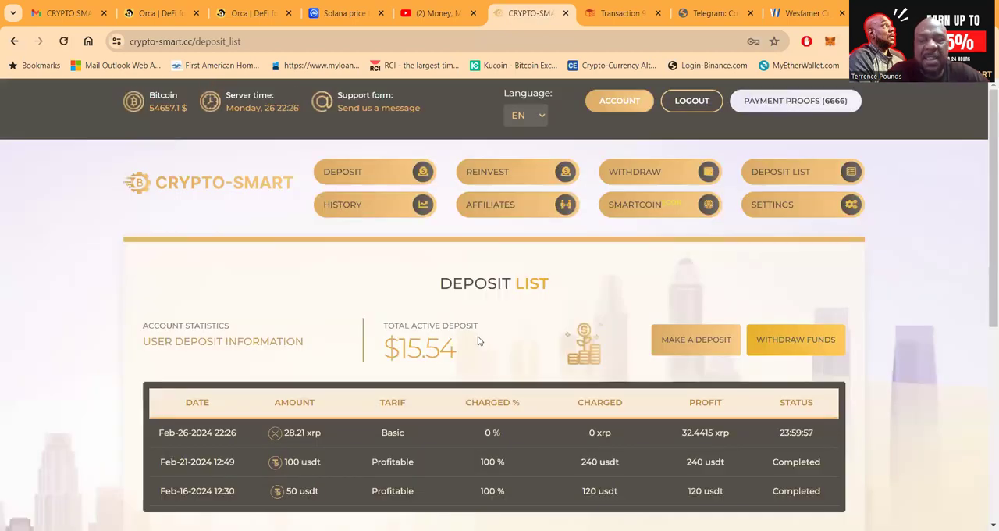
mouse_move(790, 350)
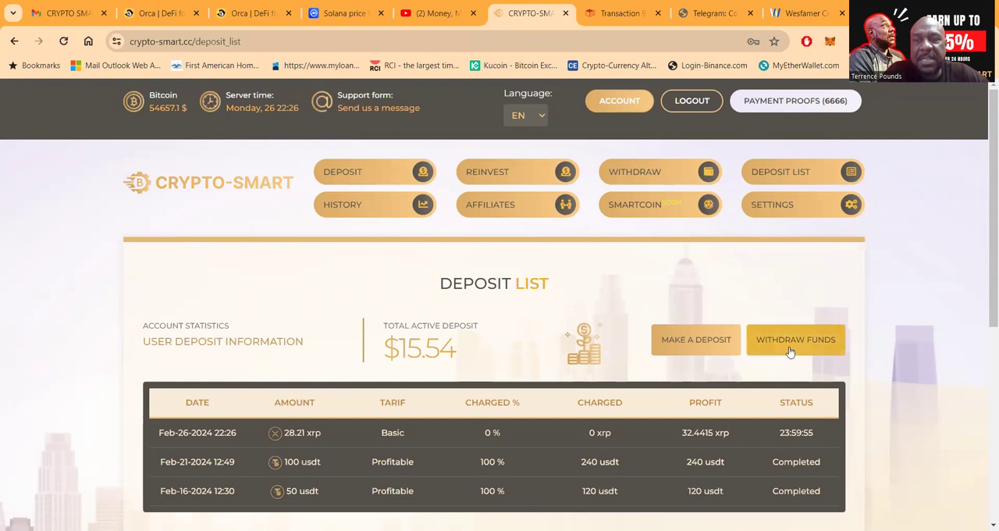
Withdraw the full 12.90 USDT (BEP20) balance via the Withdraw Funds form
click(795, 340)
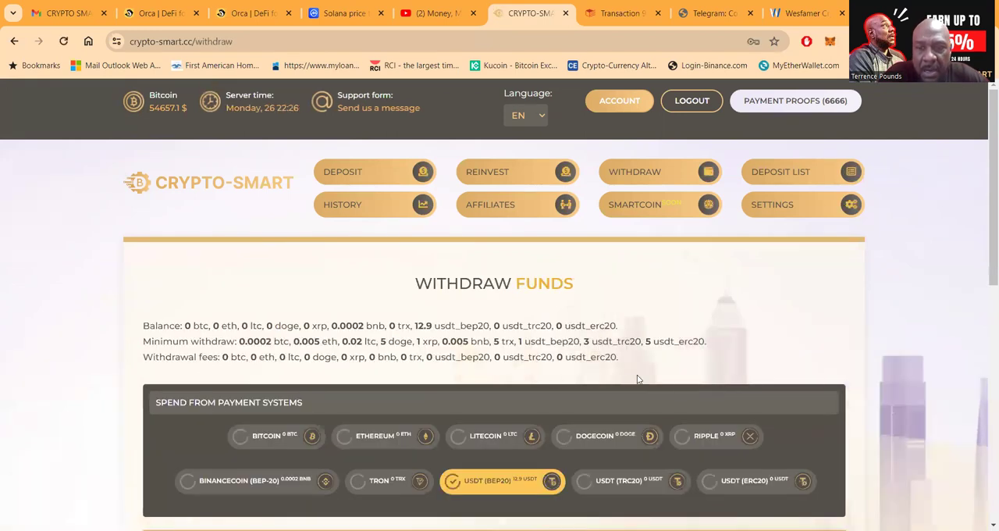
scroll(down, 3)
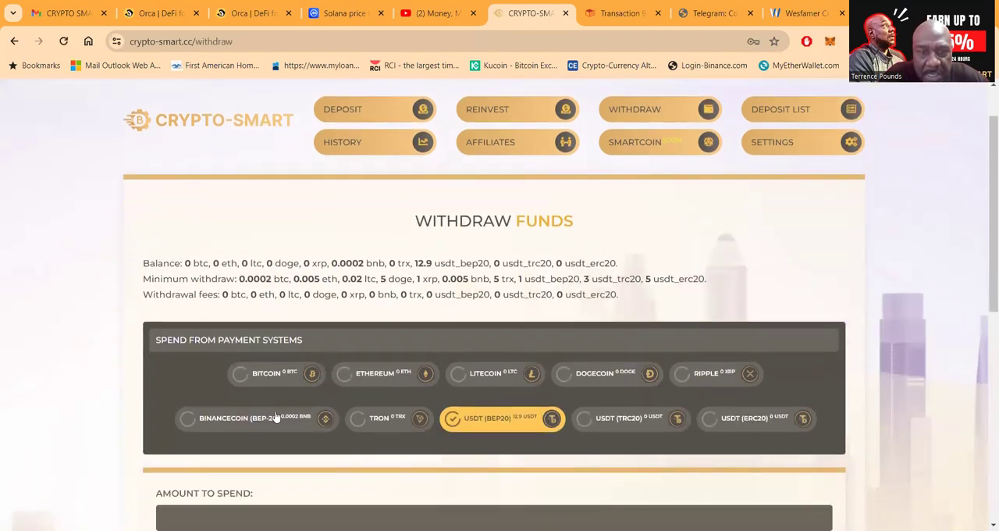
mouse_move(599, 419)
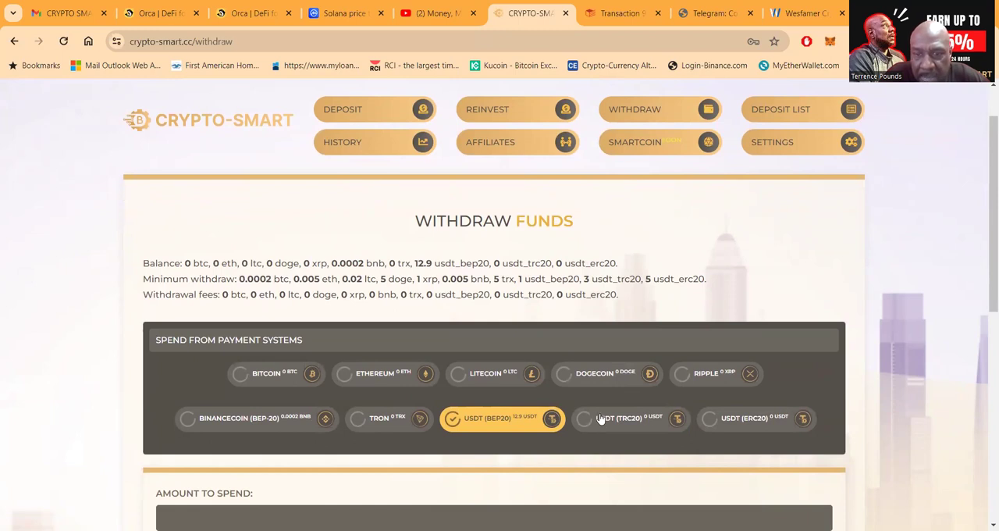
scroll(down, 3)
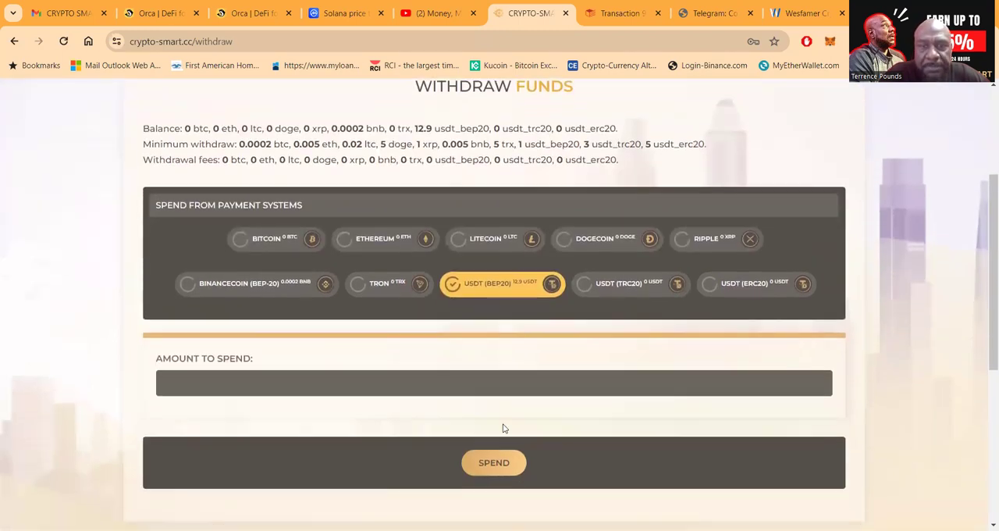
click(493, 382)
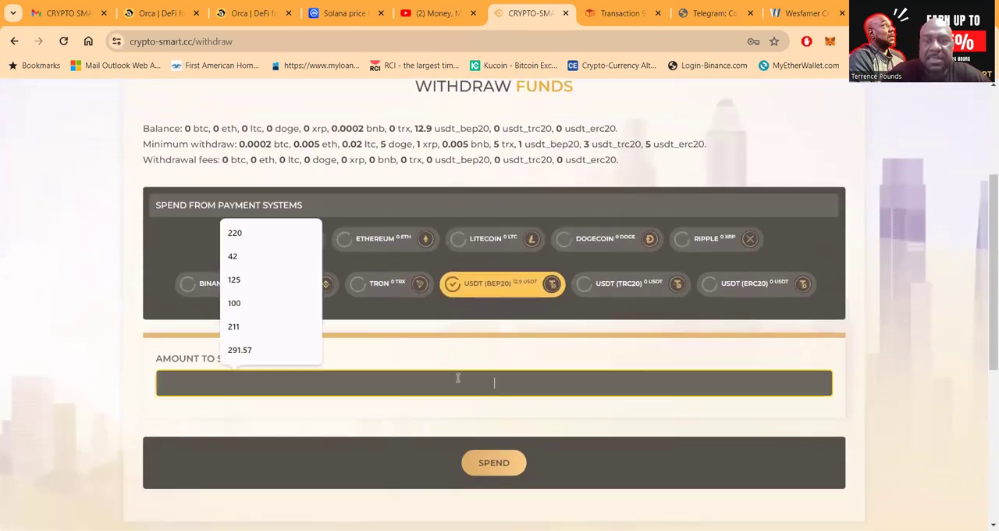
text(12.90)
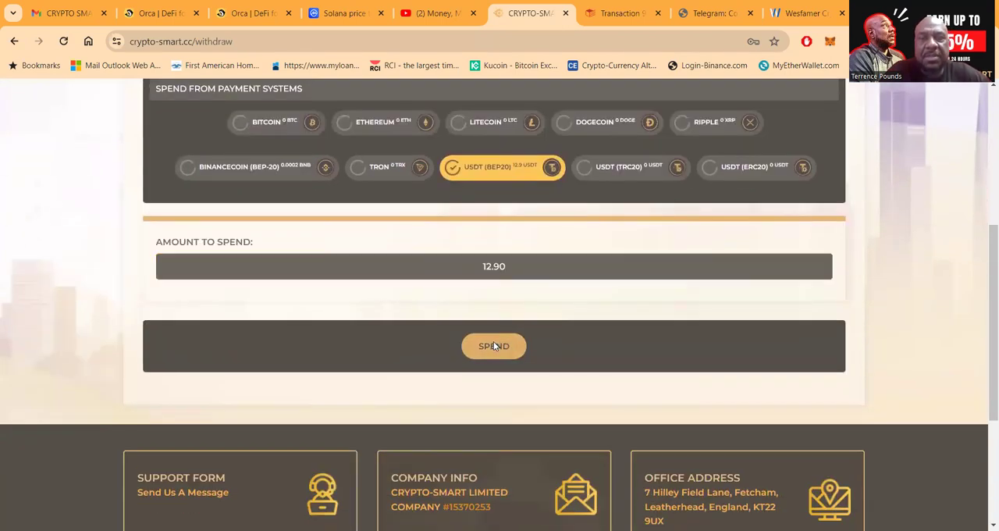
click(493, 346)
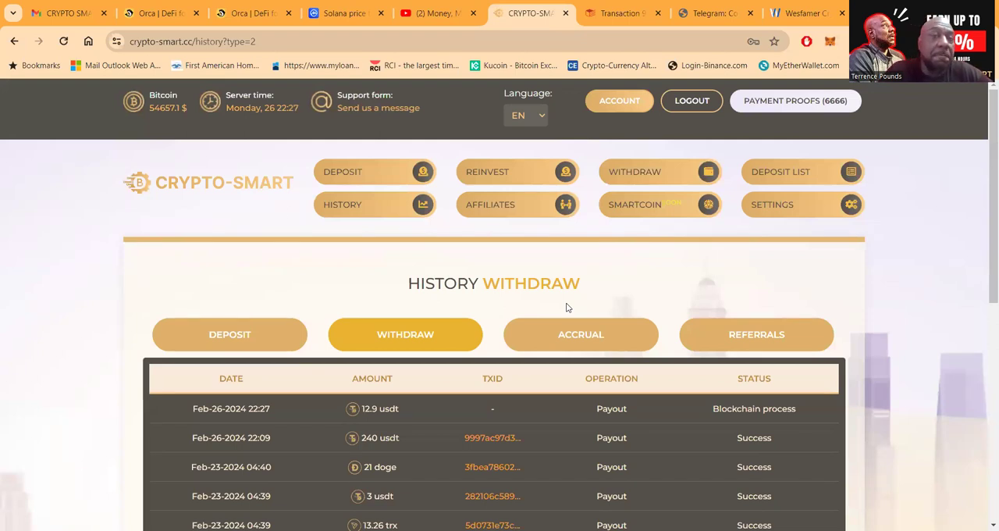
mouse_move(788, 182)
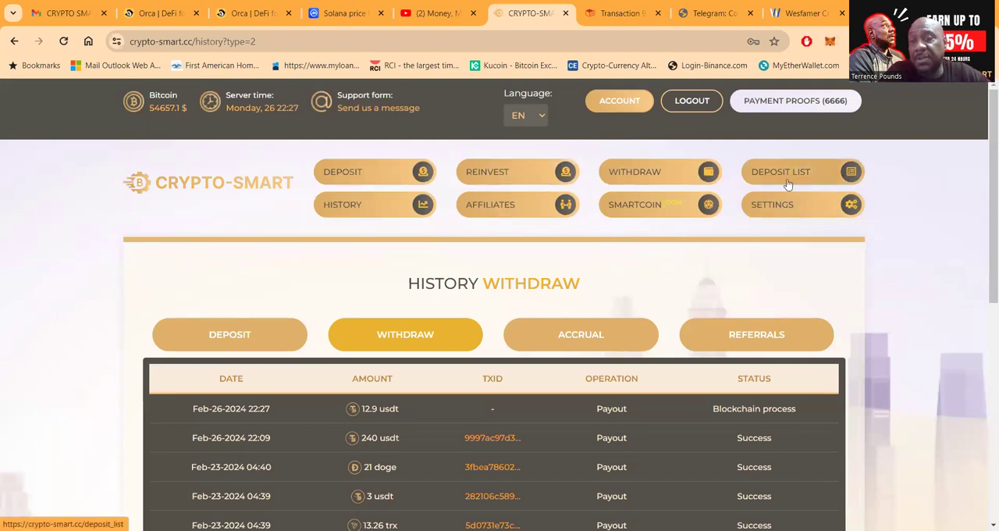
View the Deposit List with the active 28.21 XRP deposit and the completed 100 and 50 USDT deposits
click(802, 172)
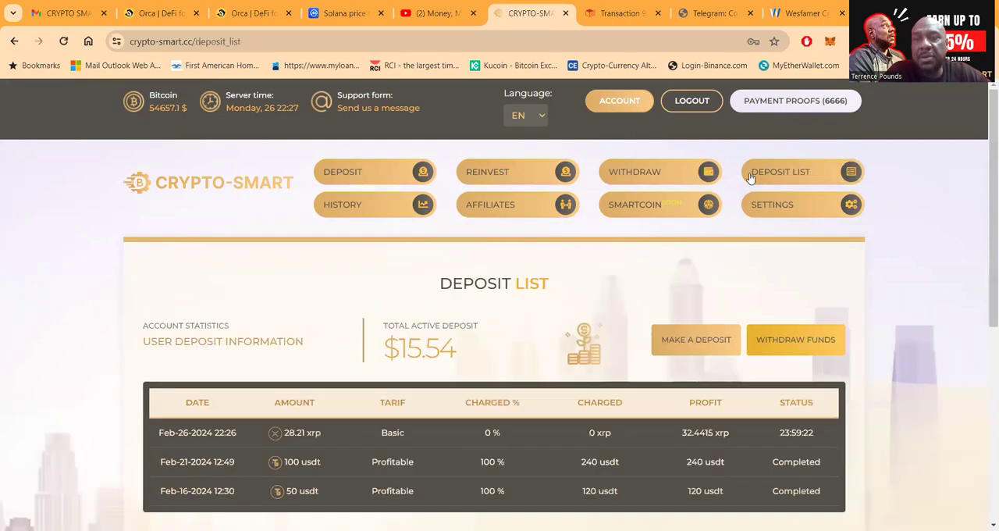
scroll(down, 3)
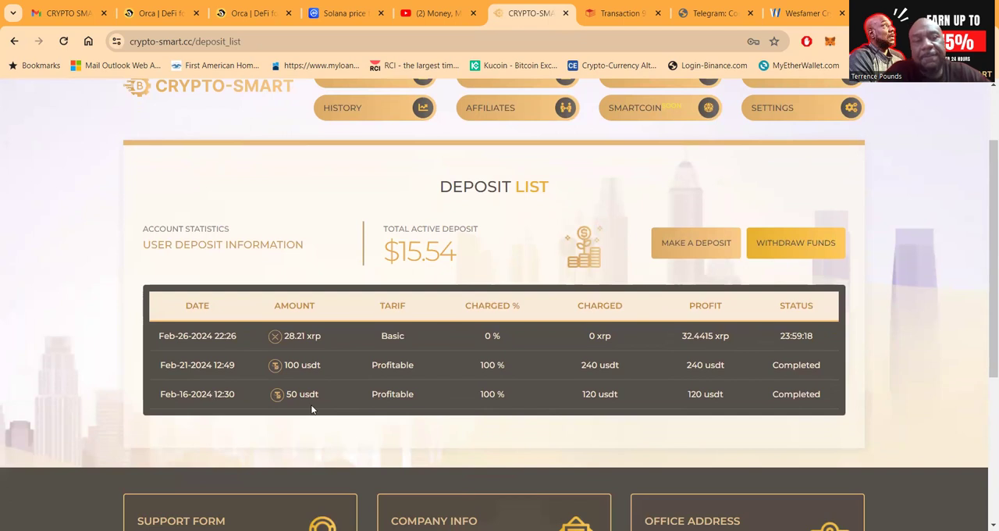
mouse_move(219, 375)
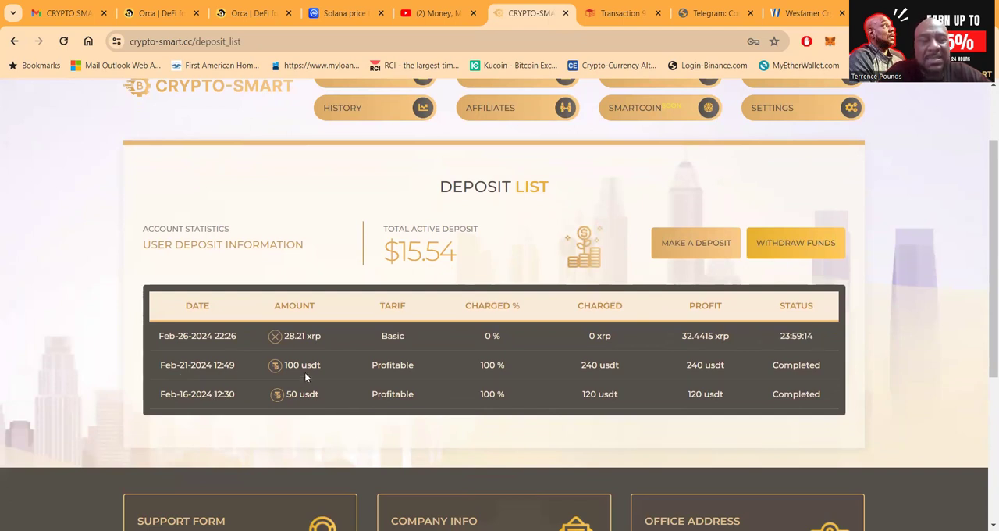
mouse_move(293, 376)
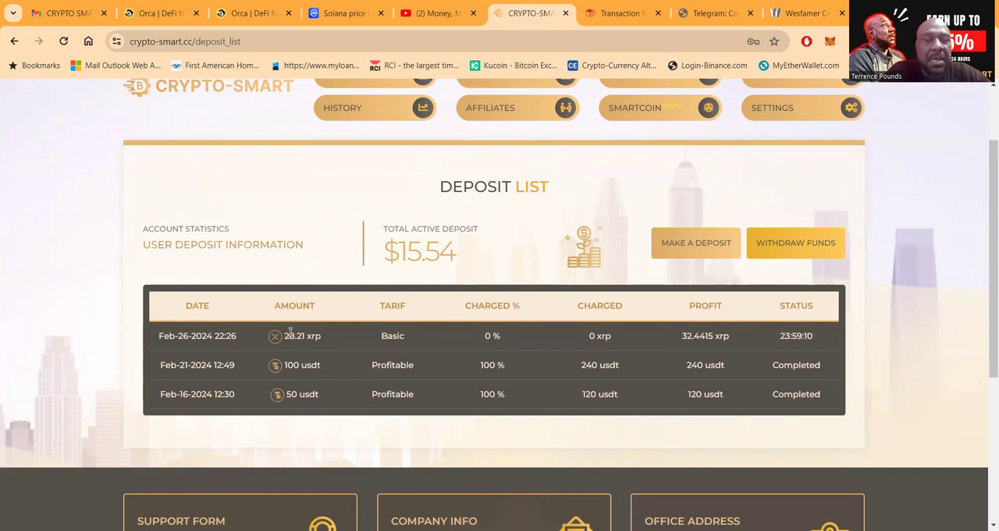
mouse_move(323, 331)
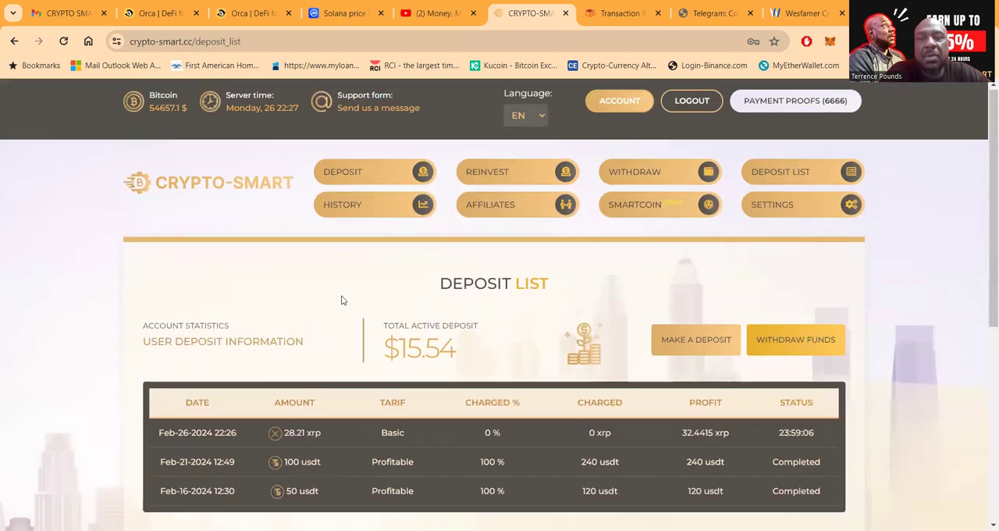
mouse_move(776, 342)
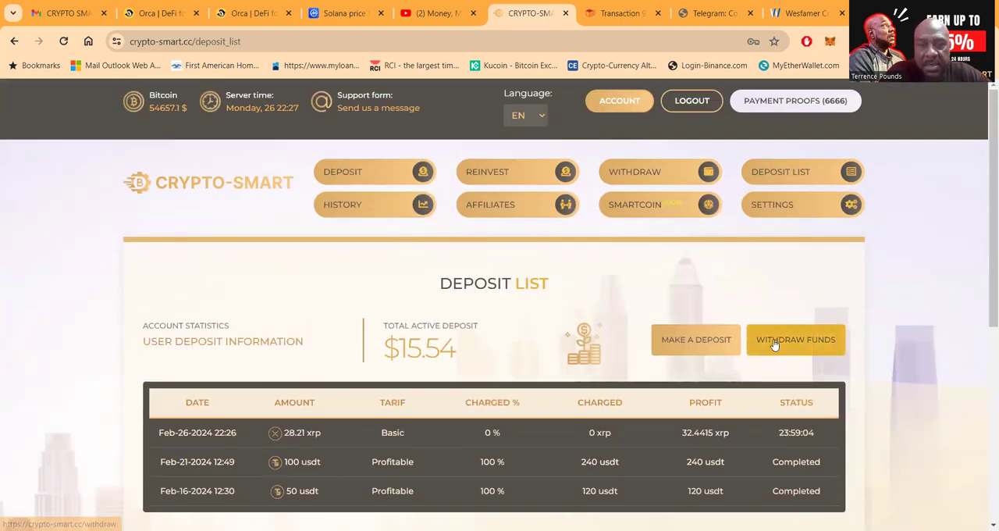
Bring up the Withdraw Funds form for Binancecoin (BEP-20) with its 0.0002 BNB balance and start an amount
click(795, 340)
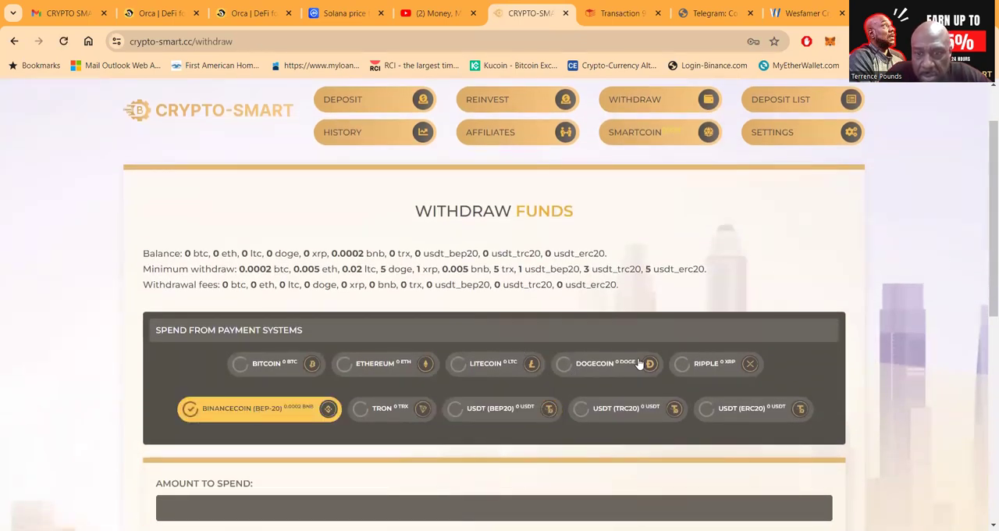
scroll(down, 3)
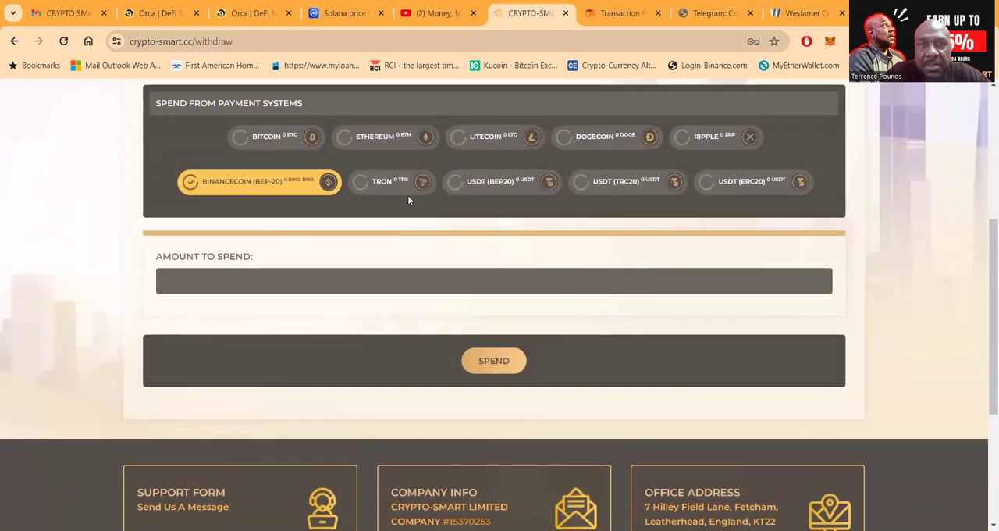
mouse_move(685, 143)
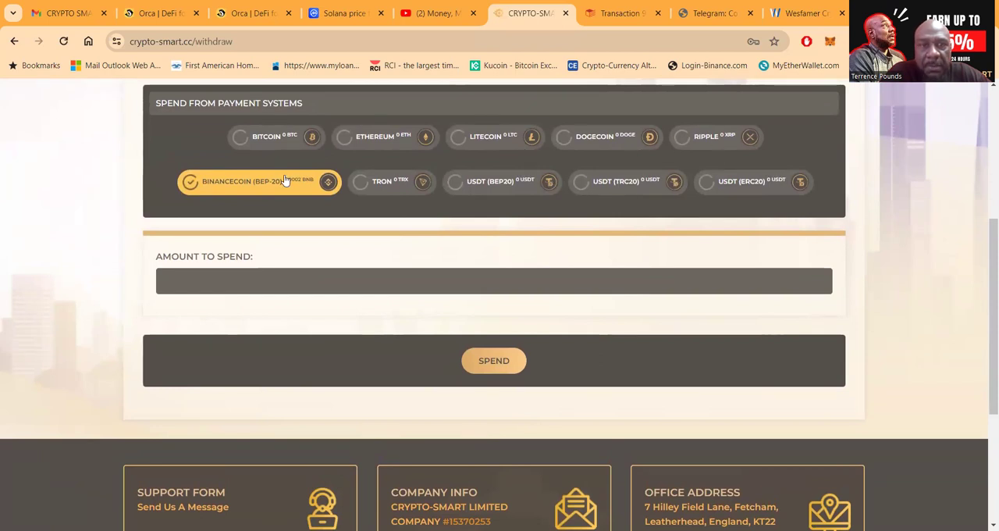
click(494, 280)
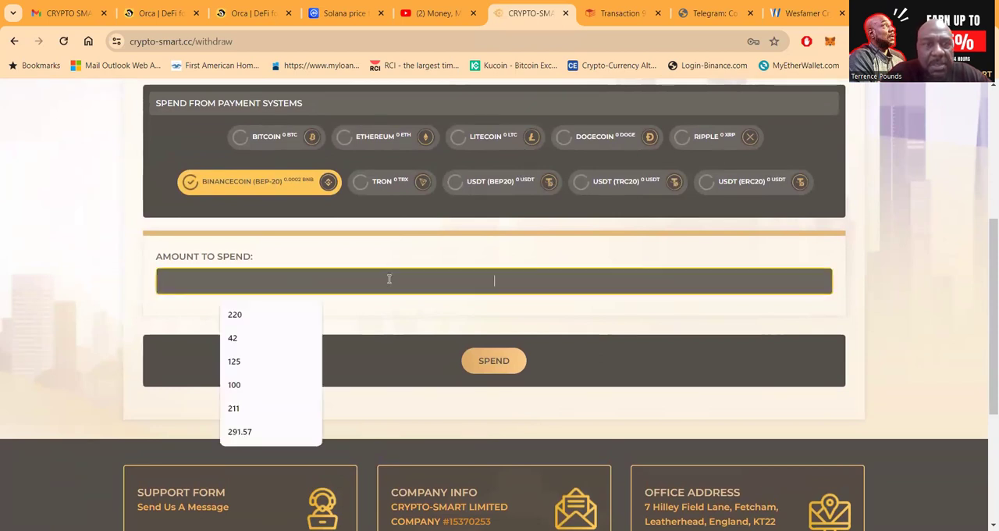
text(.0)
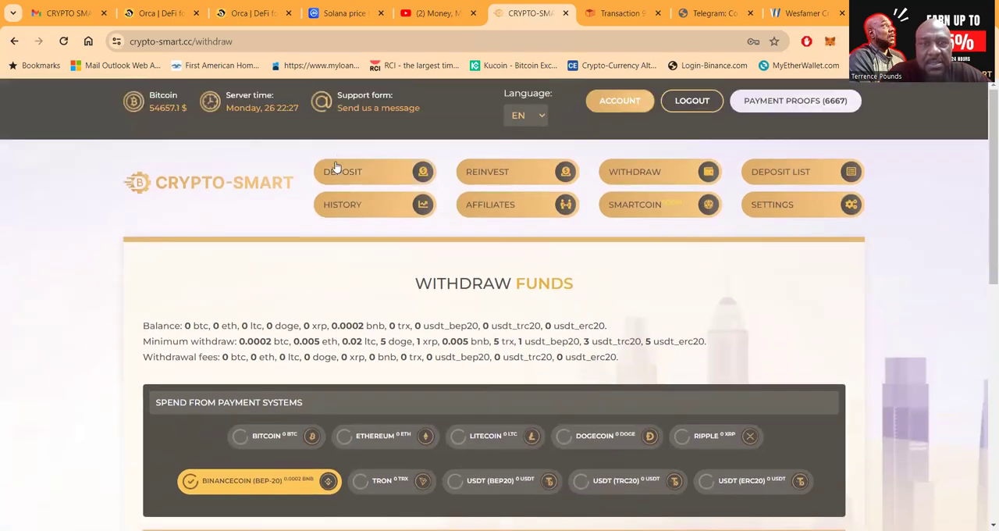
Review the account dashboard with its coin balances after visiting the deposit page
click(342, 171)
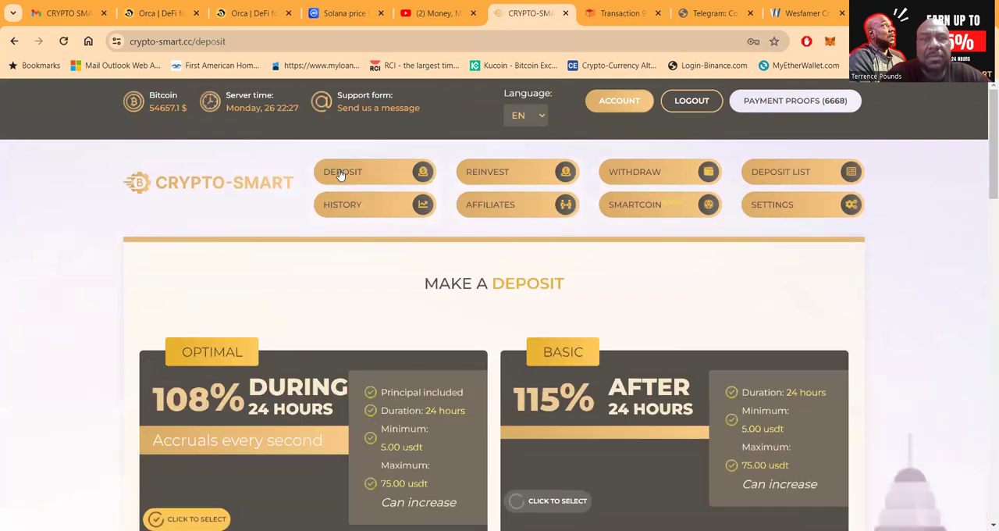
mouse_move(656, 171)
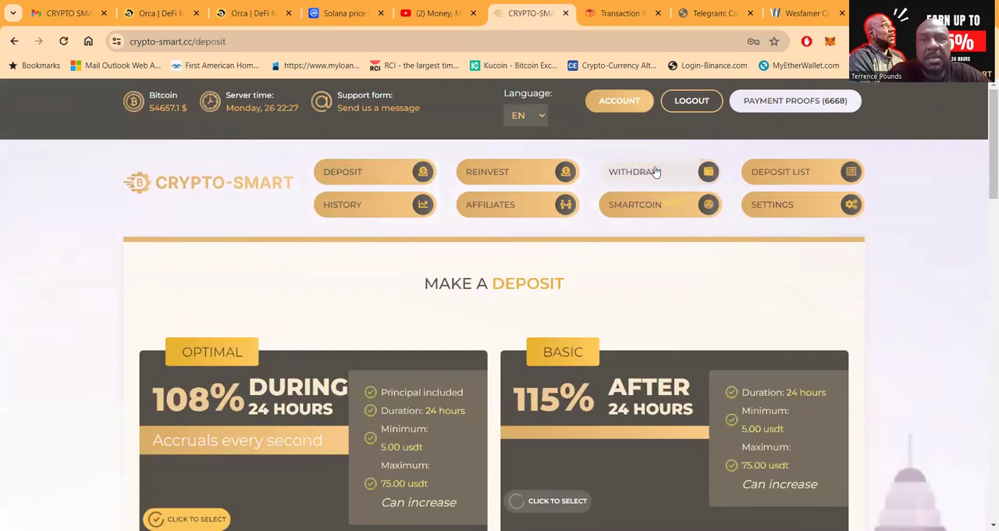
click(619, 101)
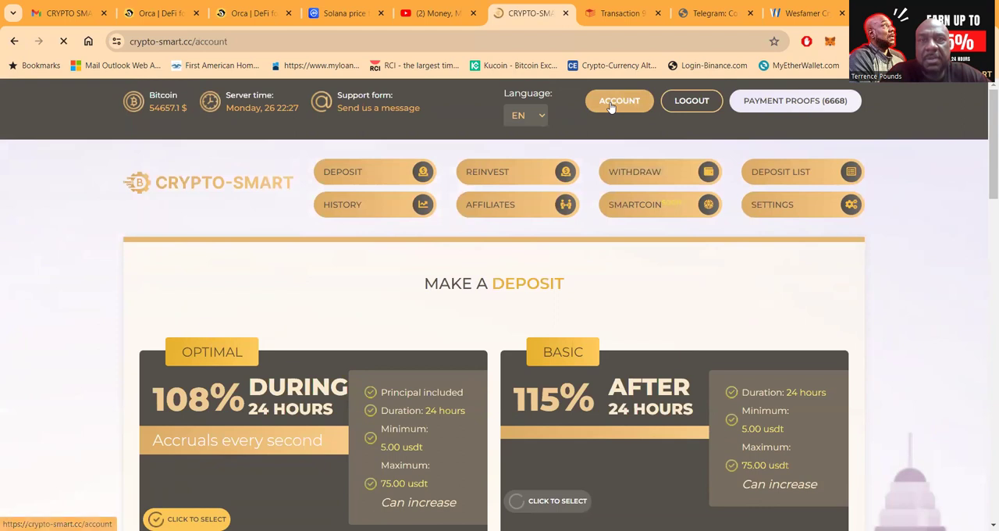
click(618, 100)
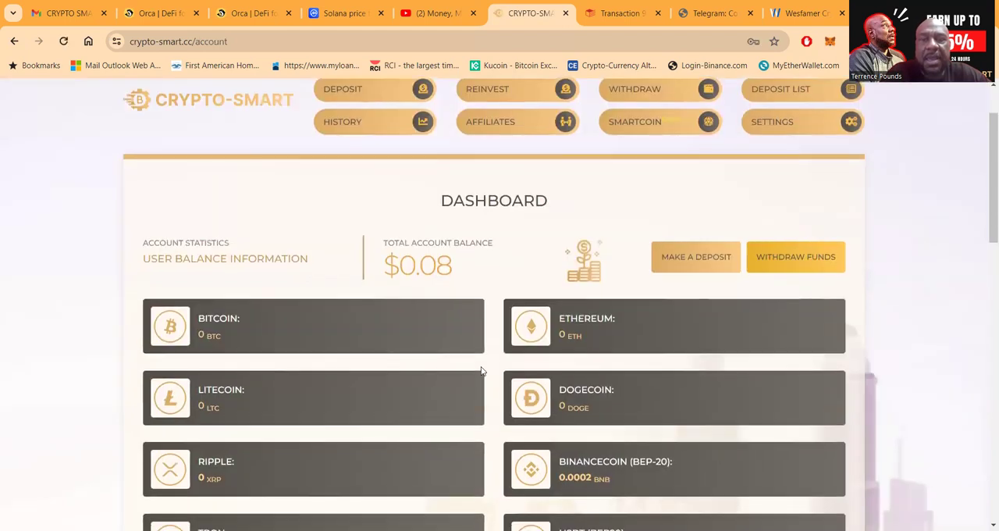
scroll(down, 3)
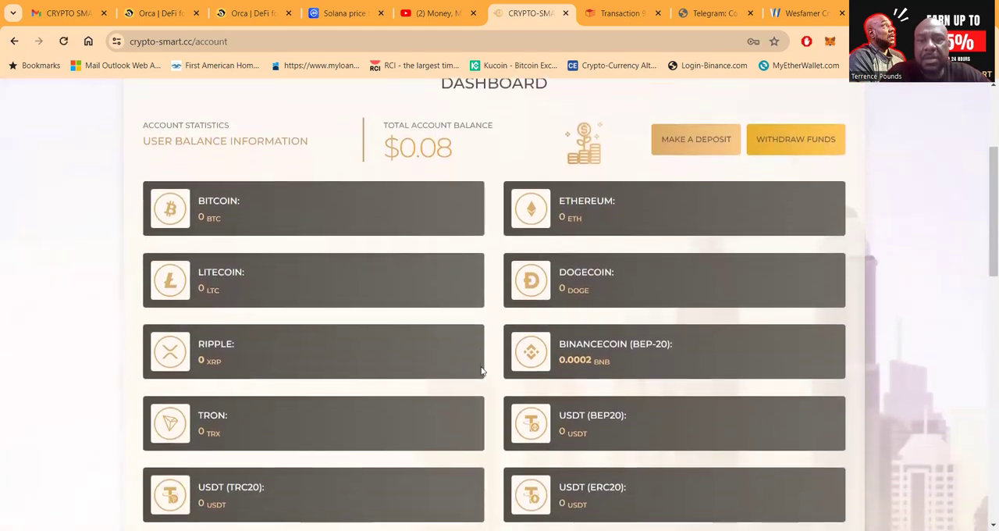
scroll(down, 3)
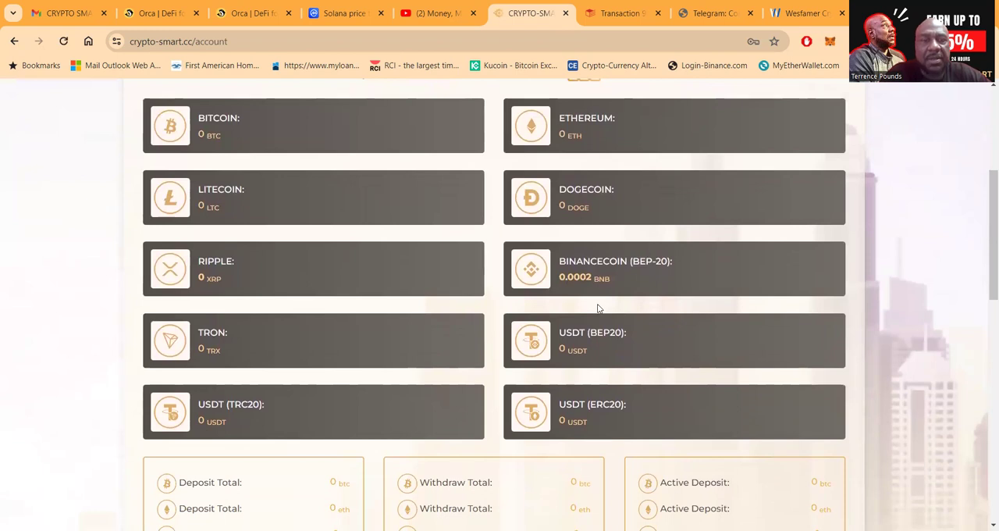
scroll(up, 3)
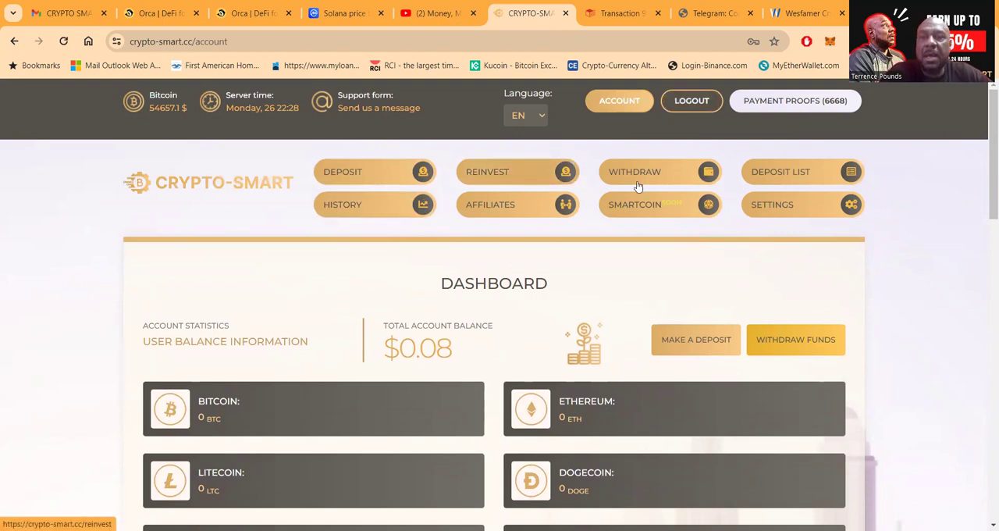
Copy the personal affiliate link (ref=BossCrypto) from the referrals page
click(517, 205)
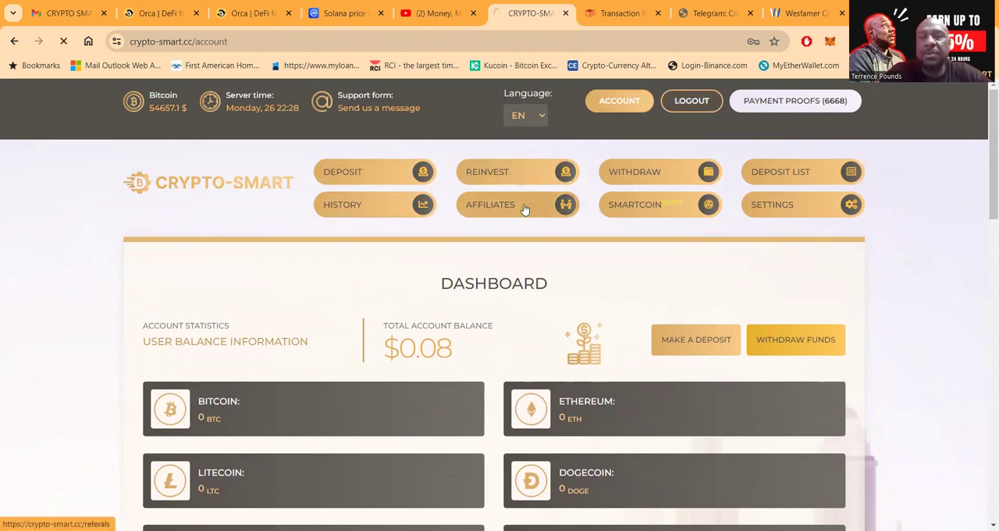
click(518, 205)
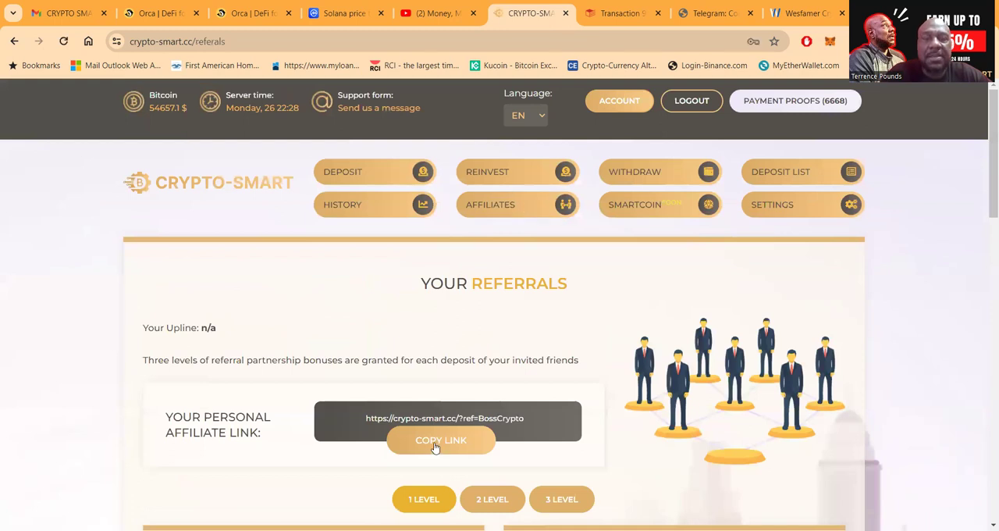
click(440, 440)
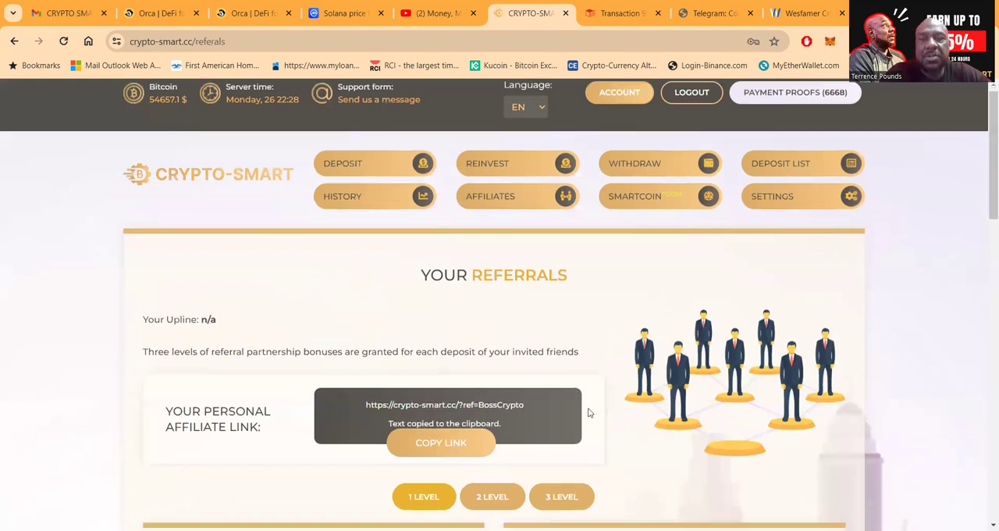